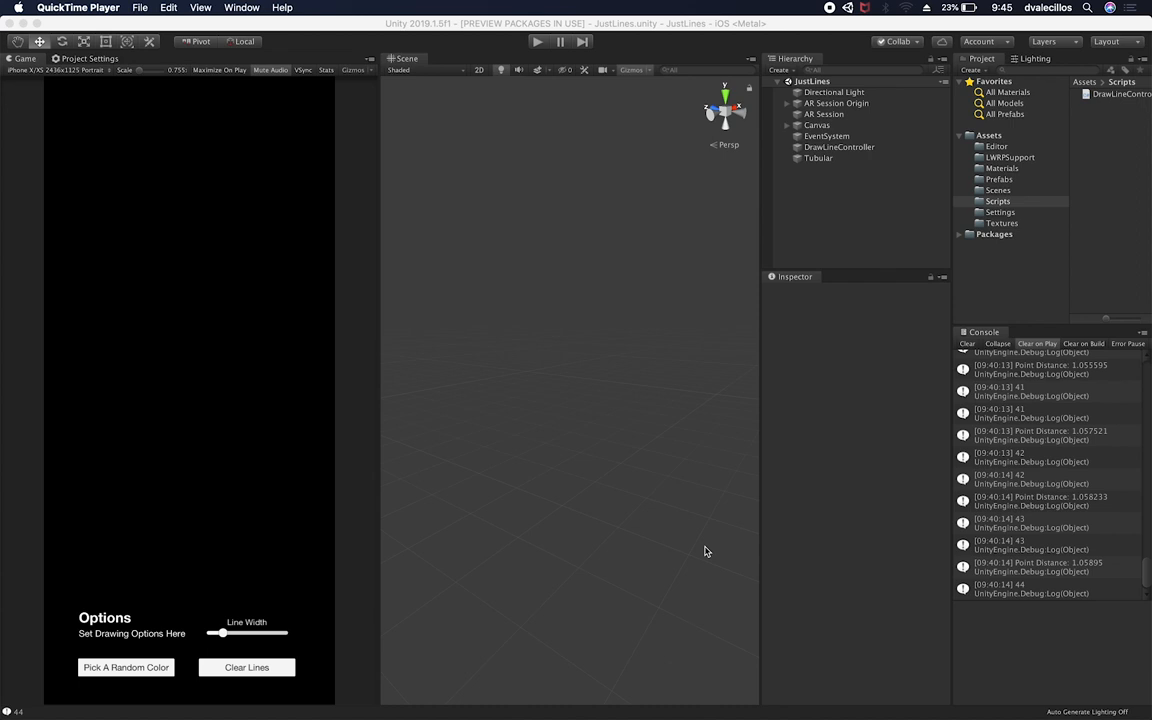
# Step: Play the JustLines scene and draw a wavy line extended into a tall loop
pyautogui.click(537, 41)
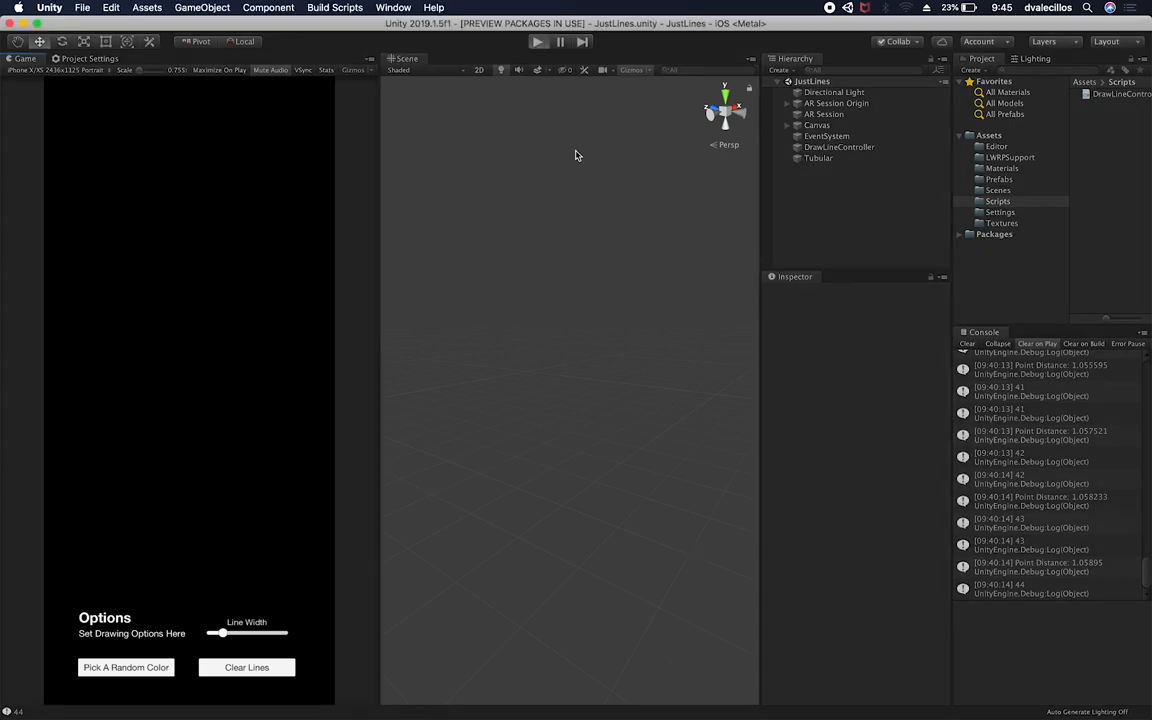
pyautogui.click(538, 41)
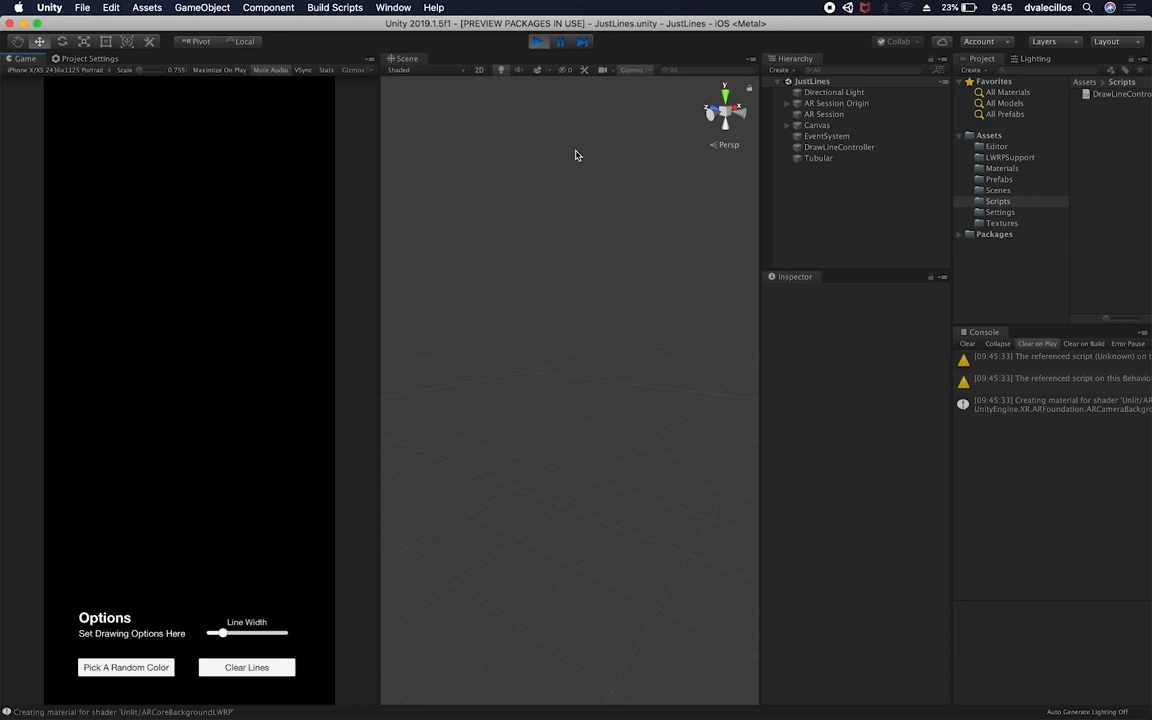
pyautogui.moveTo(239, 332)
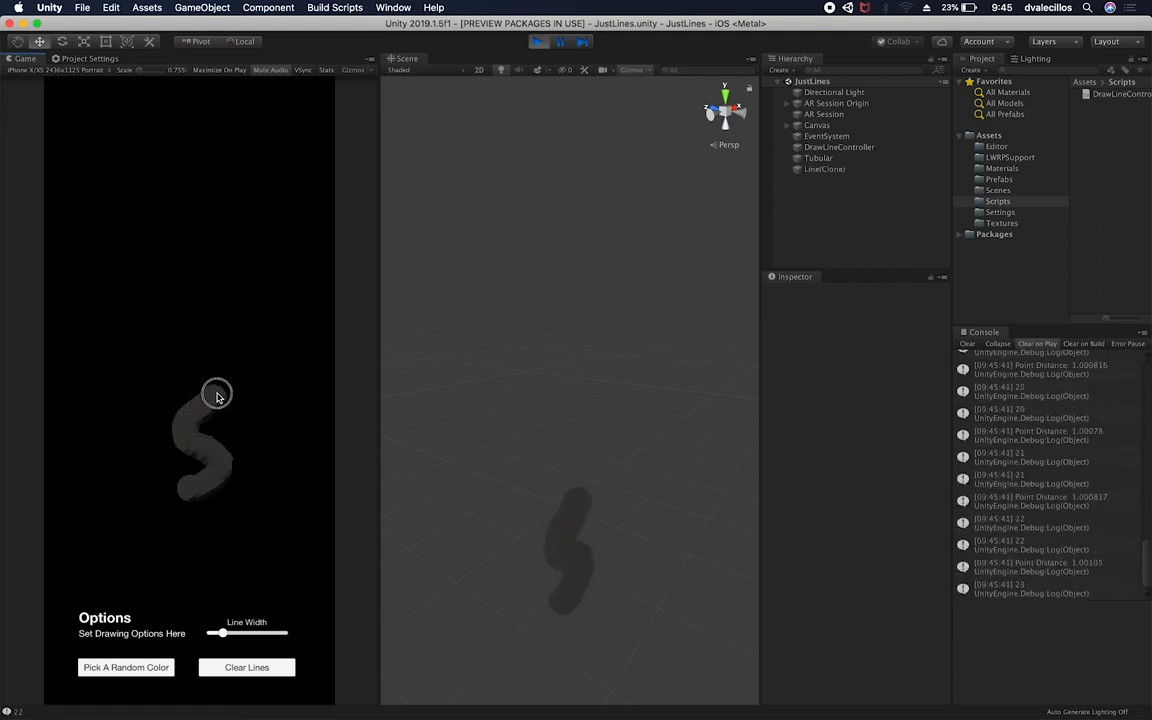
pyautogui.moveTo(217, 393); pyautogui.dragTo(178, 211)
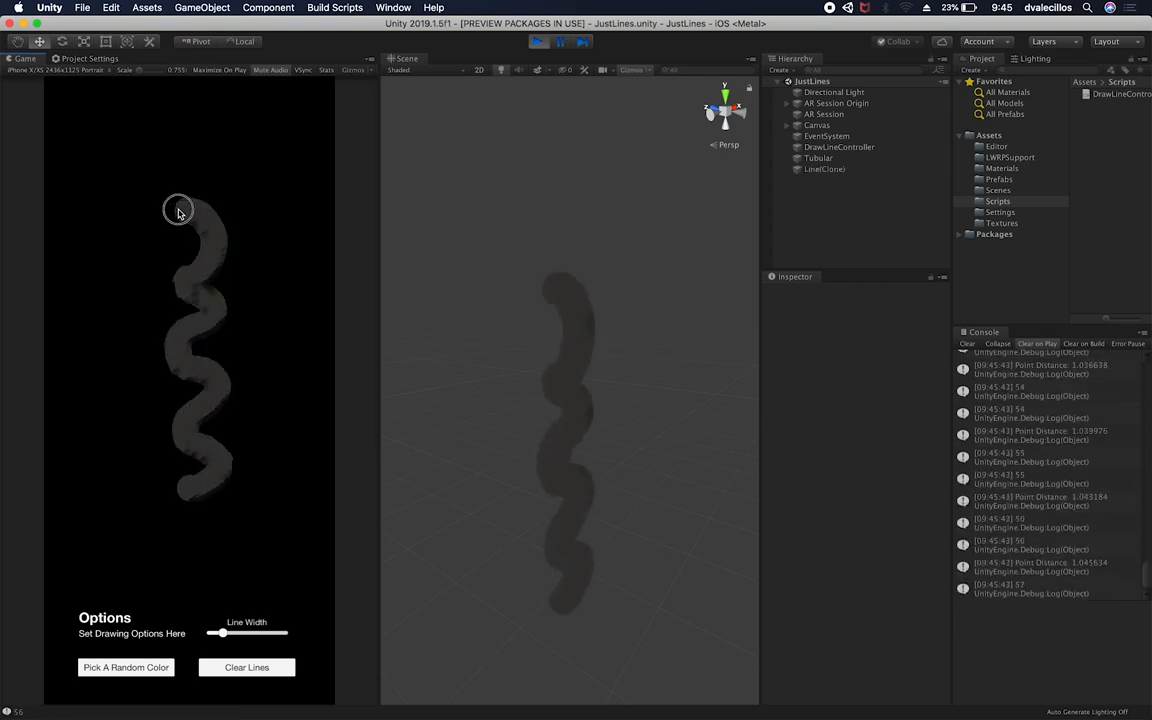
pyautogui.moveTo(178, 210); pyautogui.dragTo(117, 447)
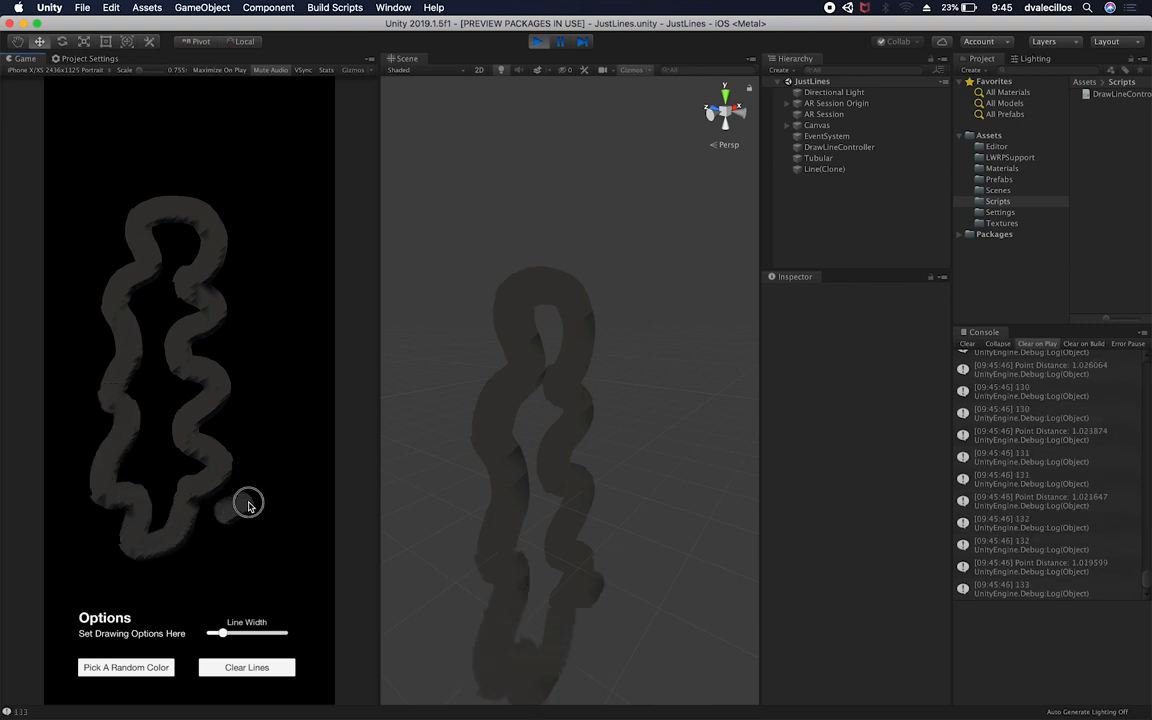
# Step: Draw a second wavy line looping around the first, then orbit the Scene view closer
pyautogui.moveTo(248, 503); pyautogui.dragTo(224, 117)
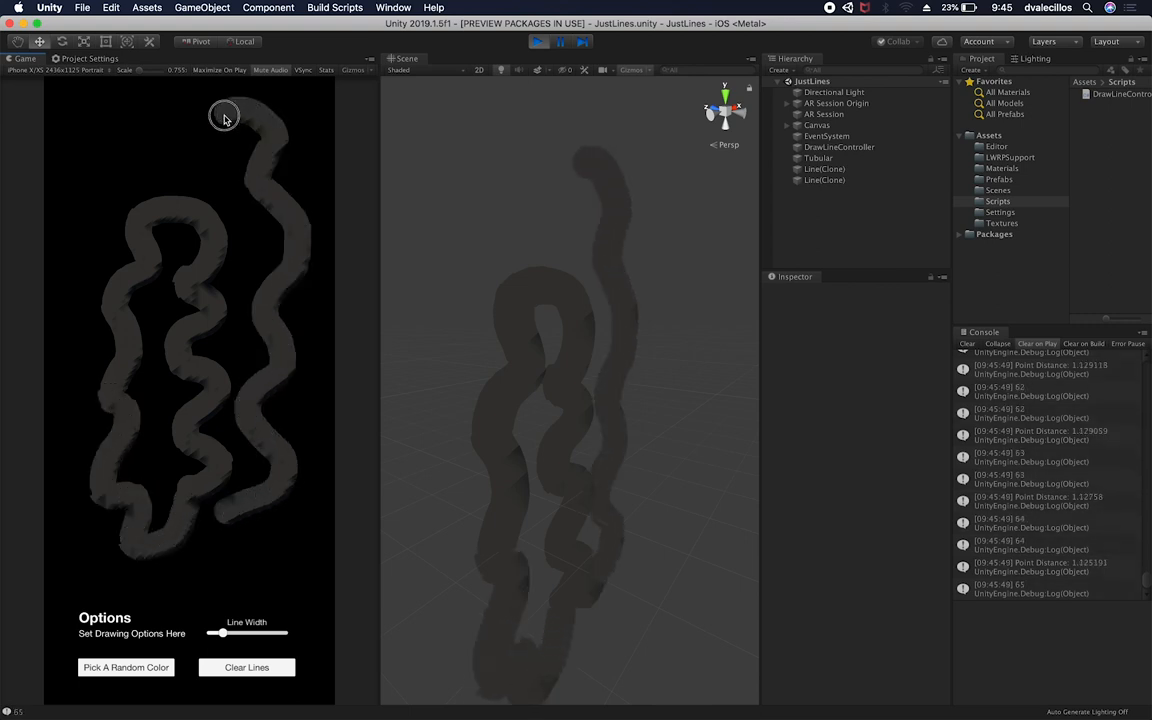
pyautogui.moveTo(225, 115); pyautogui.dragTo(87, 185)
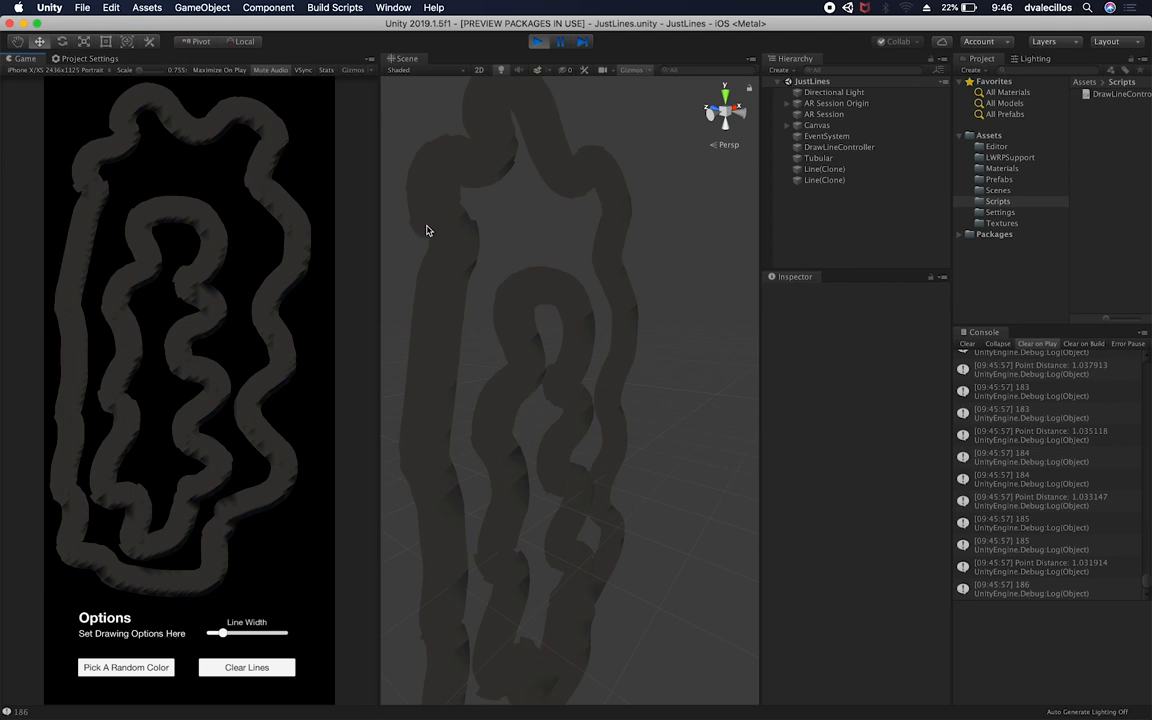
pyautogui.moveTo(425, 230); pyautogui.dragTo(705, 330)
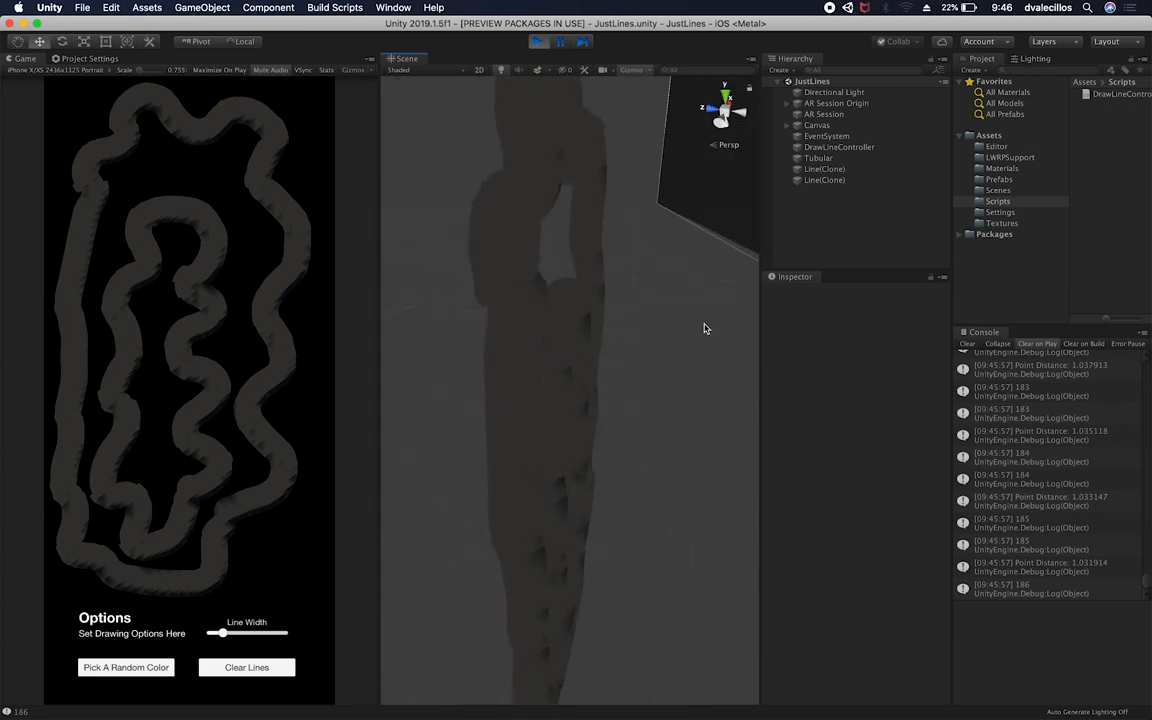
# Step: Select the first Line (Clone) and review its LineShadow material, width curve and colour
pyautogui.click(825, 169)
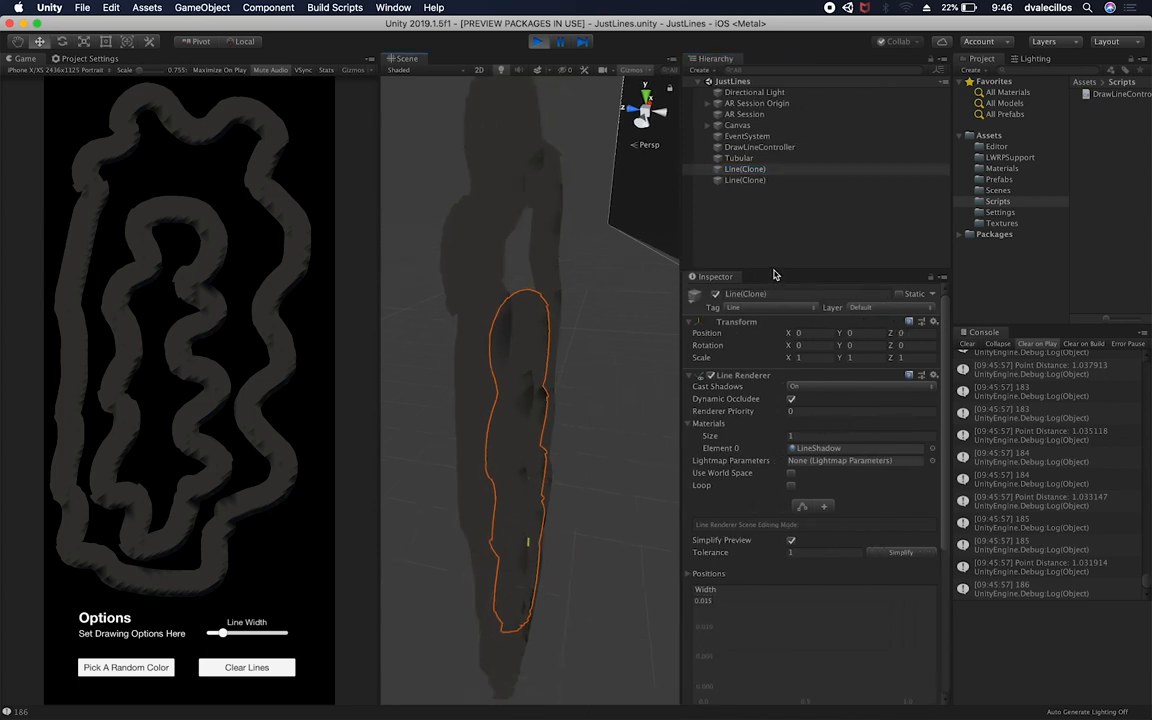
pyautogui.scroll(-3)
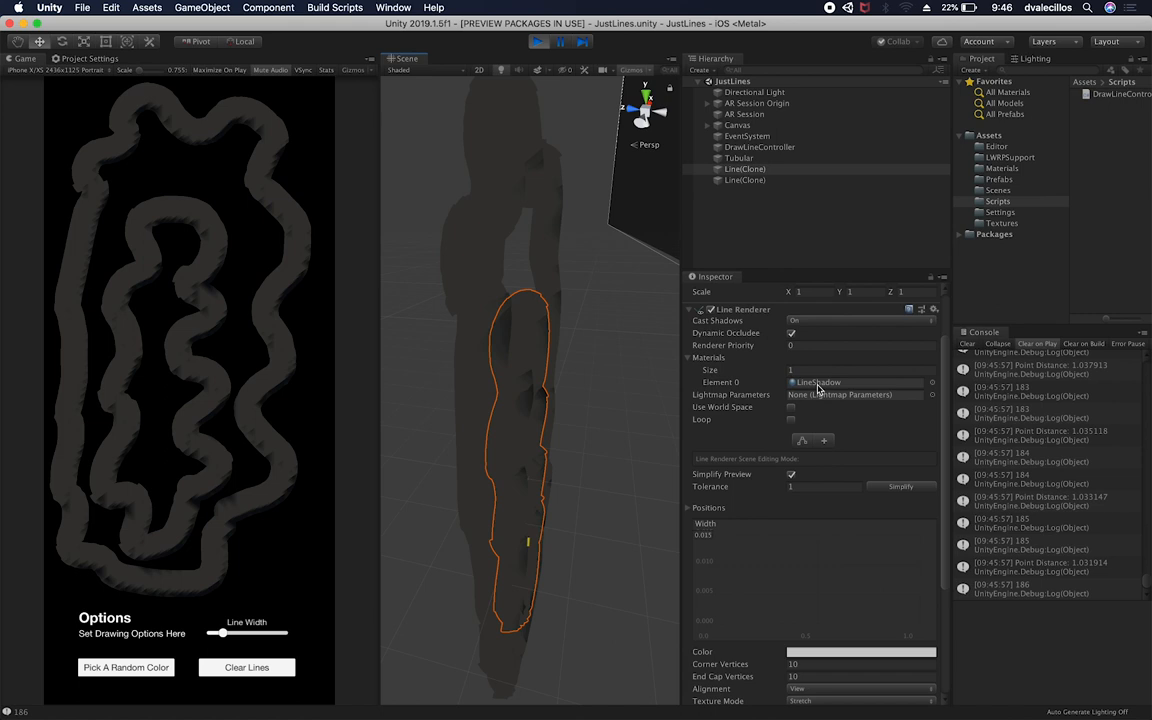
pyautogui.moveTo(715, 325)
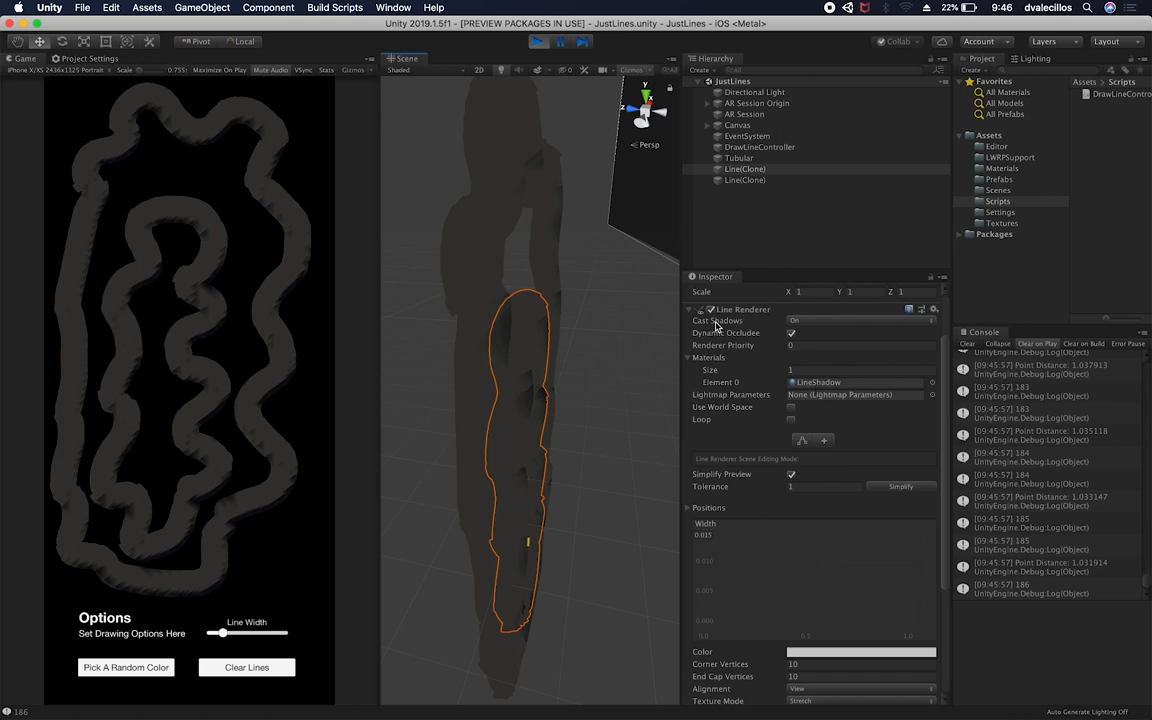
pyautogui.scroll(-3)
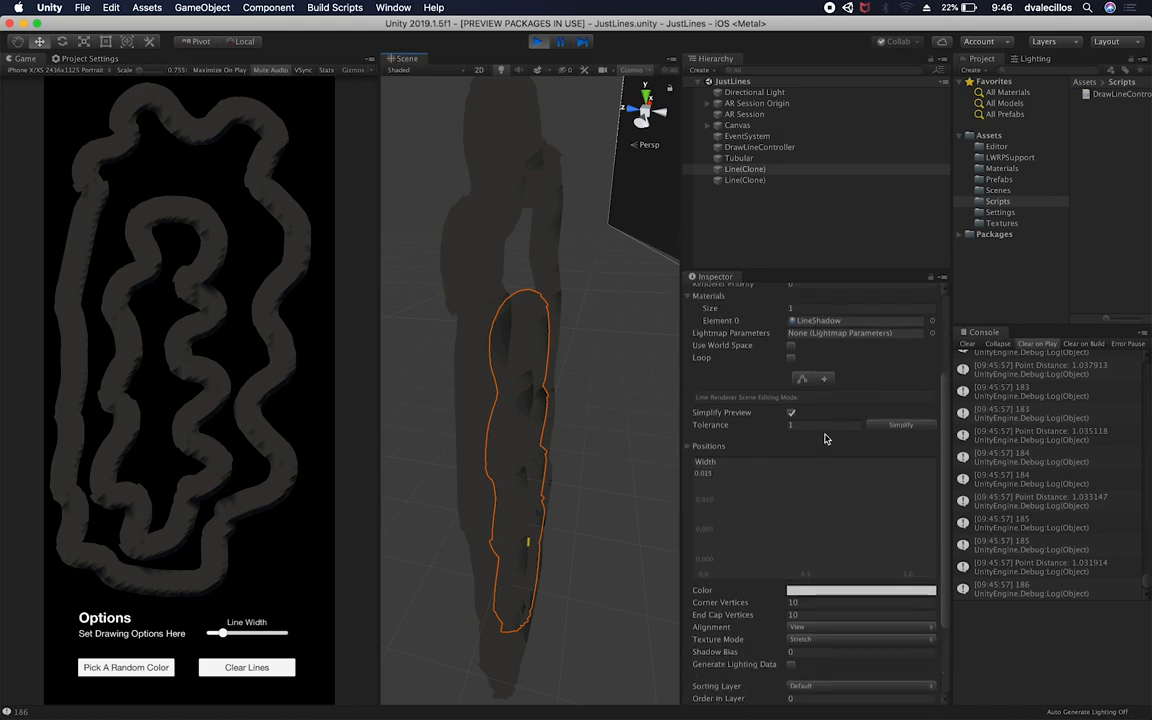
pyautogui.scroll(3)
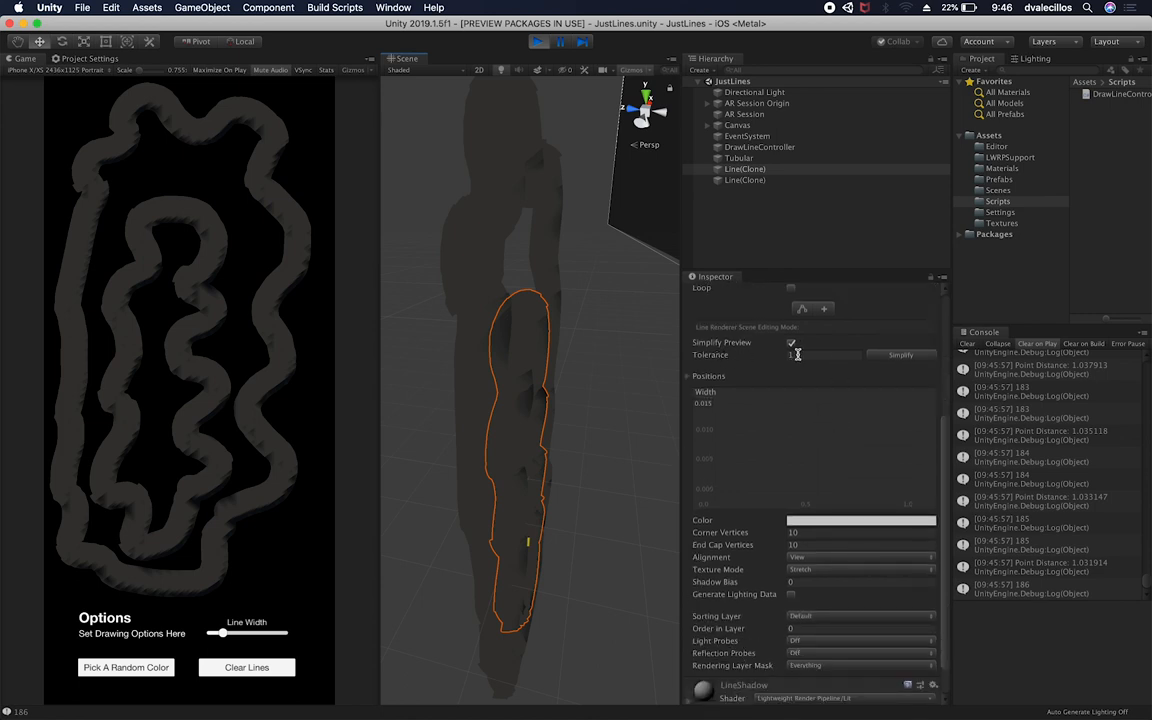
pyautogui.click(791, 342)
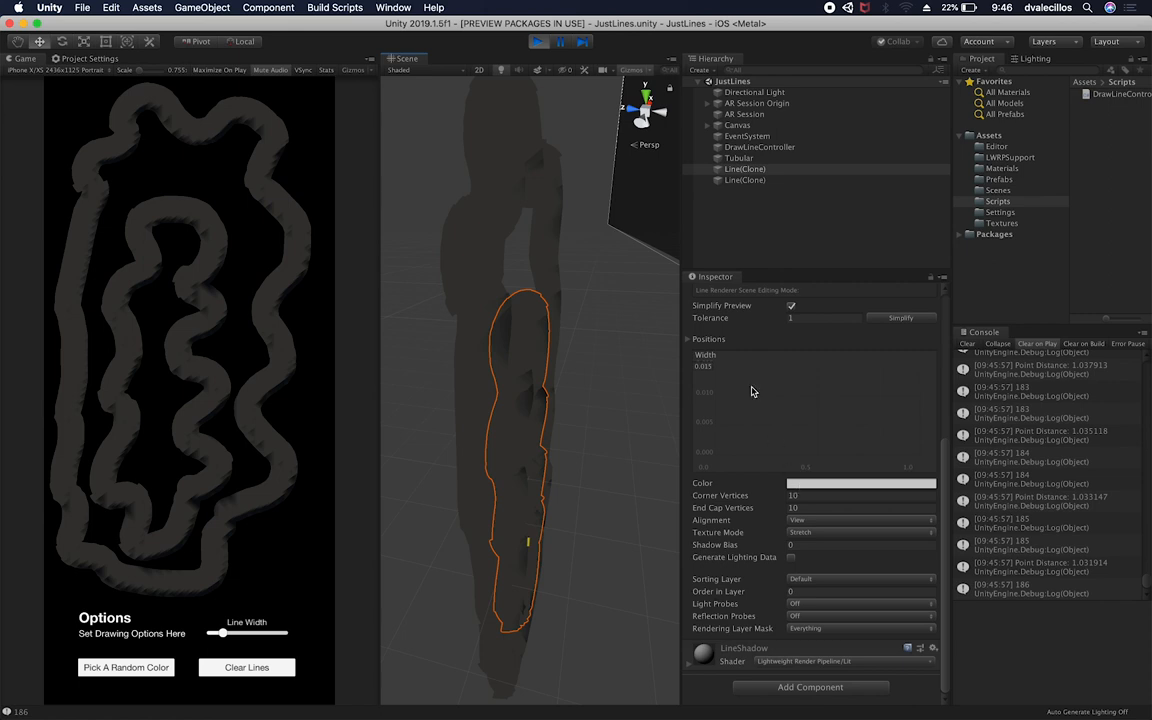
pyautogui.moveTo(704, 362)
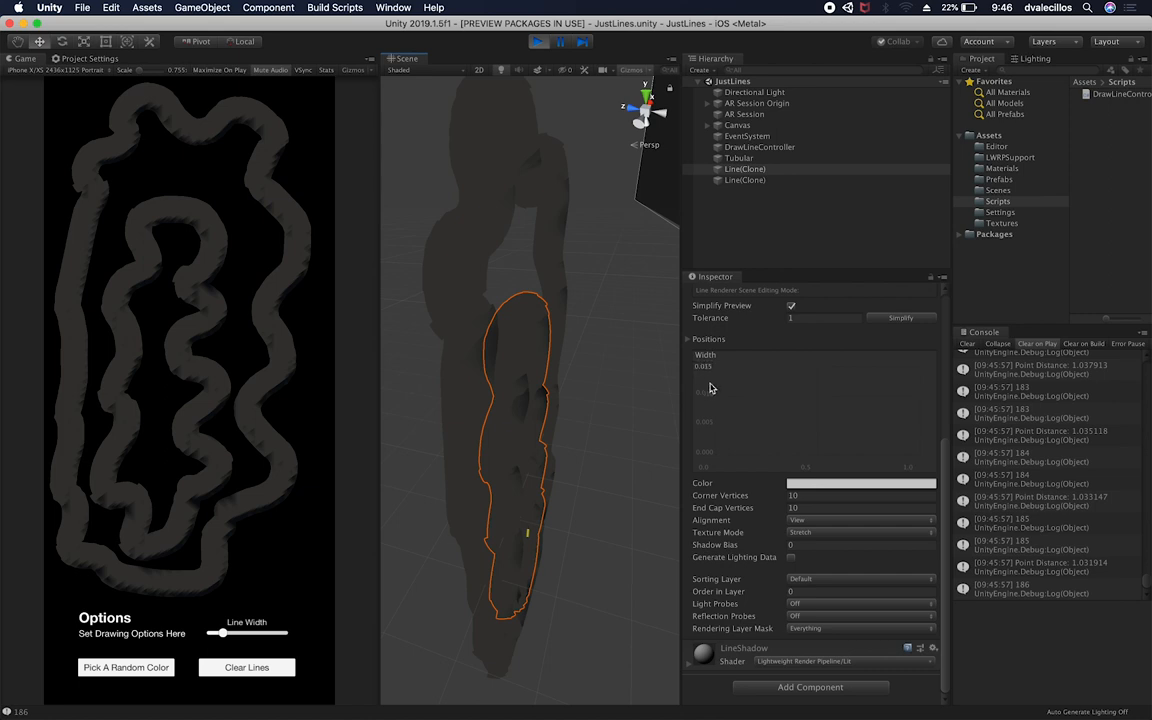
pyautogui.moveTo(714, 396)
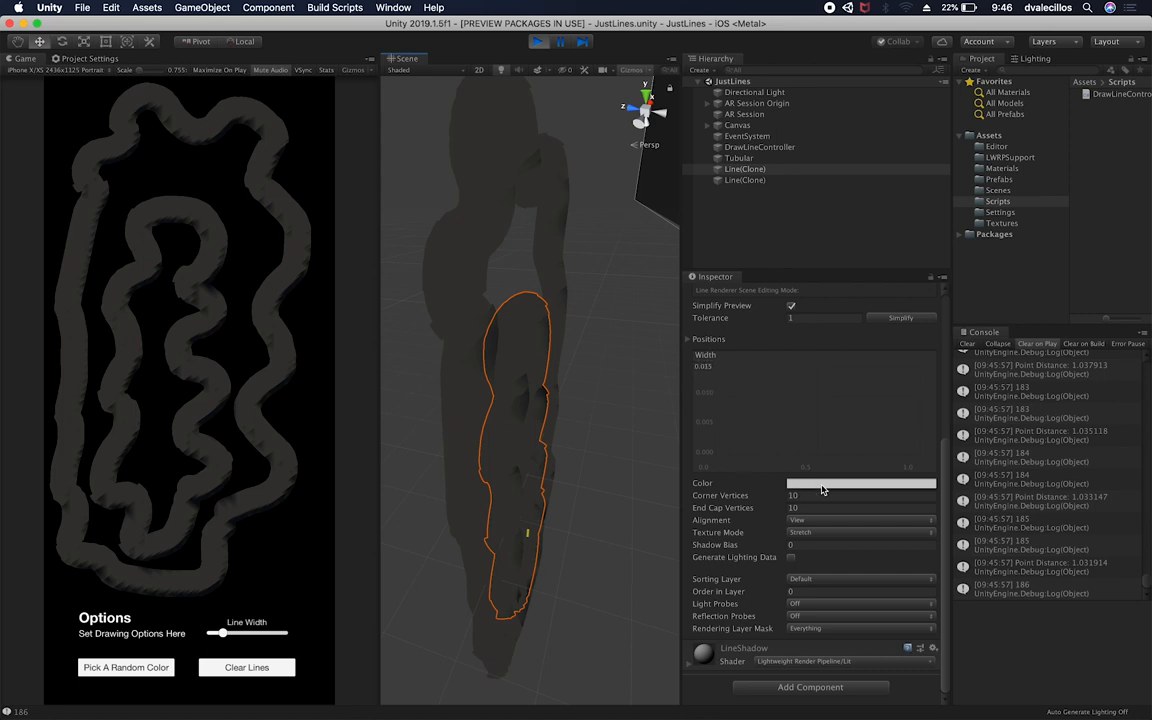
pyautogui.moveTo(817, 490)
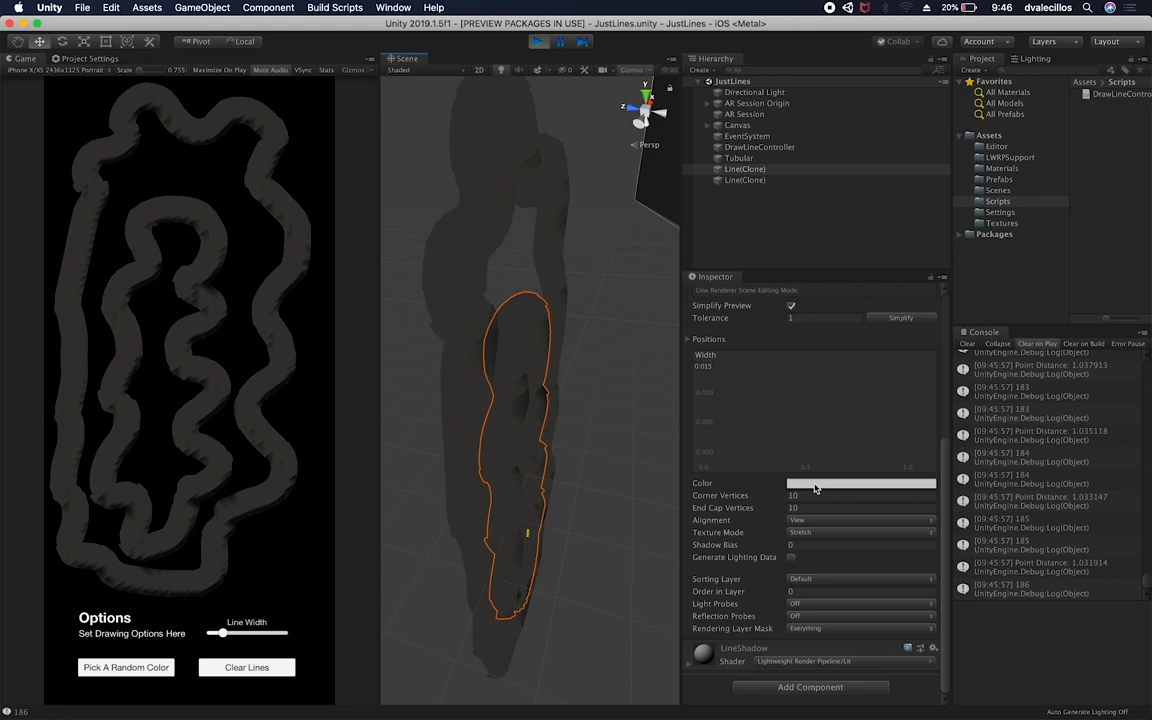
pyautogui.moveTo(114, 420)
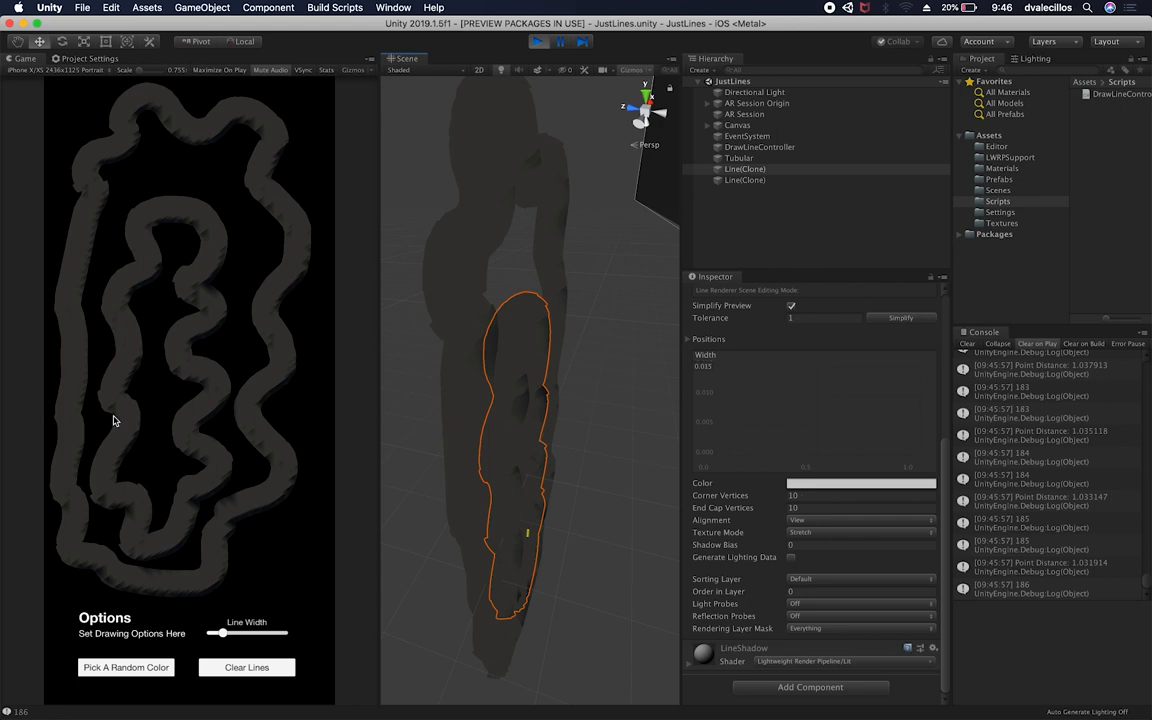
pyautogui.moveTo(184, 283)
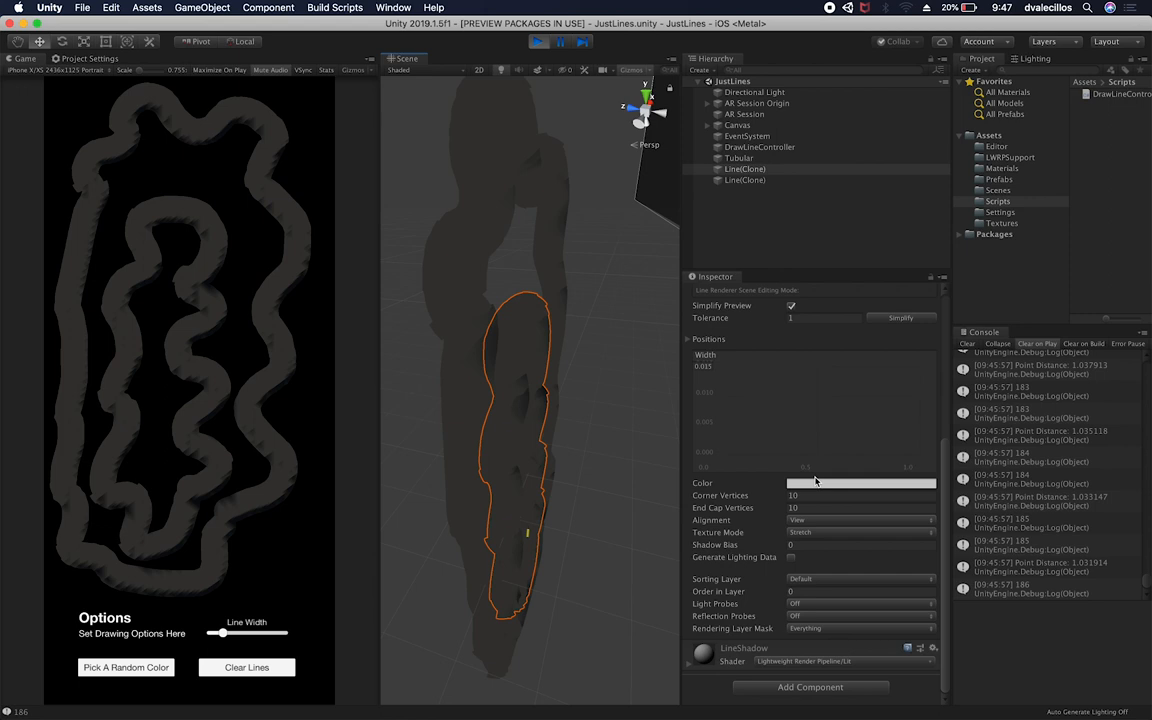
pyautogui.moveTo(729, 496)
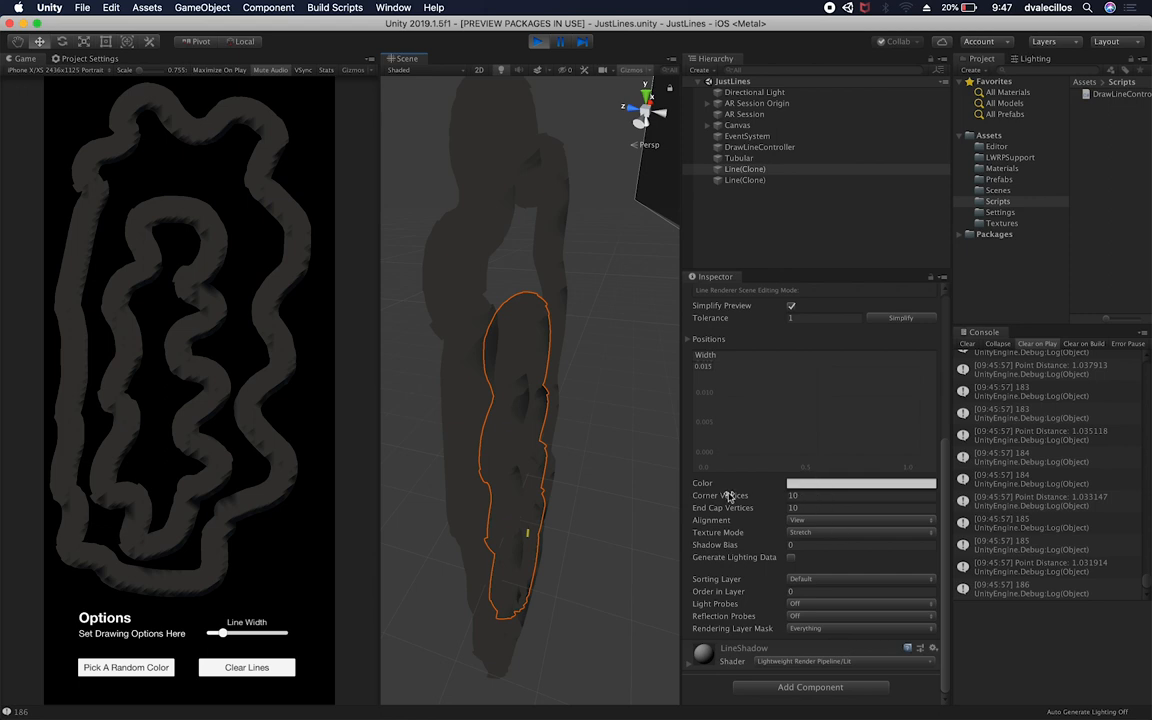
pyautogui.moveTo(763, 498)
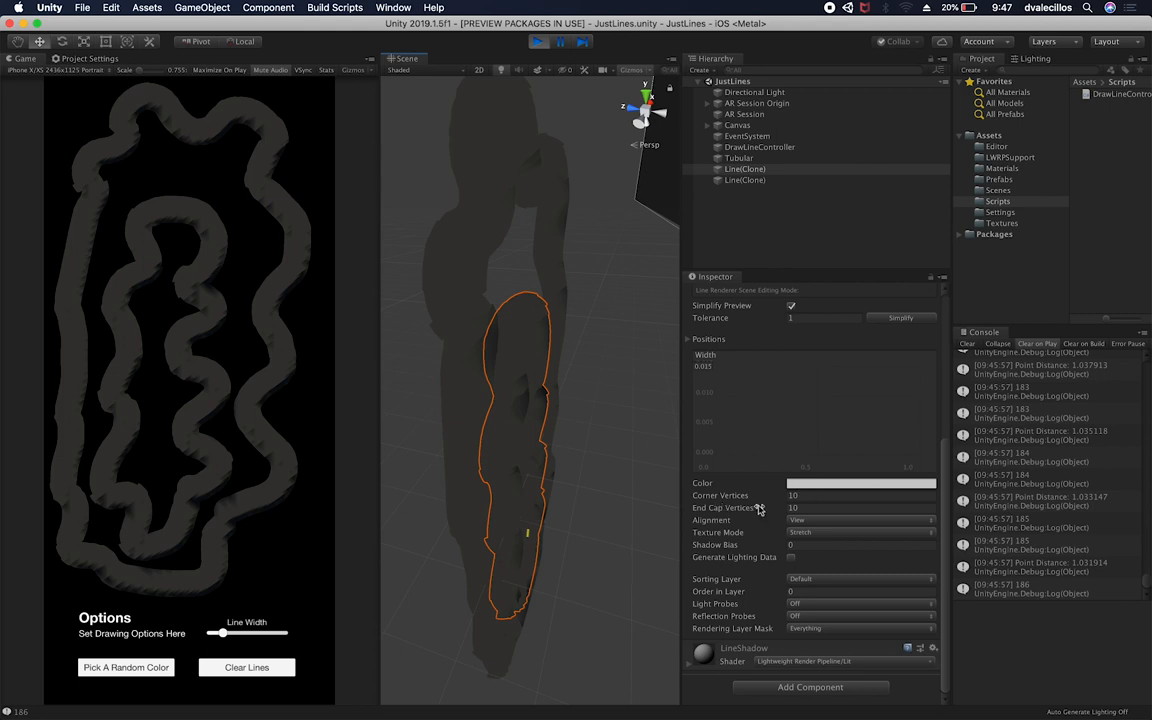
pyautogui.moveTo(756, 518)
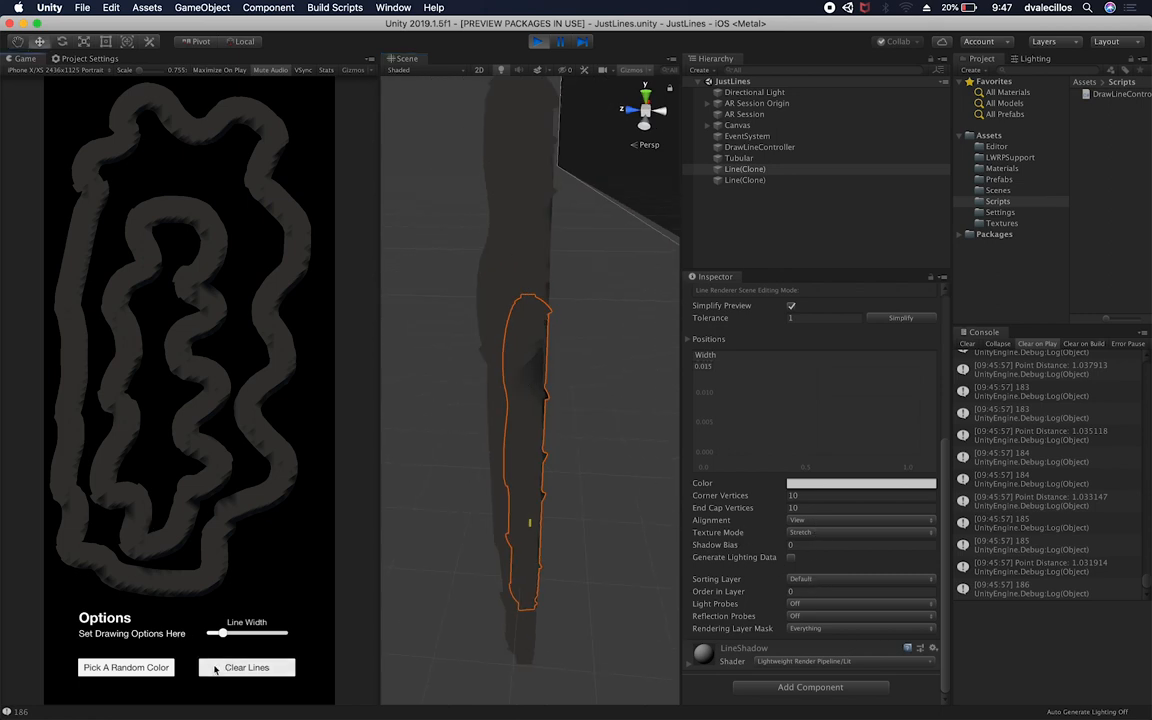
# Step: Clear both drawn lines and show the DrawLineController object's settings
pyautogui.click(246, 667)
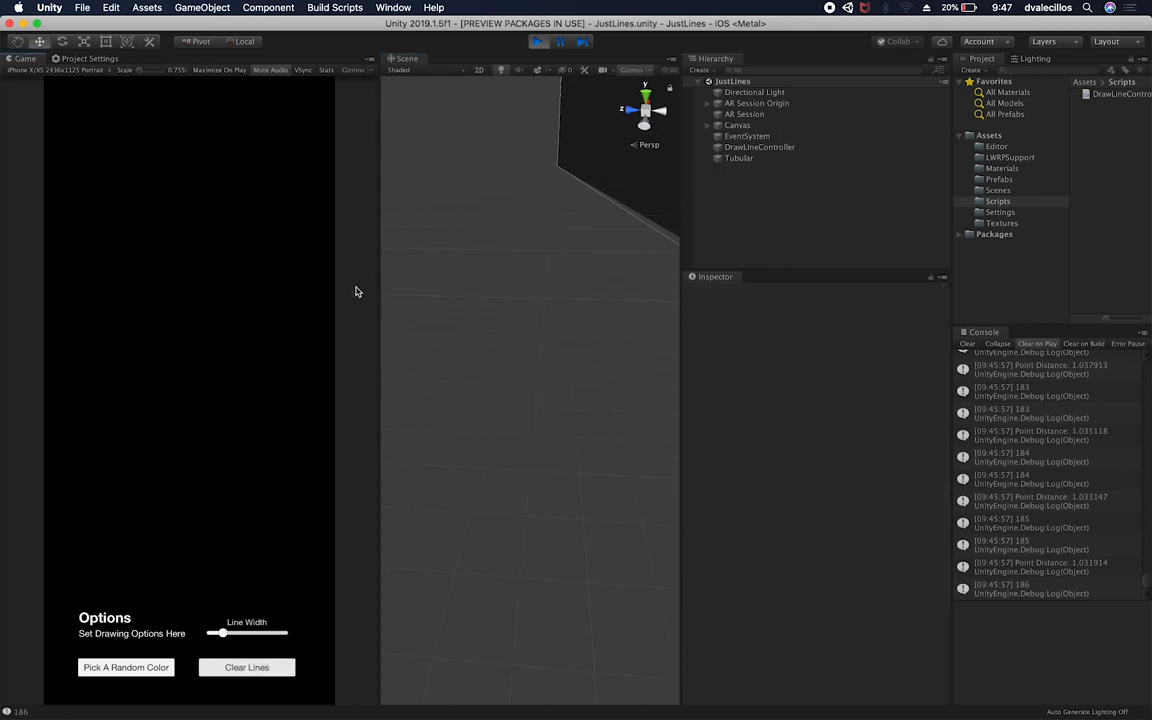
pyautogui.moveTo(740, 258)
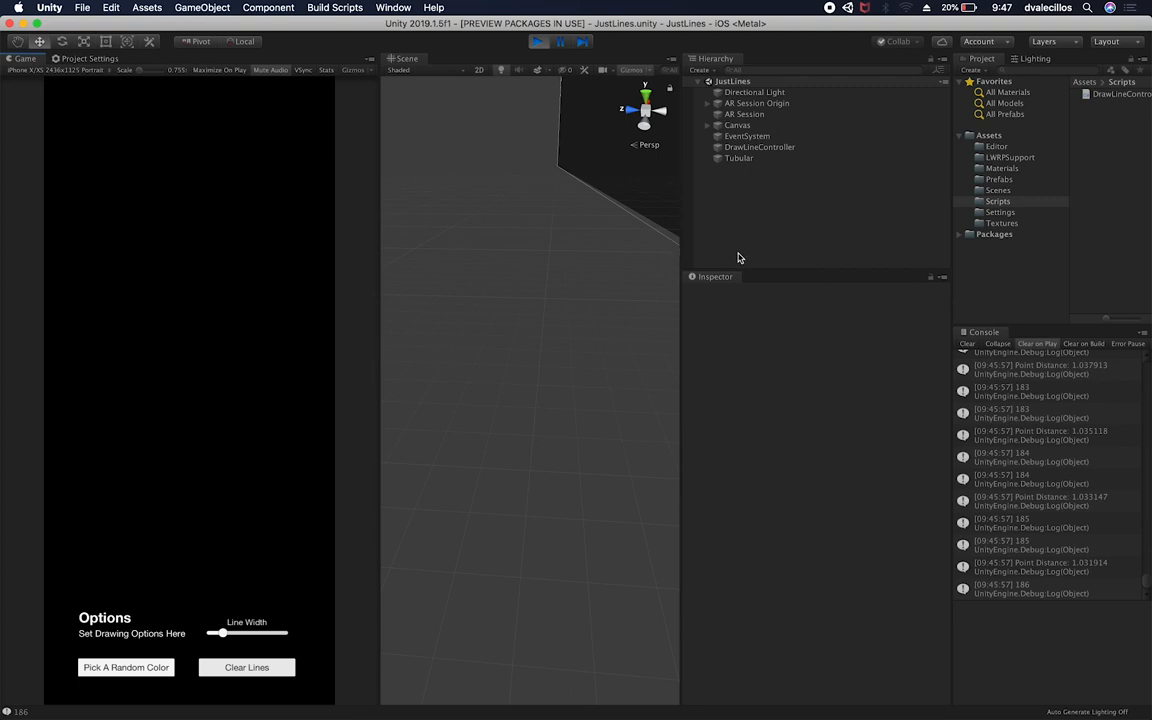
pyautogui.moveTo(755, 147)
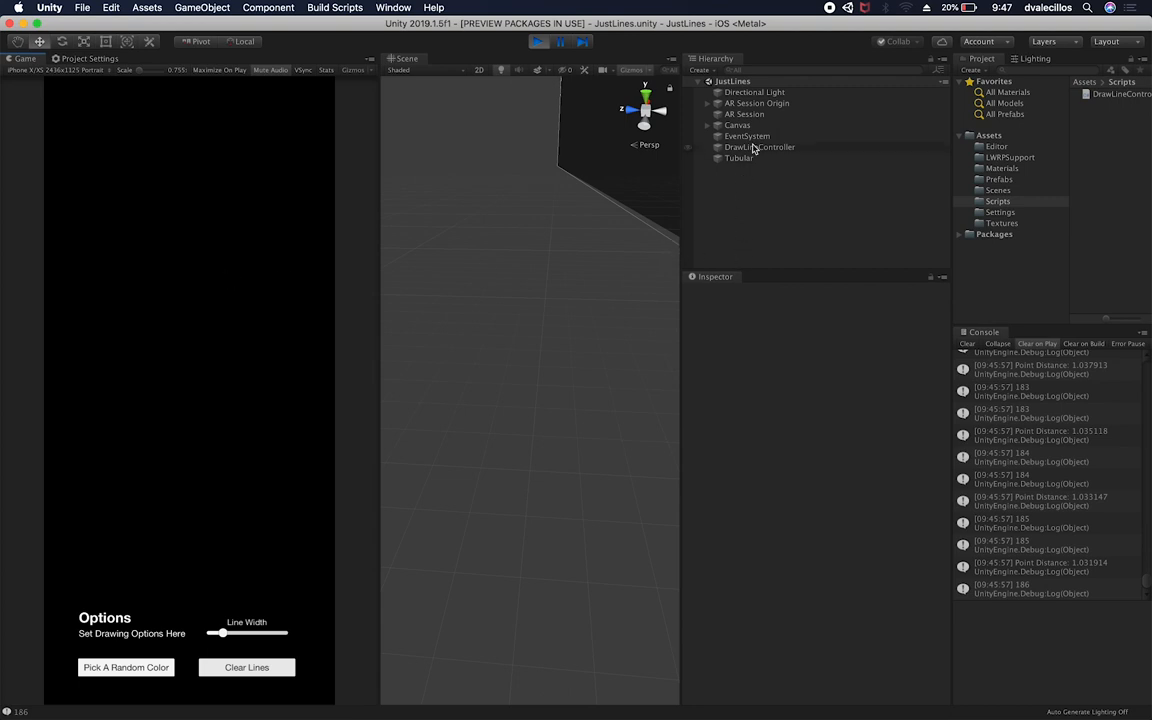
pyautogui.moveTo(687, 266)
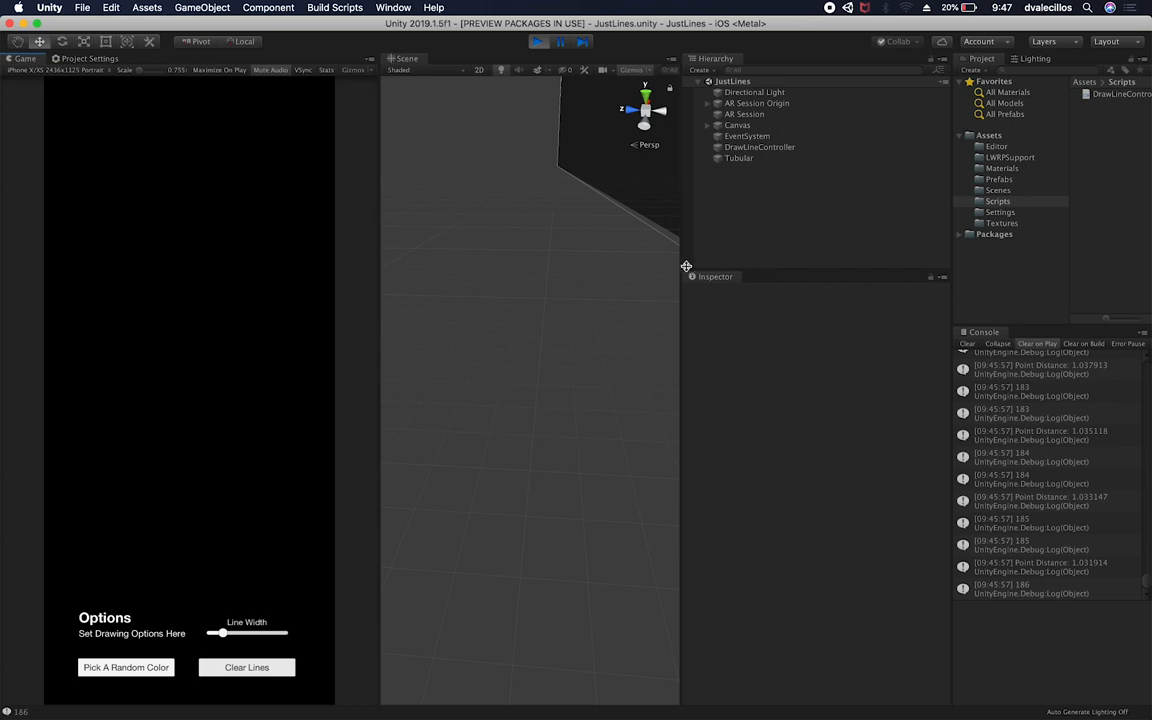
pyautogui.moveTo(760, 158)
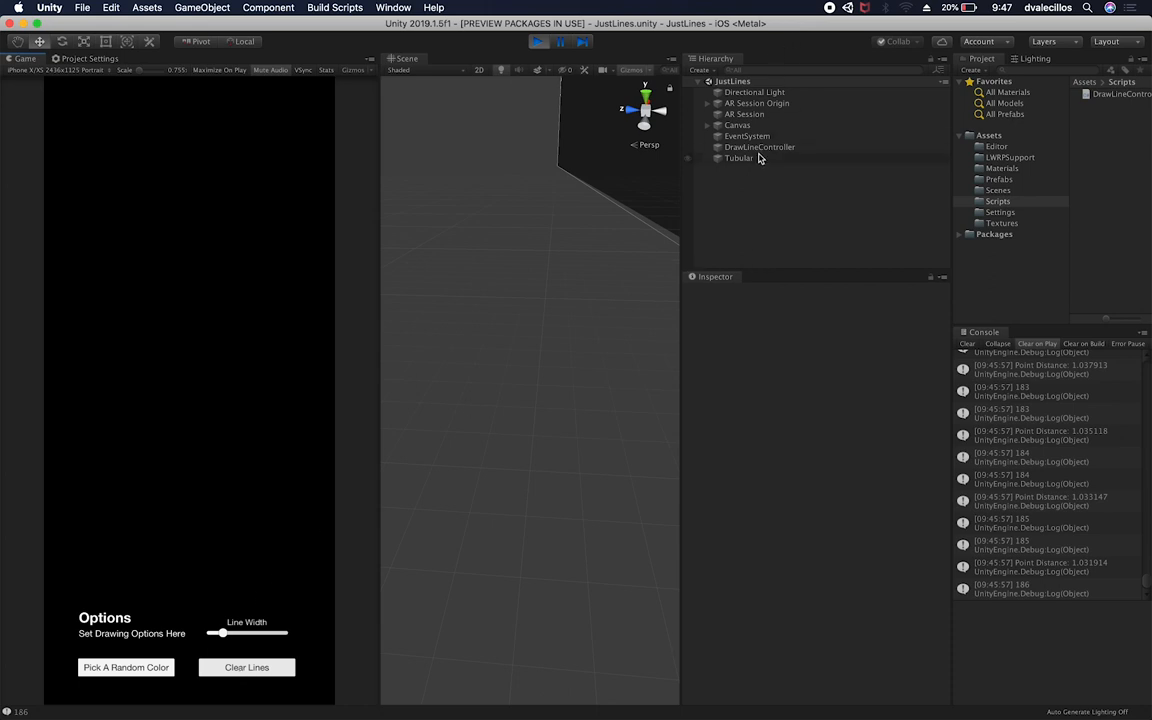
pyautogui.click(759, 147)
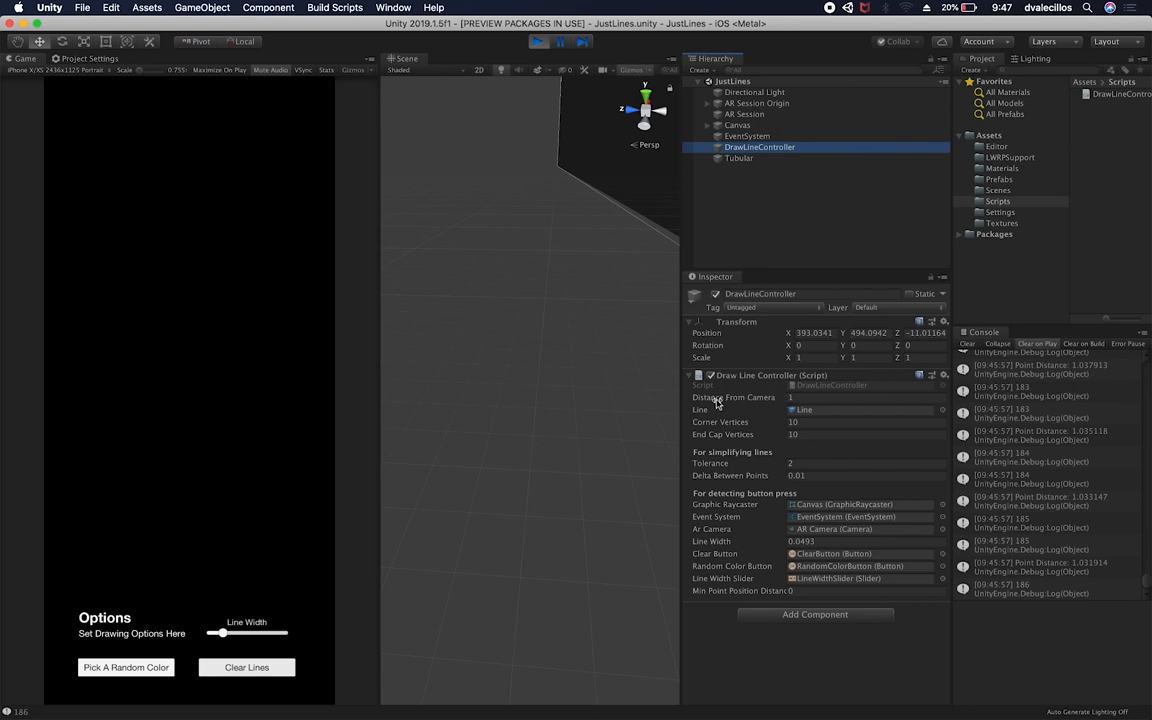
pyautogui.moveTo(734, 425)
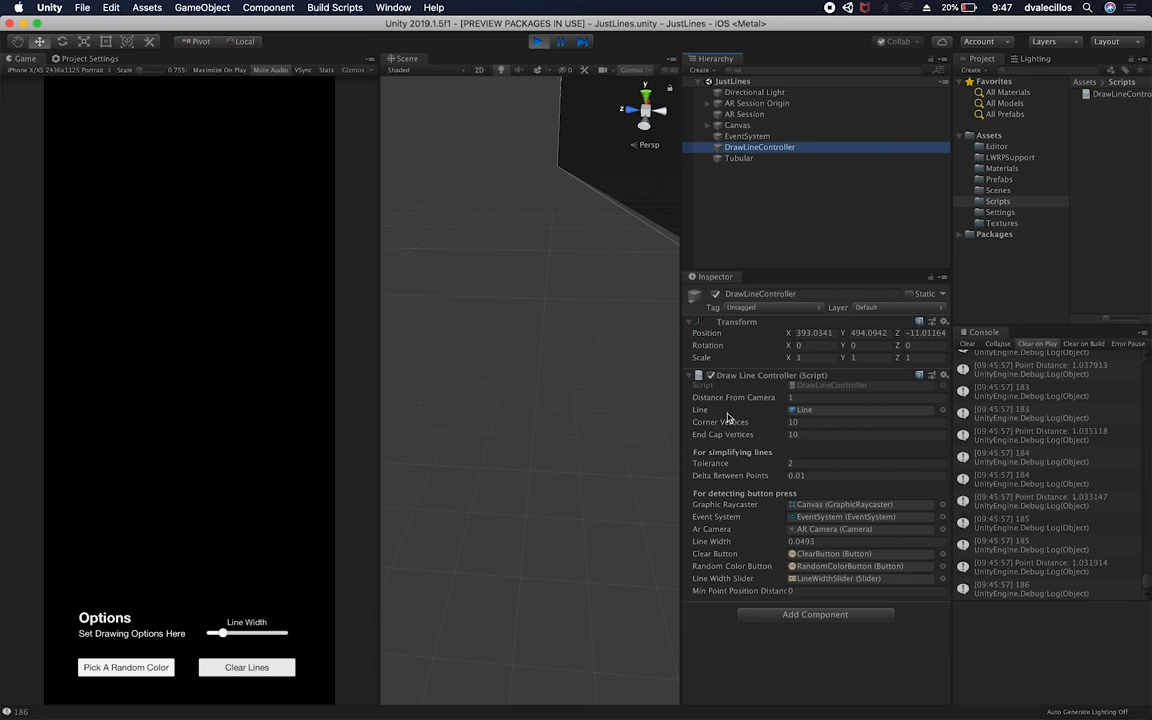
pyautogui.moveTo(810, 420)
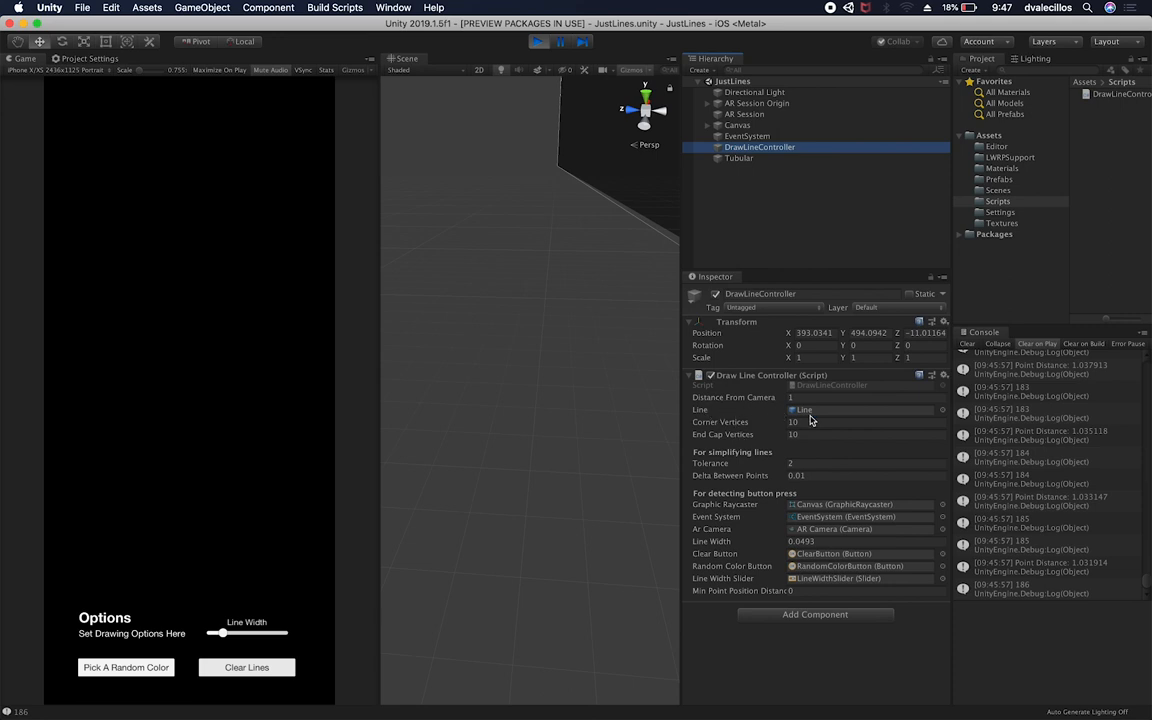
pyautogui.moveTo(813, 417)
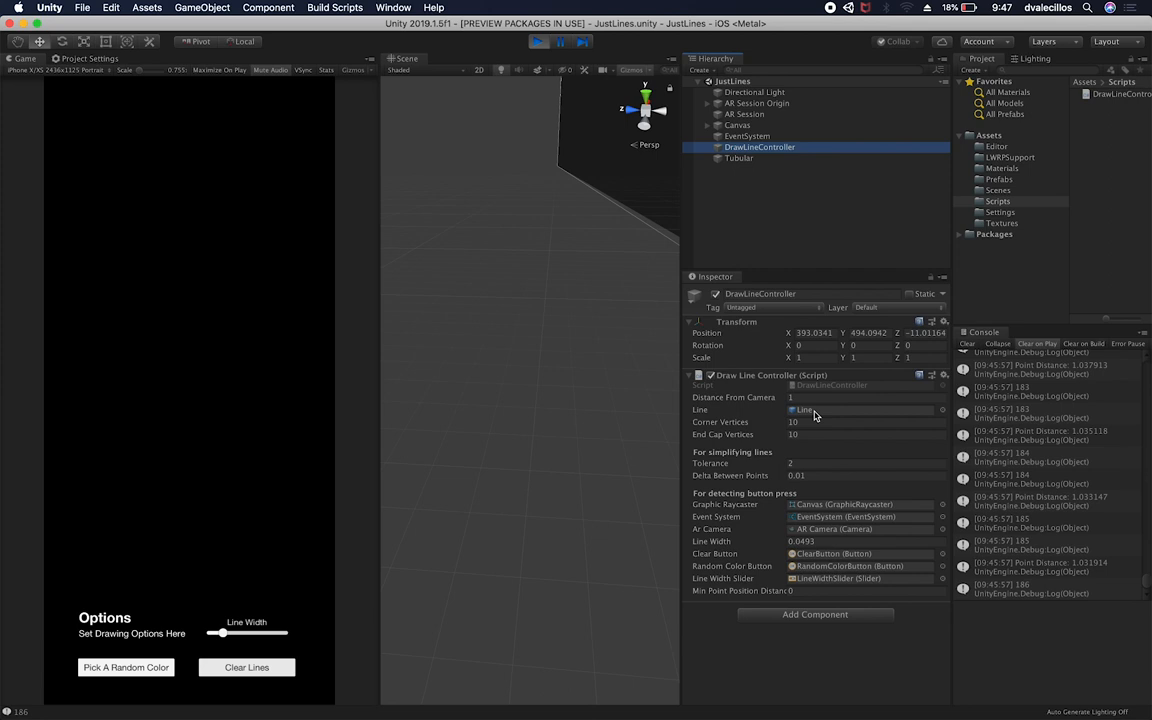
pyautogui.moveTo(770, 416)
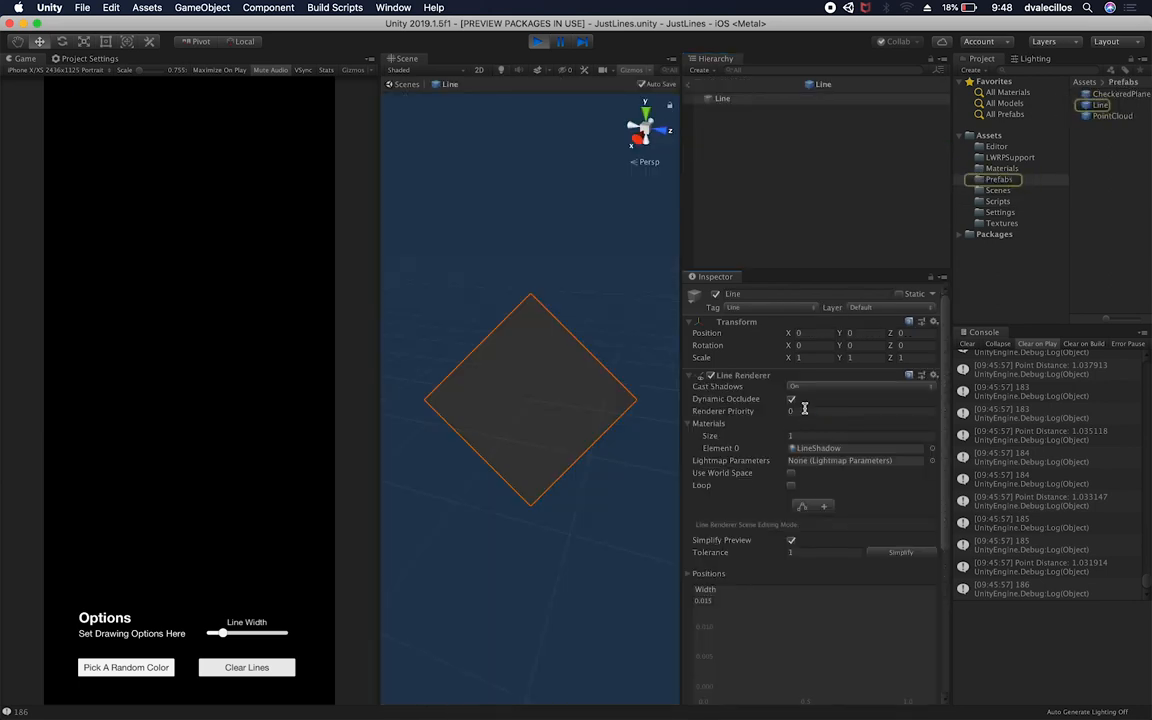
# Step: Open the Line prefab for editing and display its LineShadow material's Metallic, Opaque settings
pyautogui.scroll(-3)
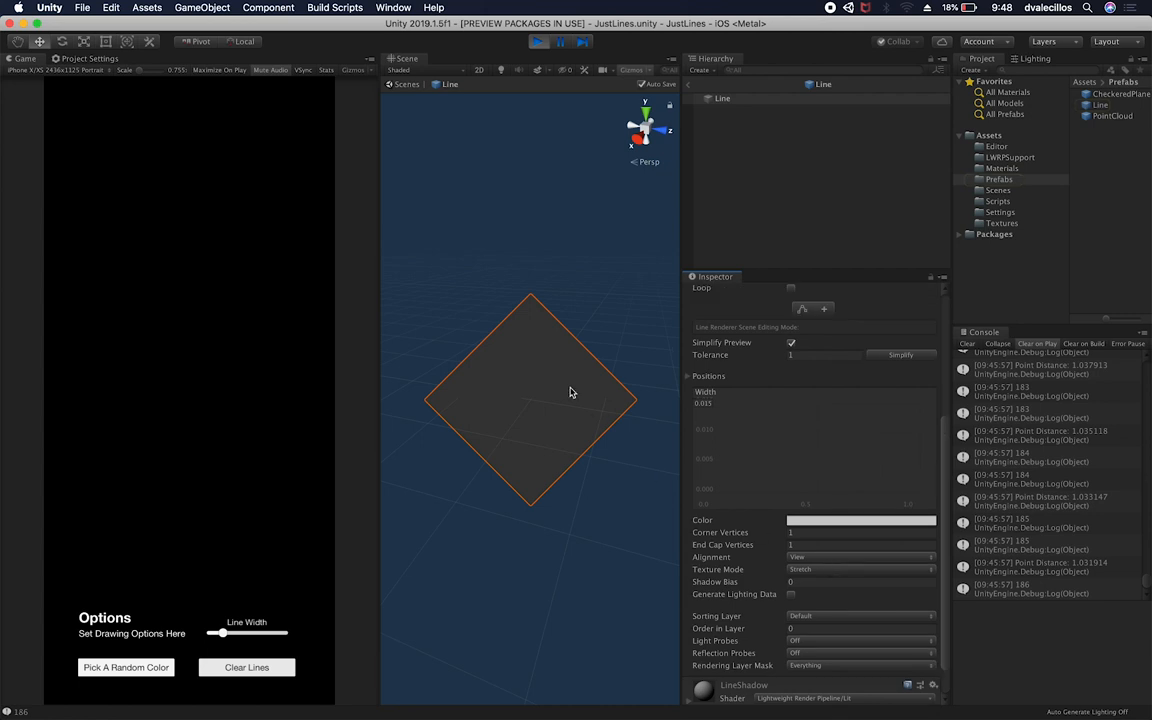
pyautogui.moveTo(620, 497)
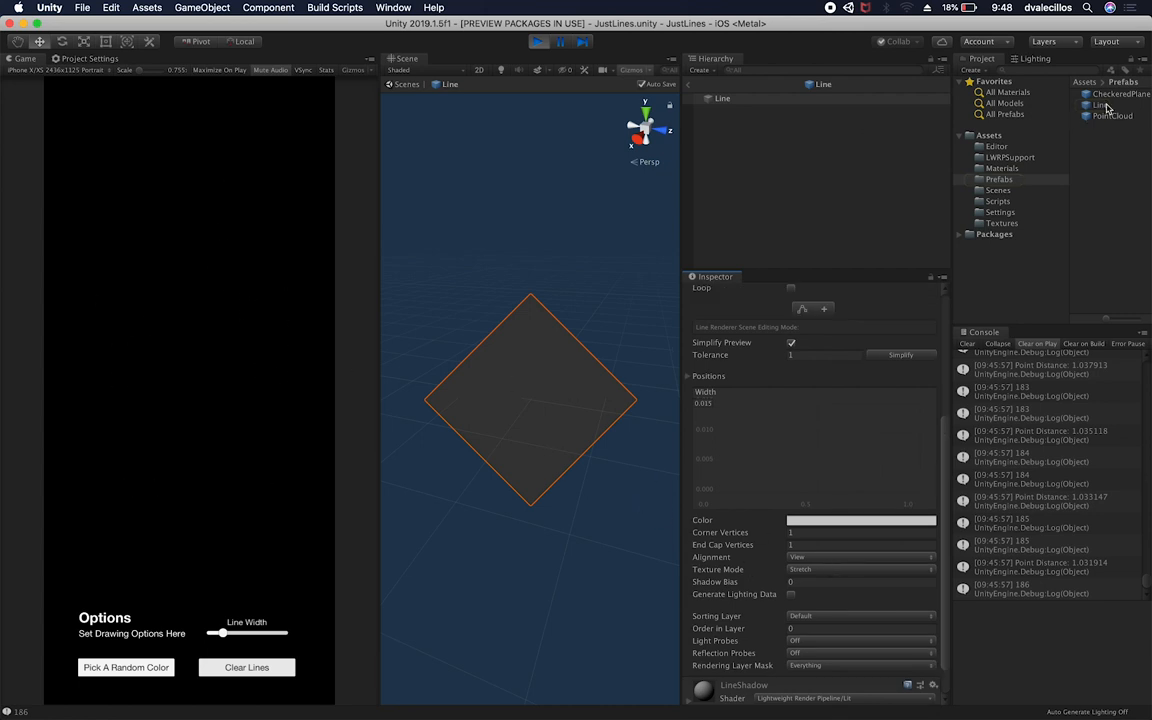
pyautogui.click(759, 147)
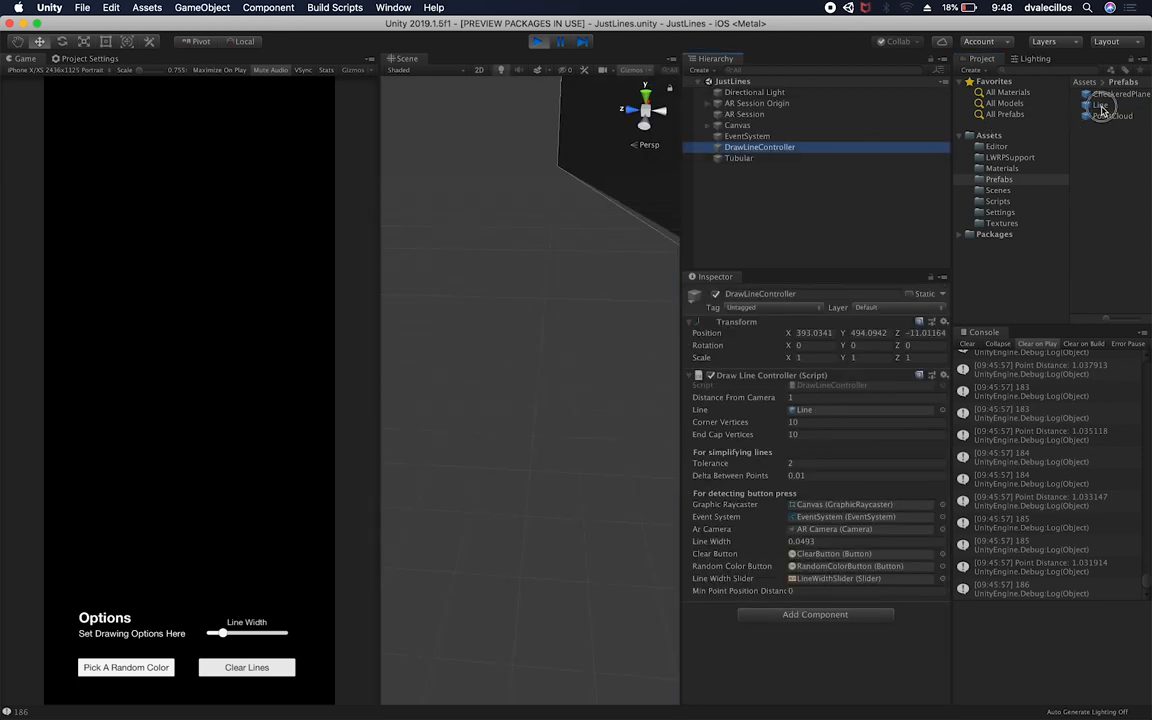
pyautogui.click(1100, 105)
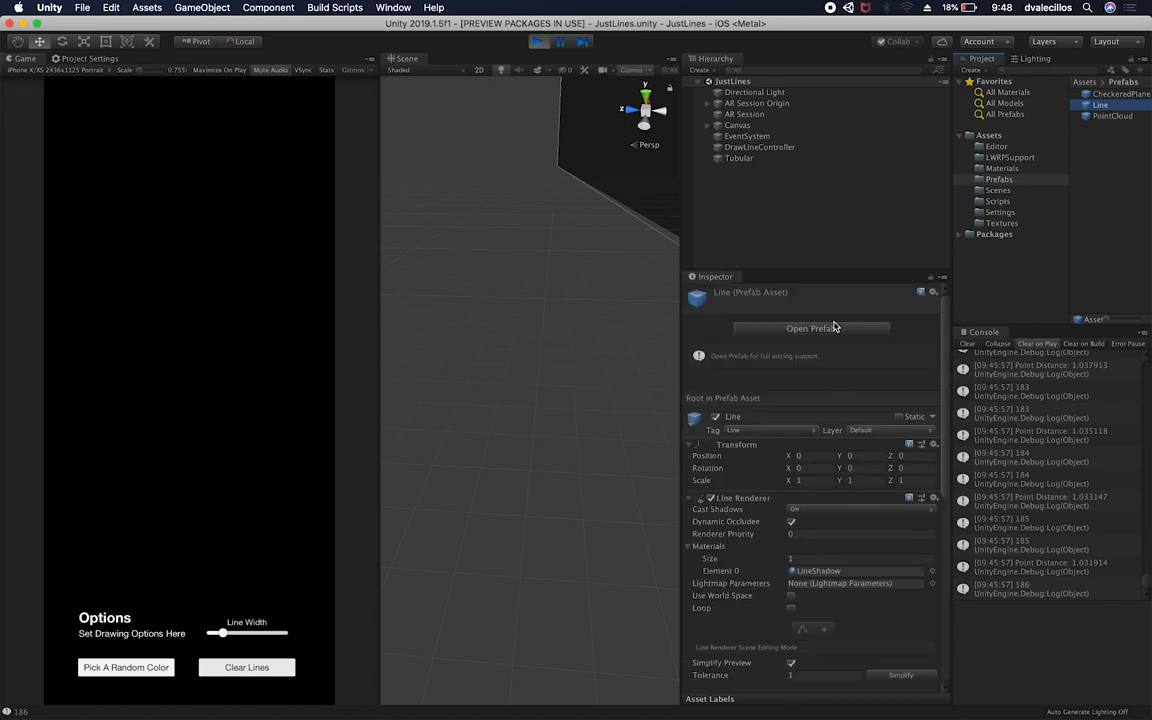
pyautogui.click(810, 328)
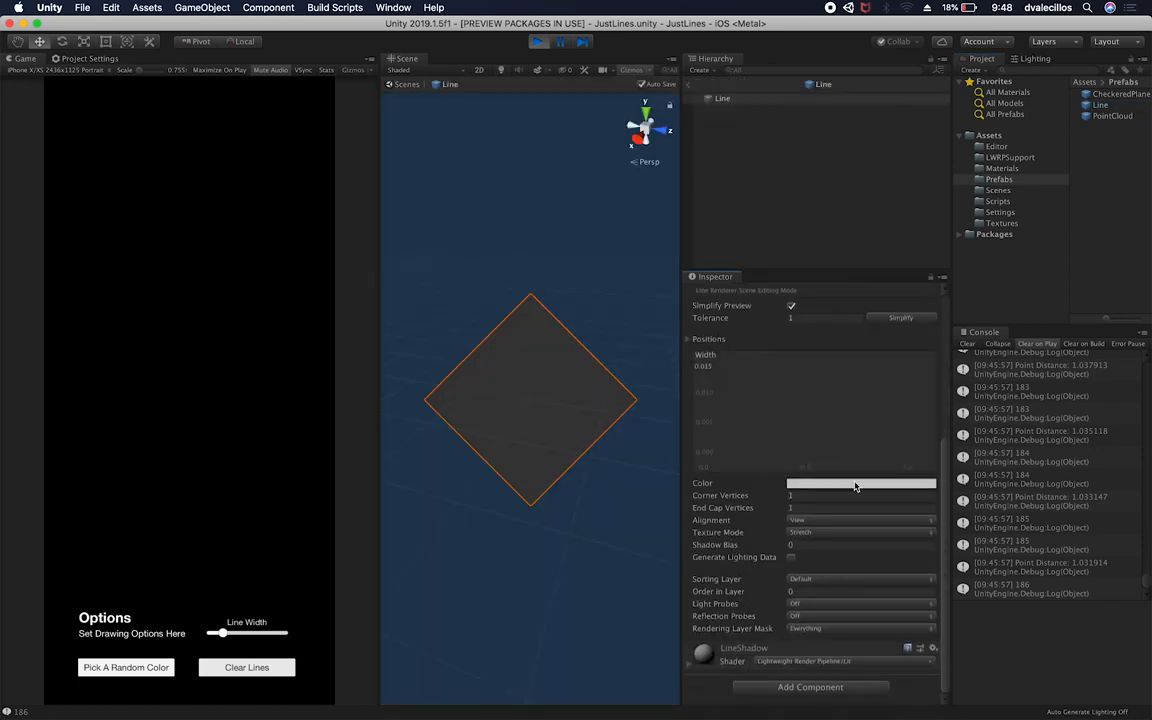
pyautogui.scroll(3)
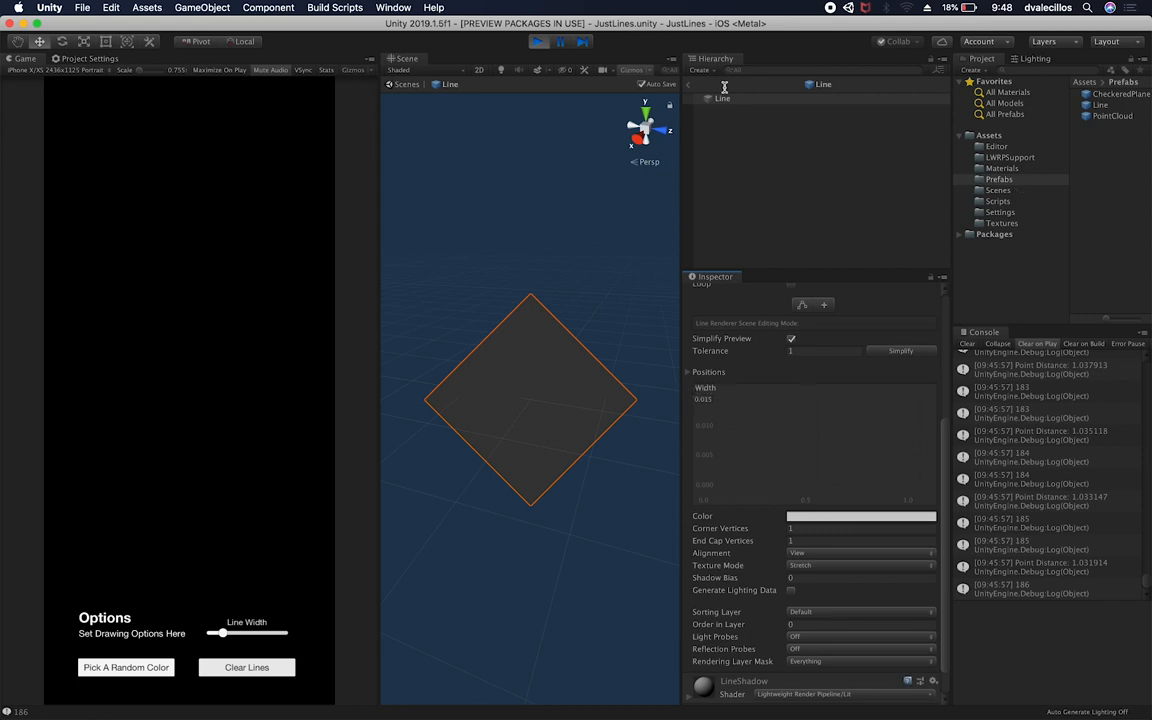
pyautogui.click(759, 147)
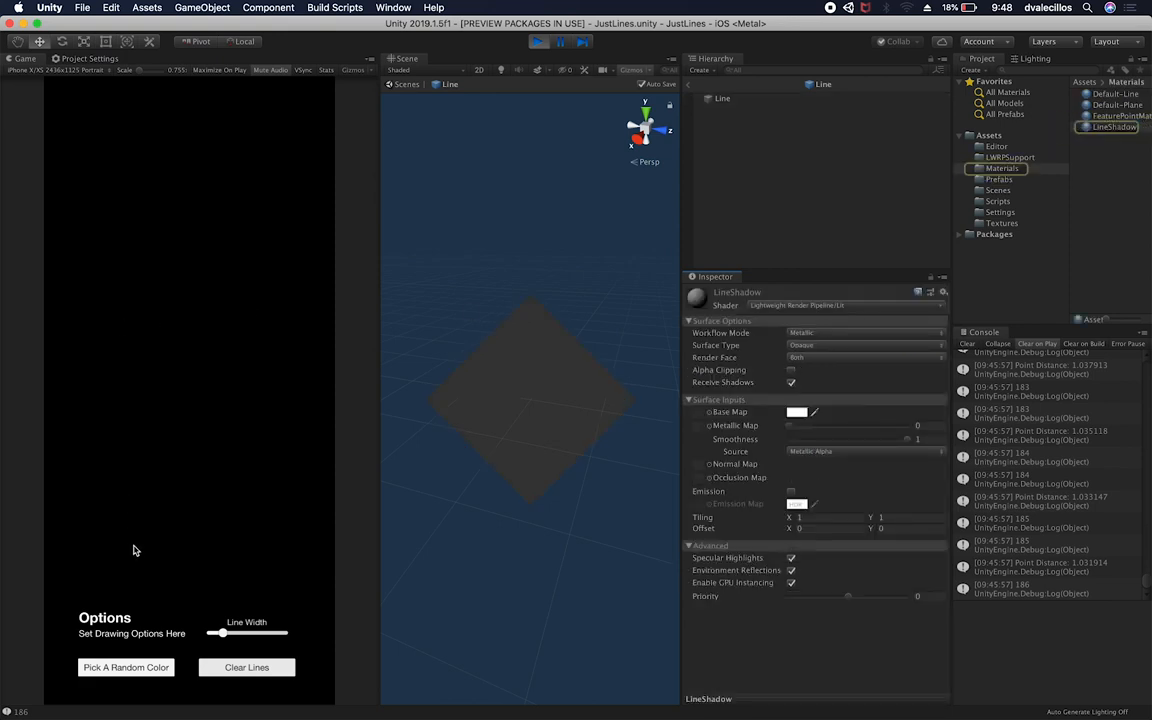
# Step: Switch LineShadow to the Legacy Particles Additive shader, drawing test lines around the change
pyautogui.moveTo(135, 550); pyautogui.dragTo(133, 300)
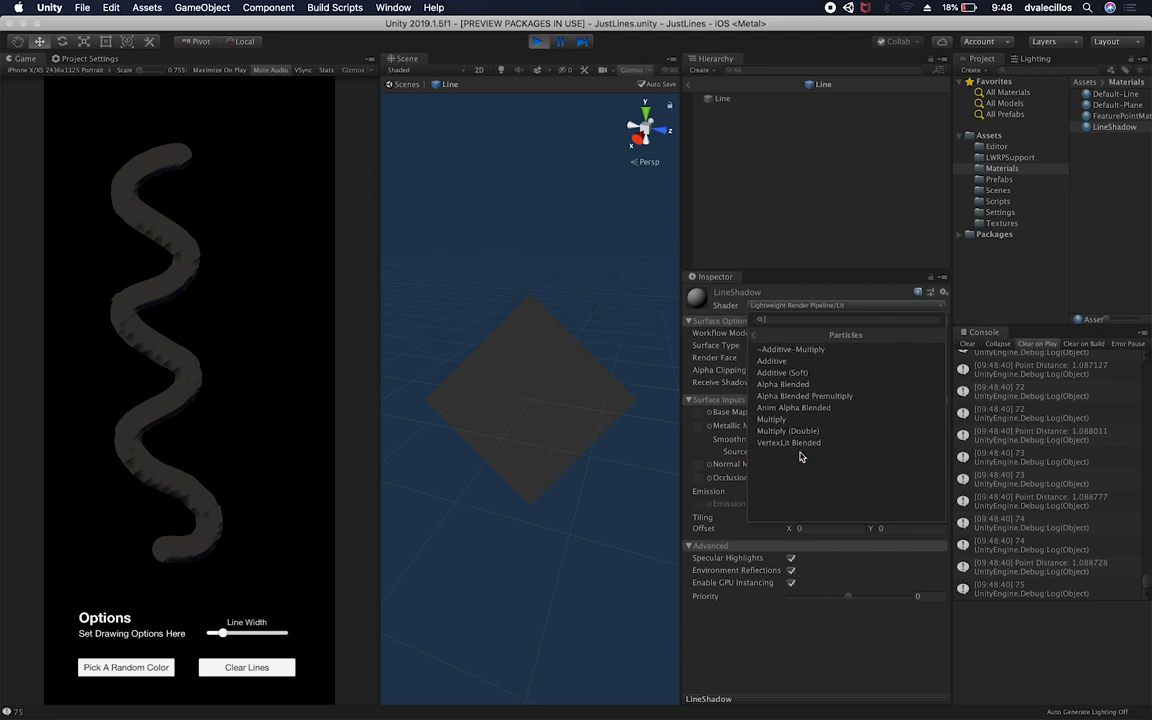
pyautogui.click(772, 361)
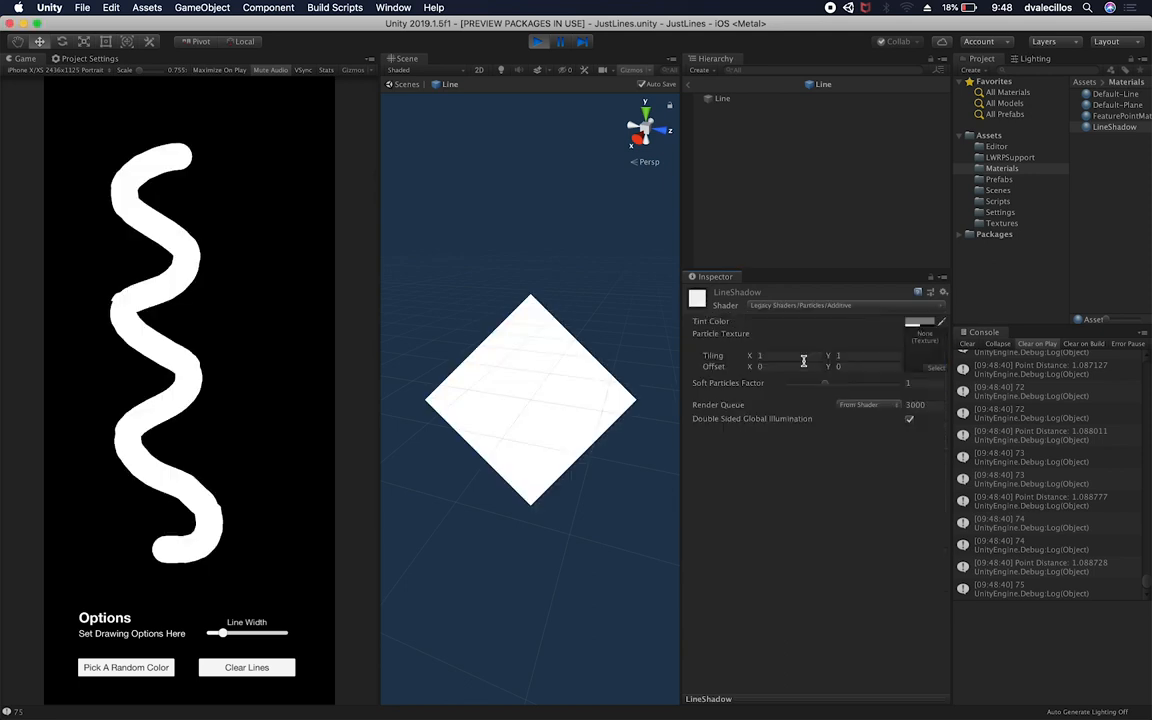
pyautogui.moveTo(200, 468)
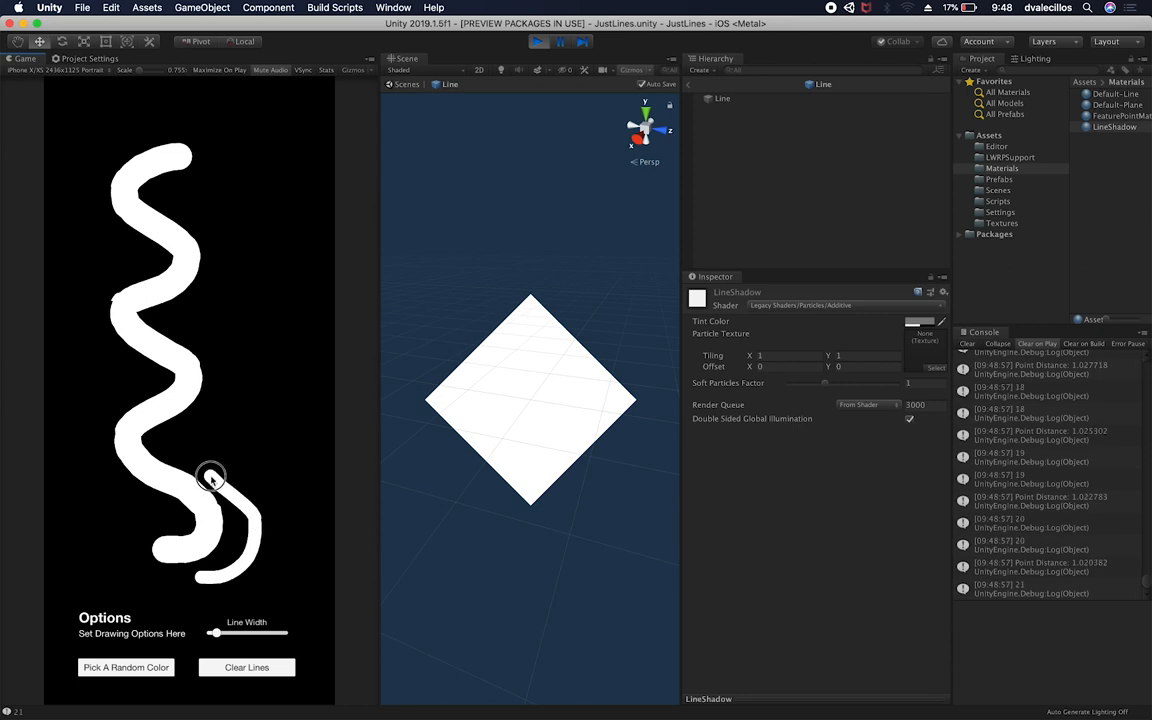
pyautogui.moveTo(210, 478); pyautogui.dragTo(208, 110)
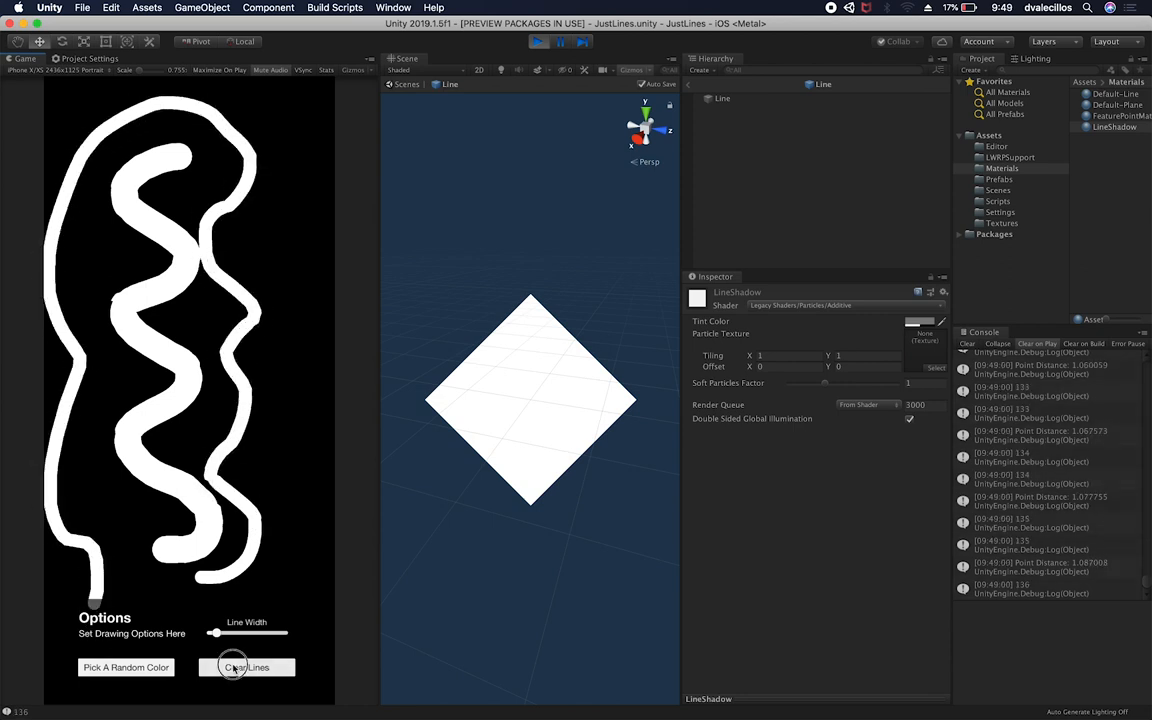
# Step: Clear and redraw wavy strokes to confirm the lines now appear solid white
pyautogui.click(246, 667)
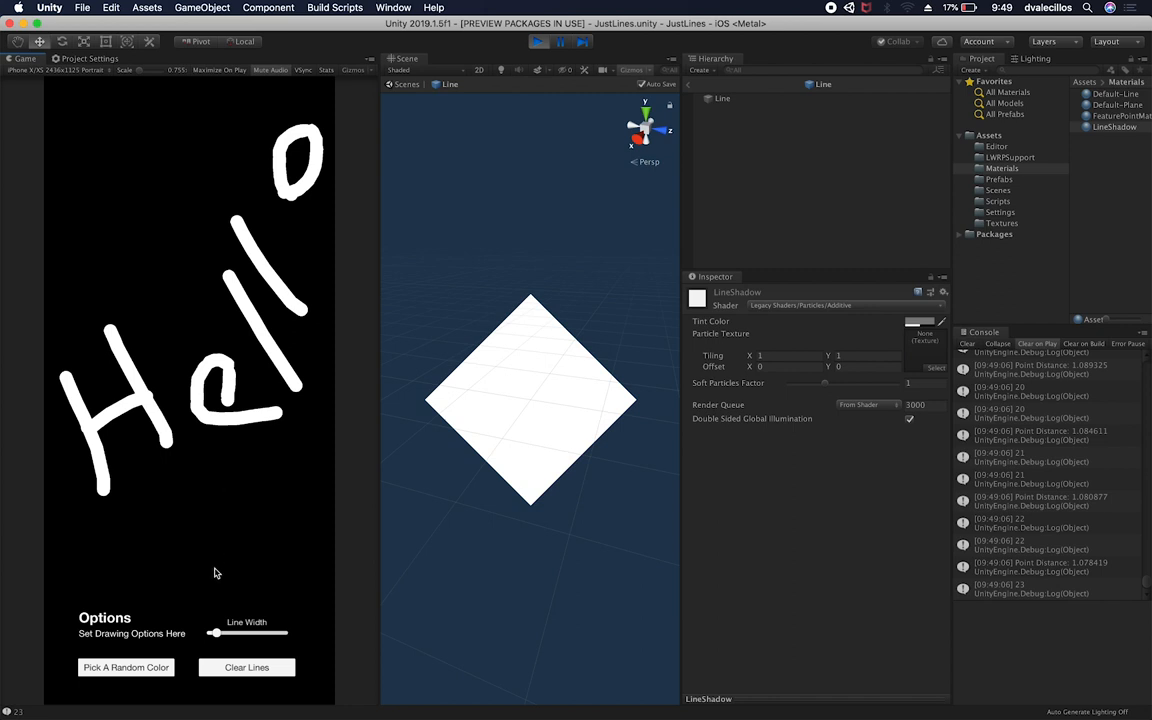
pyautogui.moveTo(235, 604)
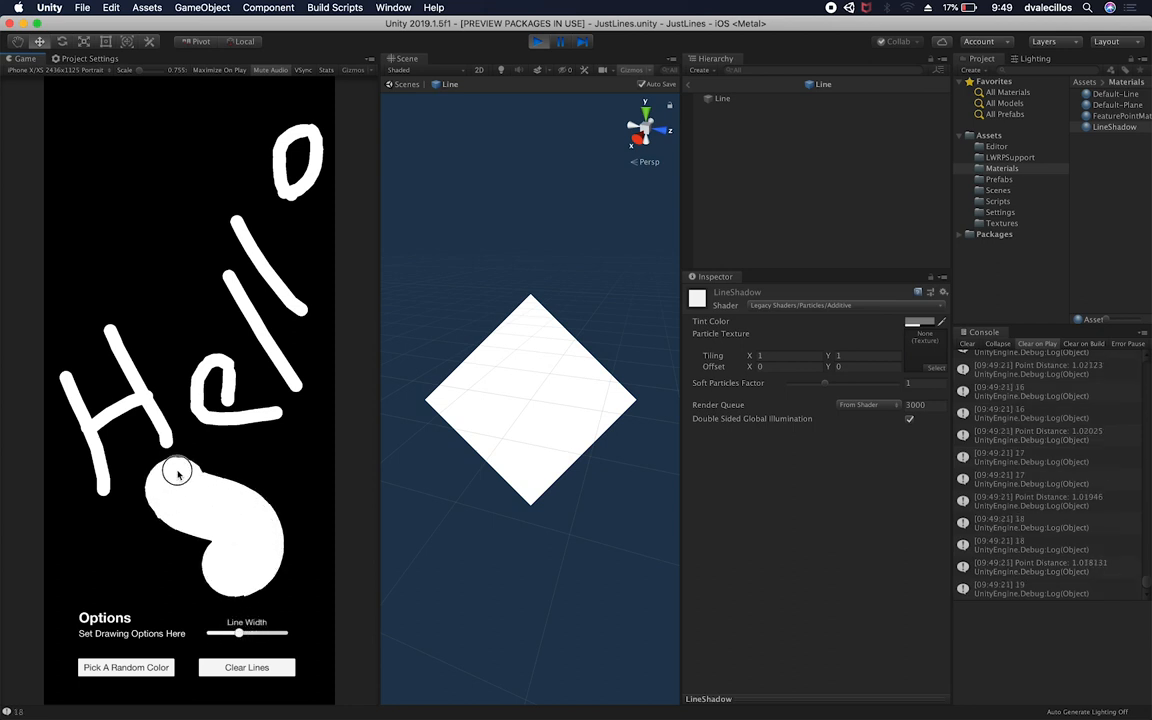
pyautogui.moveTo(175, 470); pyautogui.dragTo(220, 155)
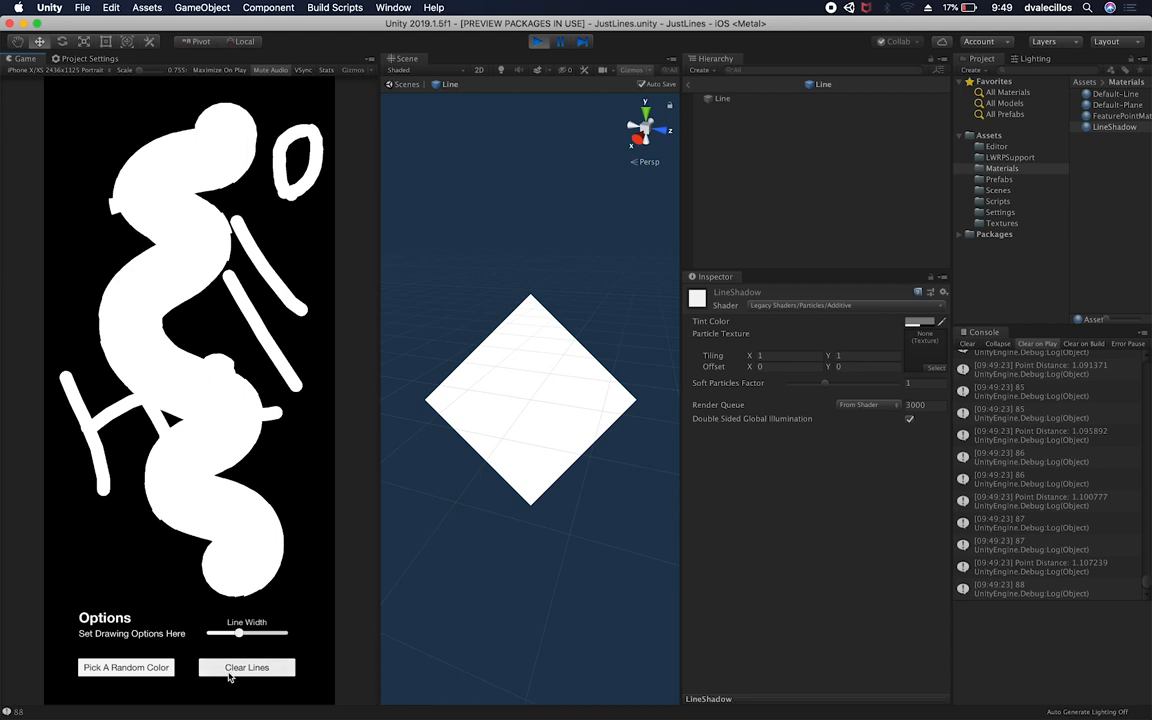
pyautogui.click(246, 667)
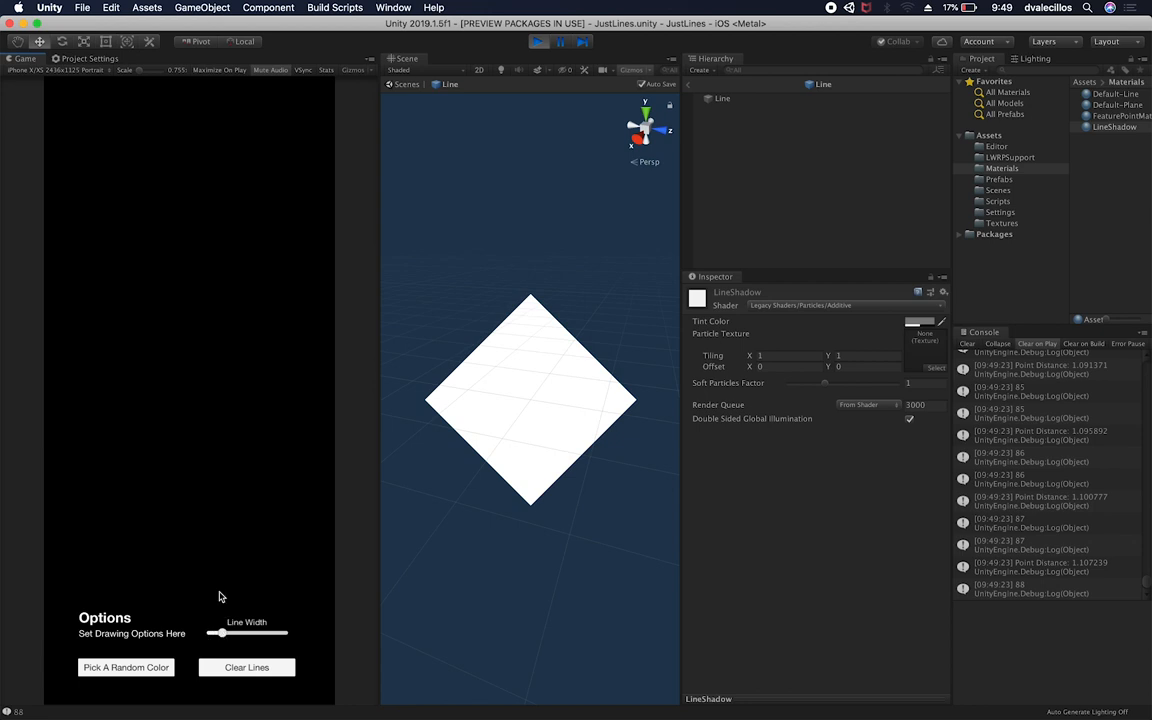
pyautogui.moveTo(150, 245); pyautogui.dragTo(215, 500)
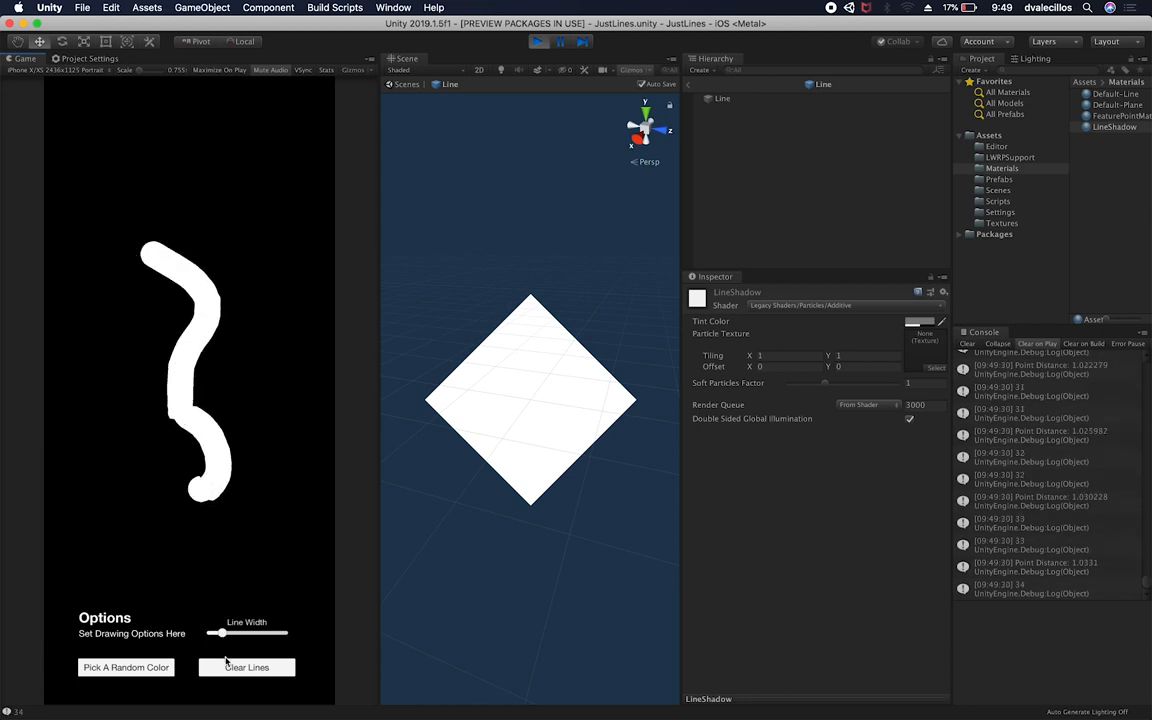
# Step: Clear the white line, draw wider lines in random colours like purple, then clear them
pyautogui.click(246, 667)
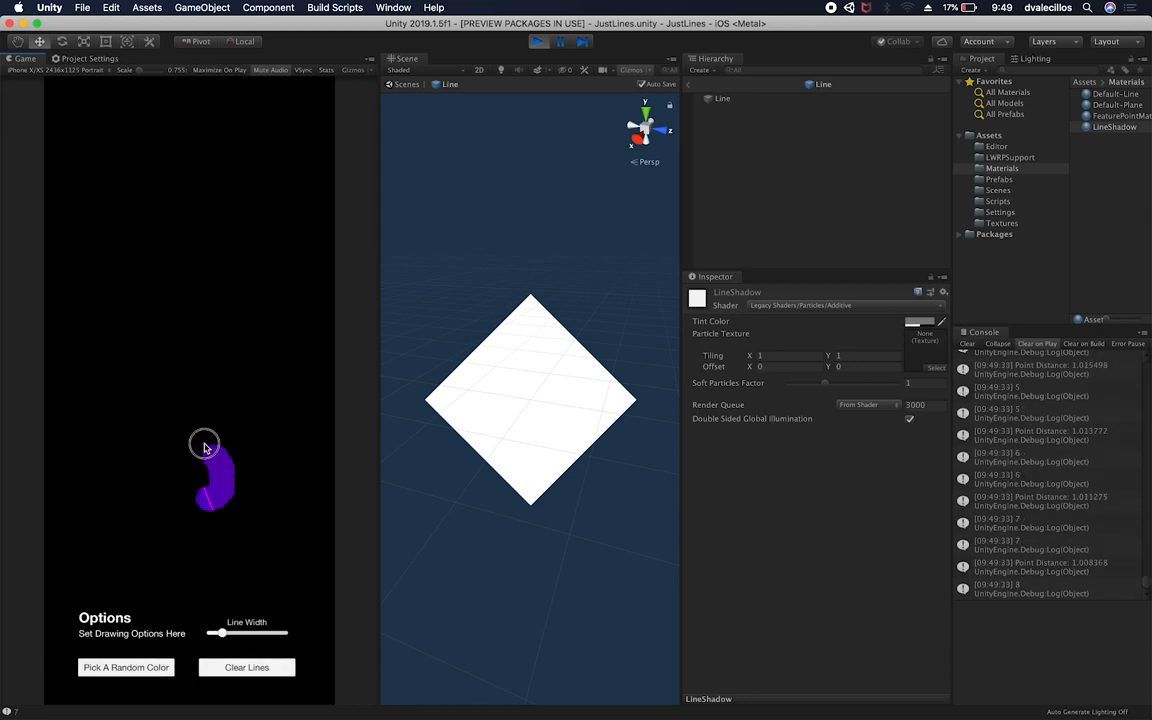
pyautogui.moveTo(205, 445); pyautogui.dragTo(218, 128)
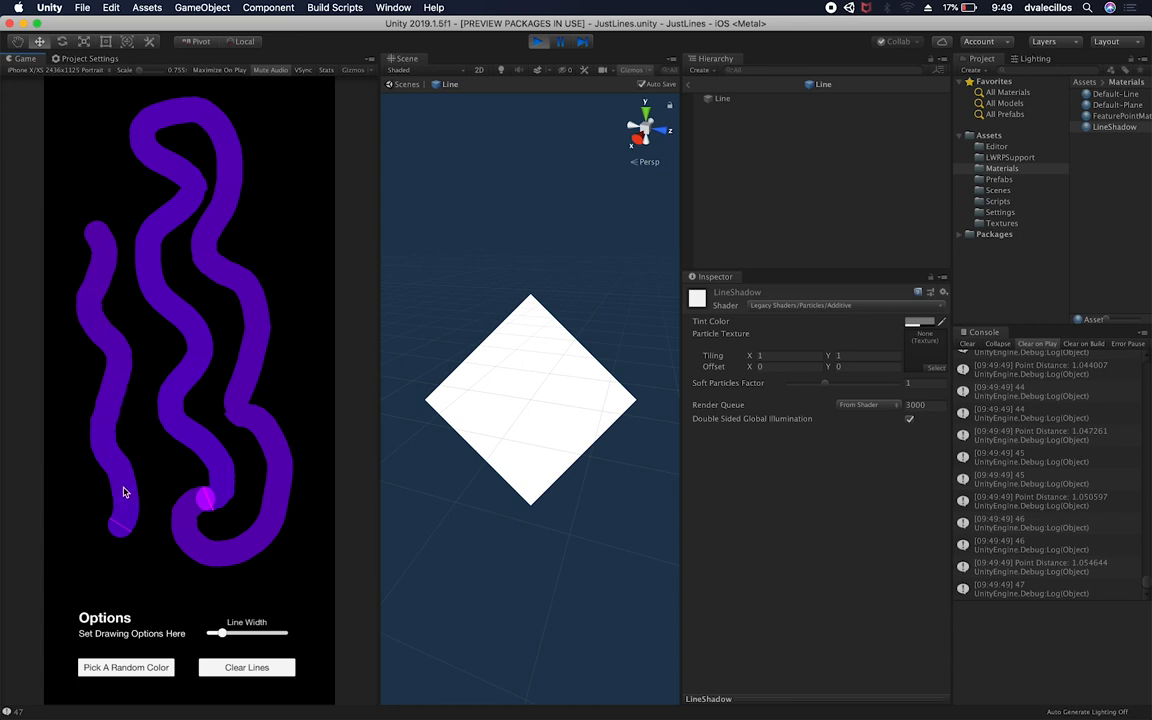
pyautogui.click(246, 667)
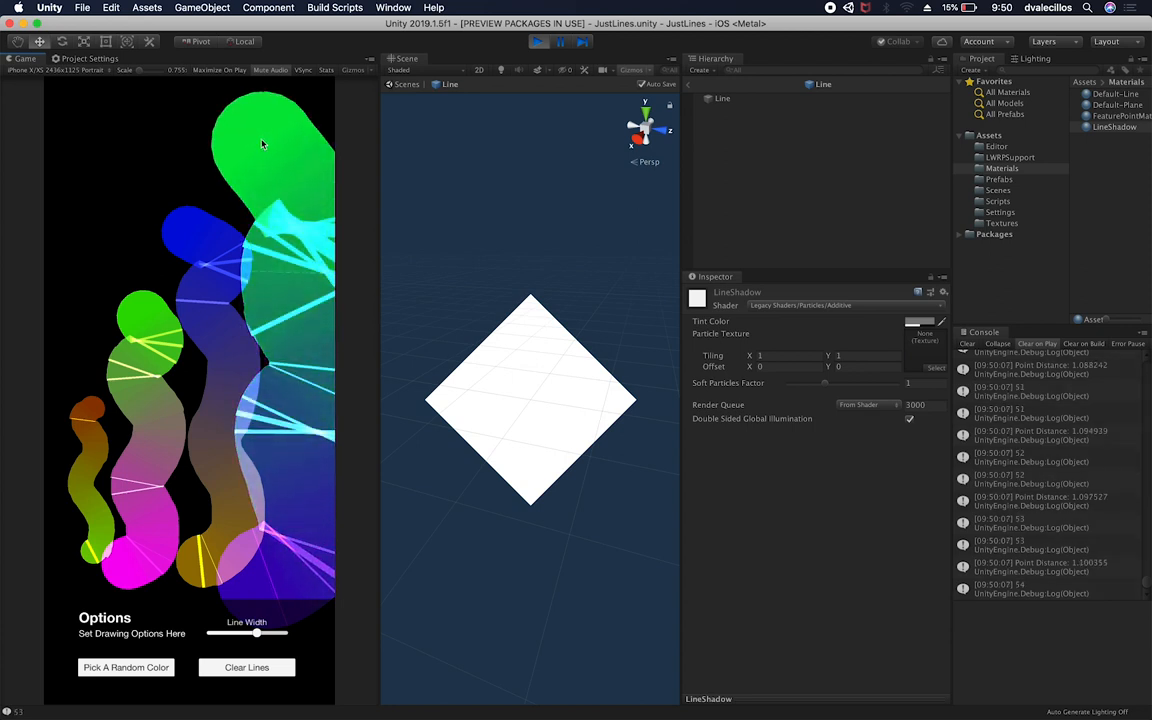
pyautogui.click(246, 667)
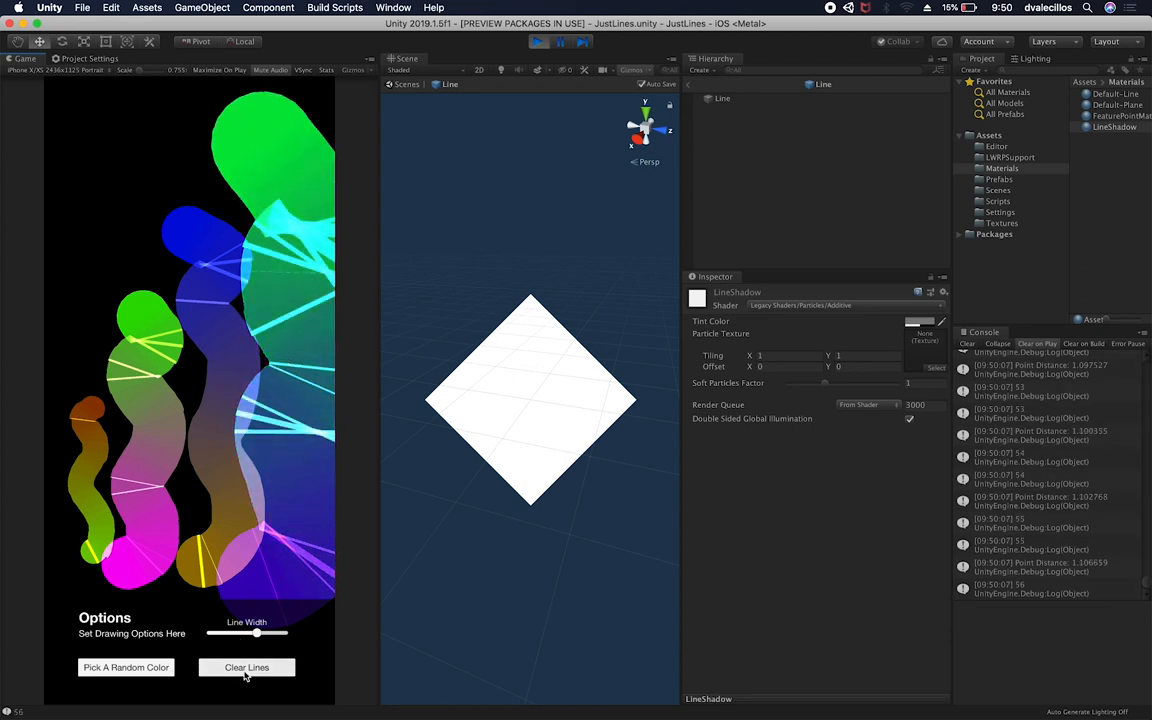
# Step: Clear the remaining lines and review the Line prefab's Line Renderer settings
pyautogui.click(246, 667)
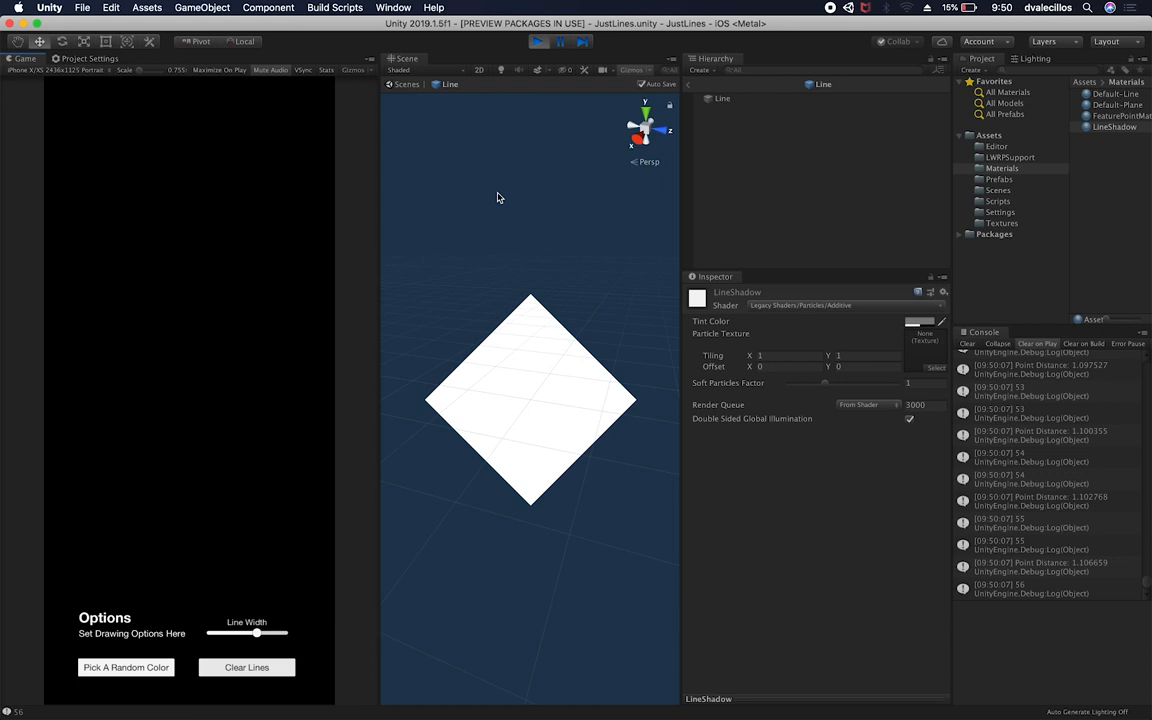
pyautogui.moveTo(107, 660)
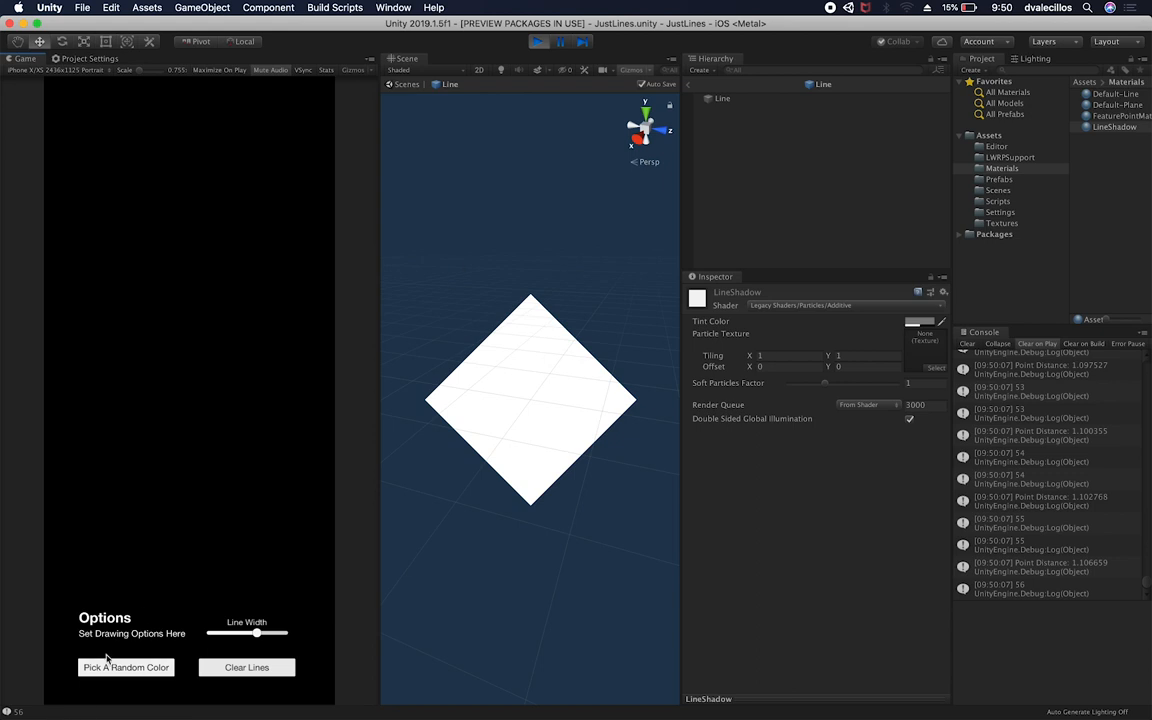
pyautogui.moveTo(277, 652)
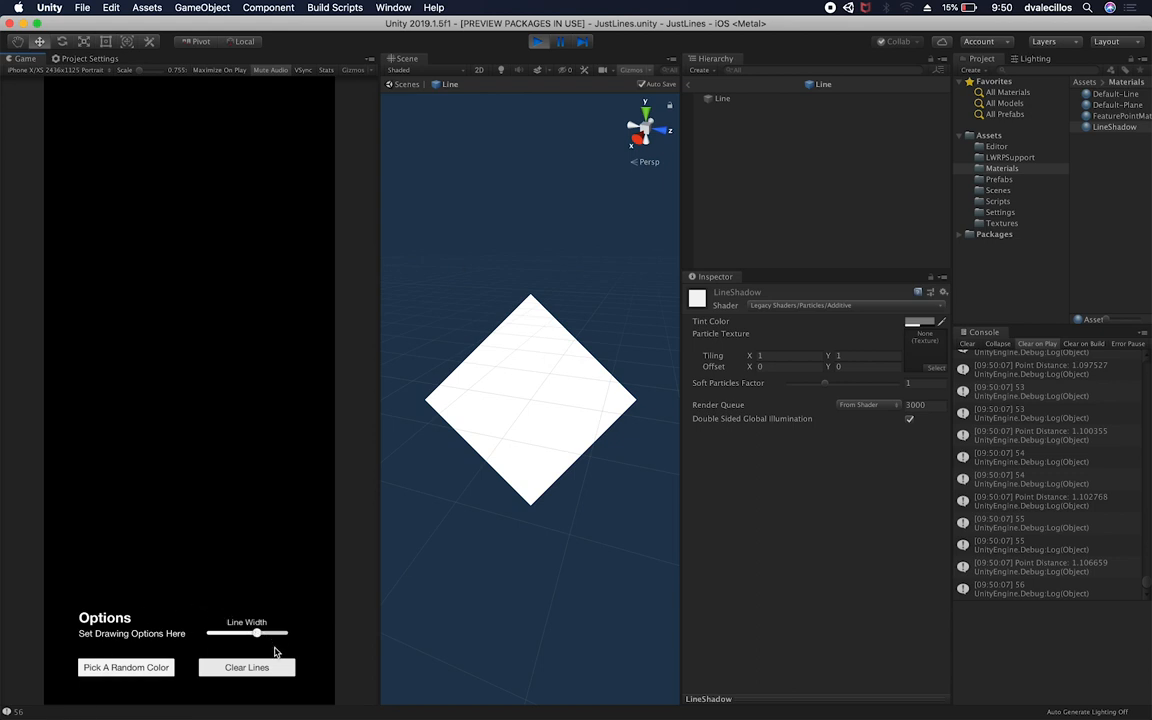
pyautogui.click(722, 98)
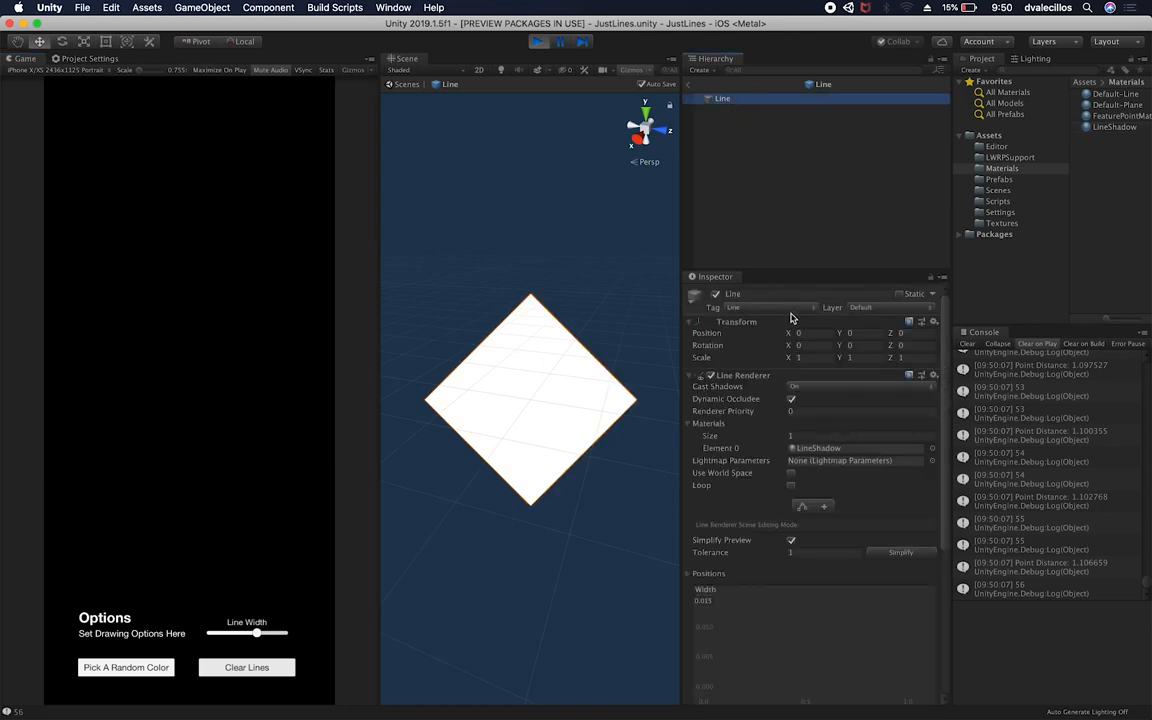
pyautogui.scroll(-3)
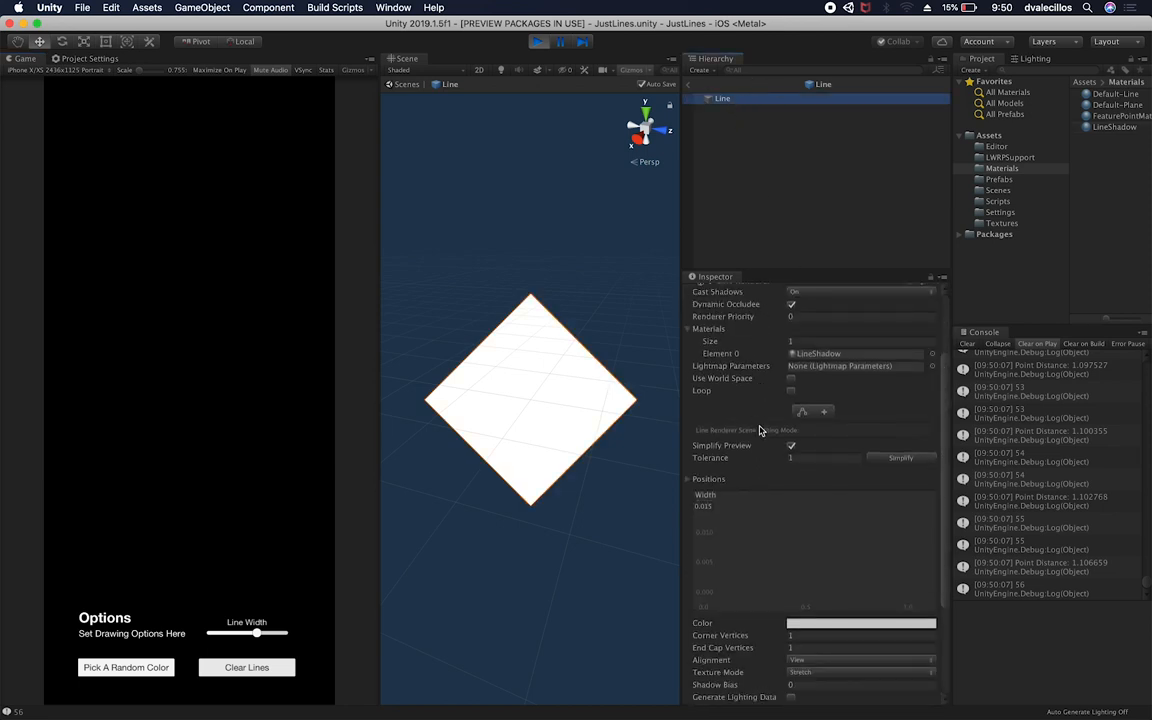
pyautogui.scroll(-3)
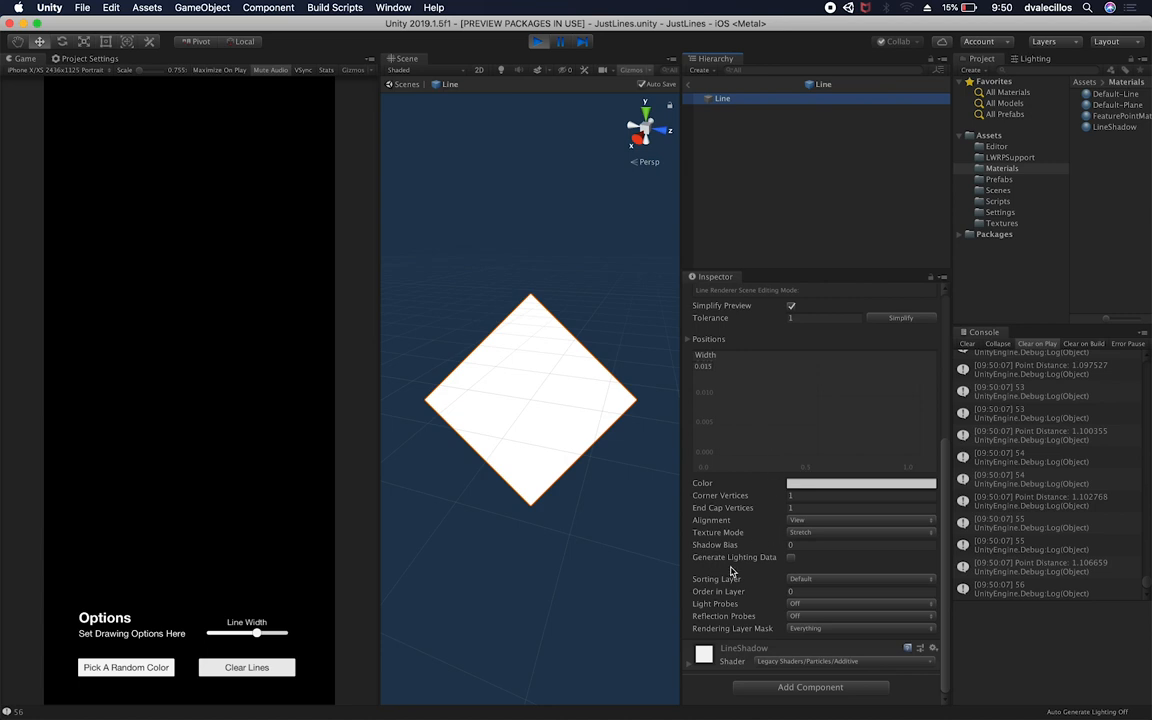
pyautogui.moveTo(771, 398)
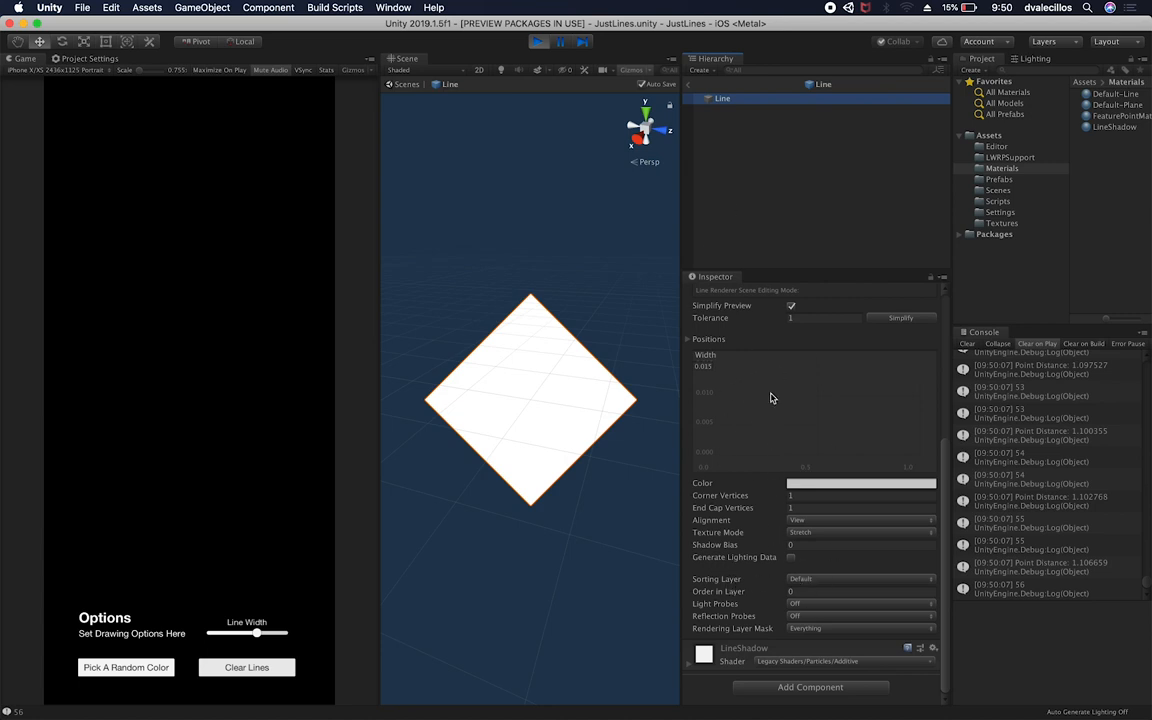
pyautogui.moveTo(783, 469)
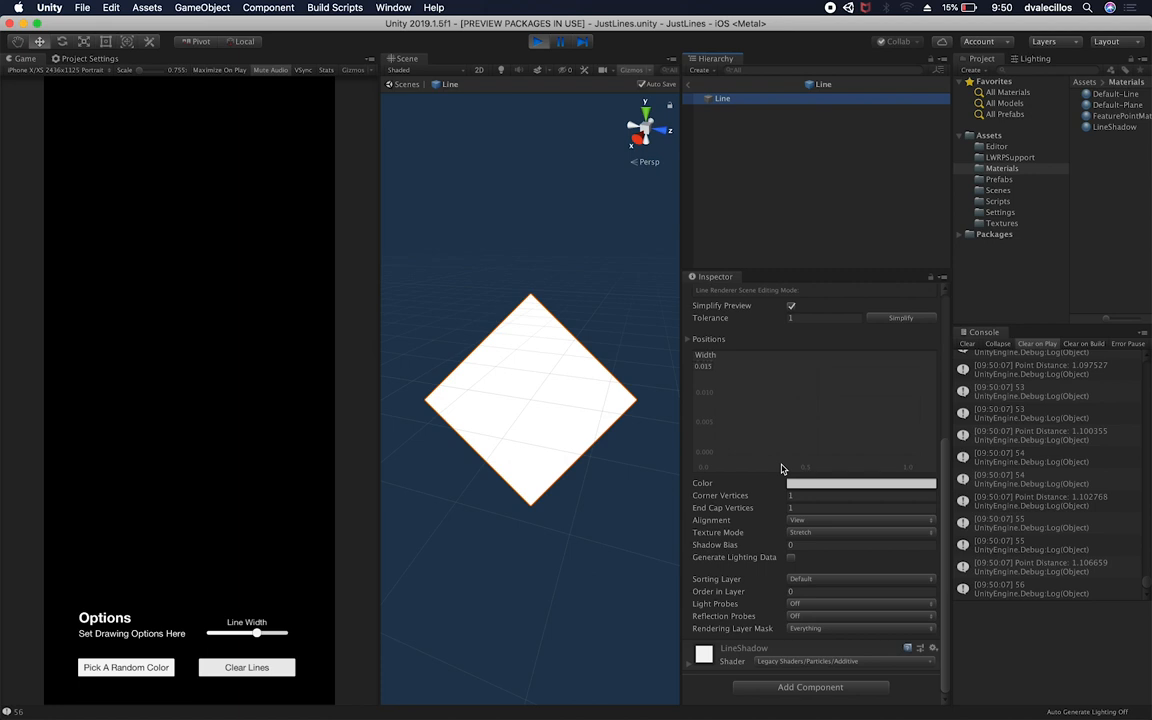
pyautogui.moveTo(568, 61)
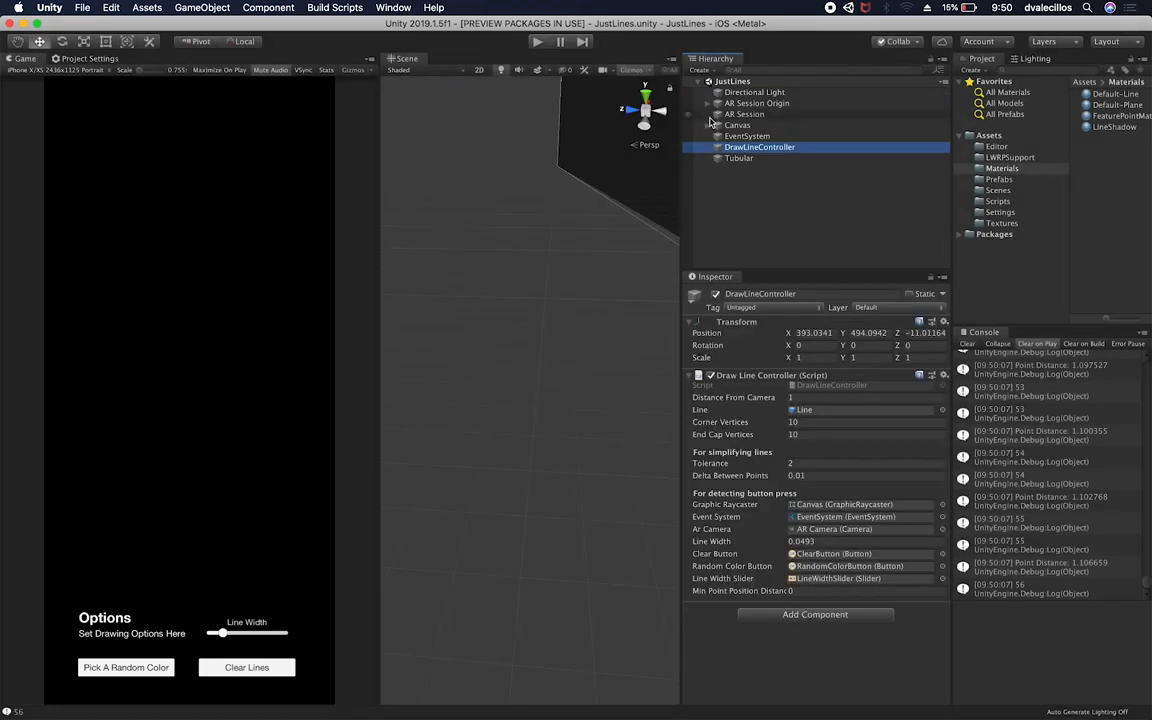
# Step: Select and expand AR Session Origin, then inspect the AR Session object's components
pyautogui.click(757, 103)
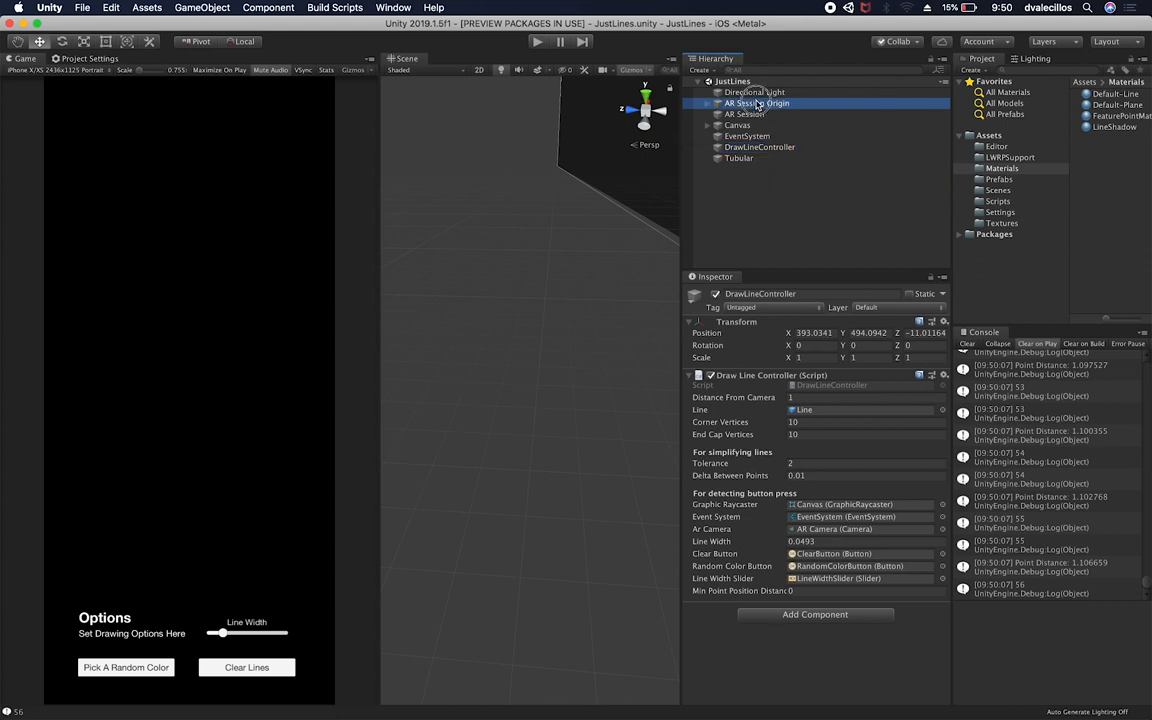
pyautogui.click(757, 103)
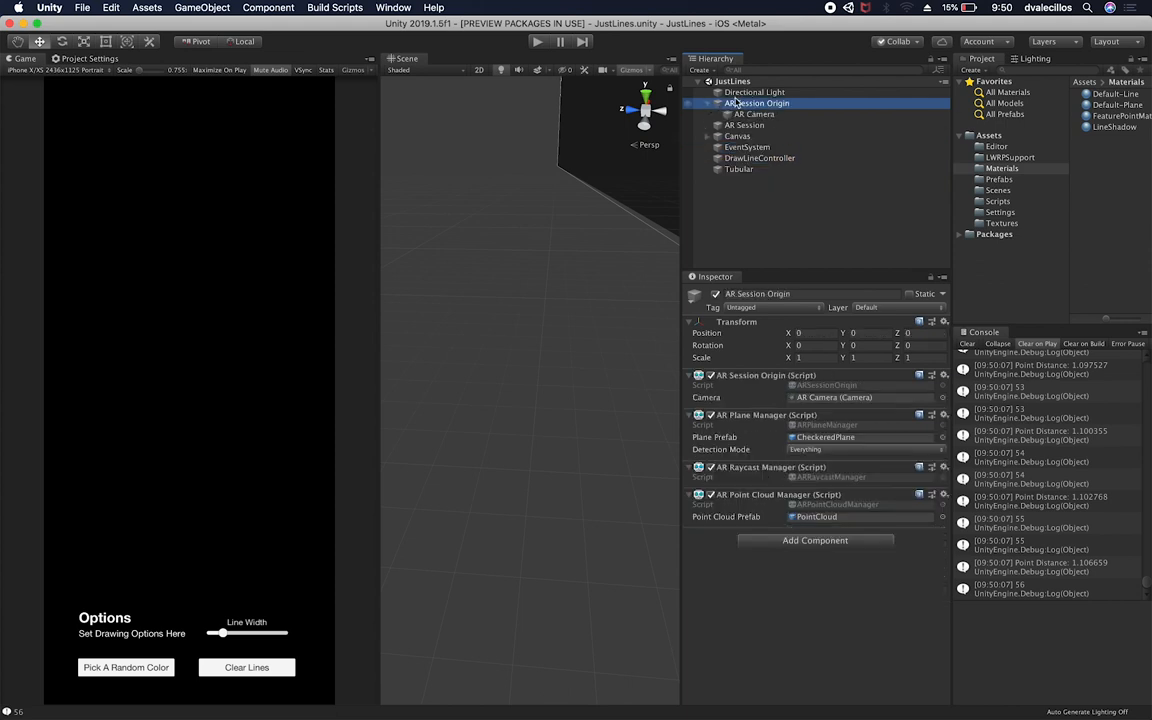
pyautogui.moveTo(778, 470)
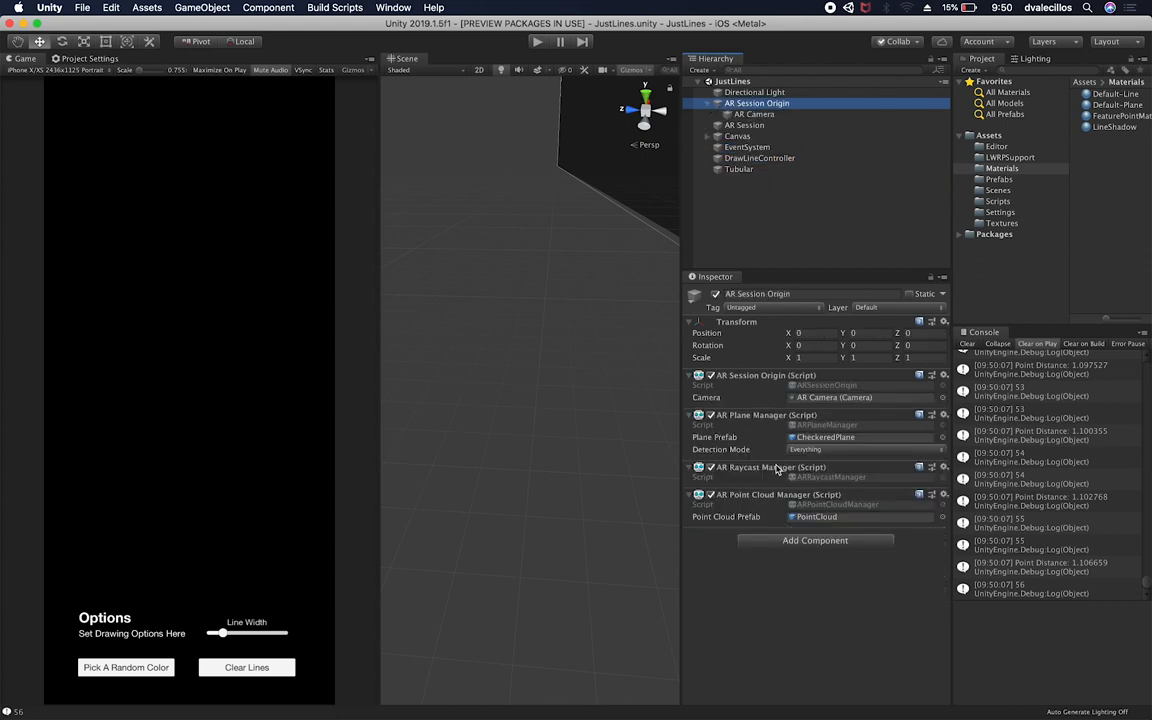
pyautogui.moveTo(790, 390)
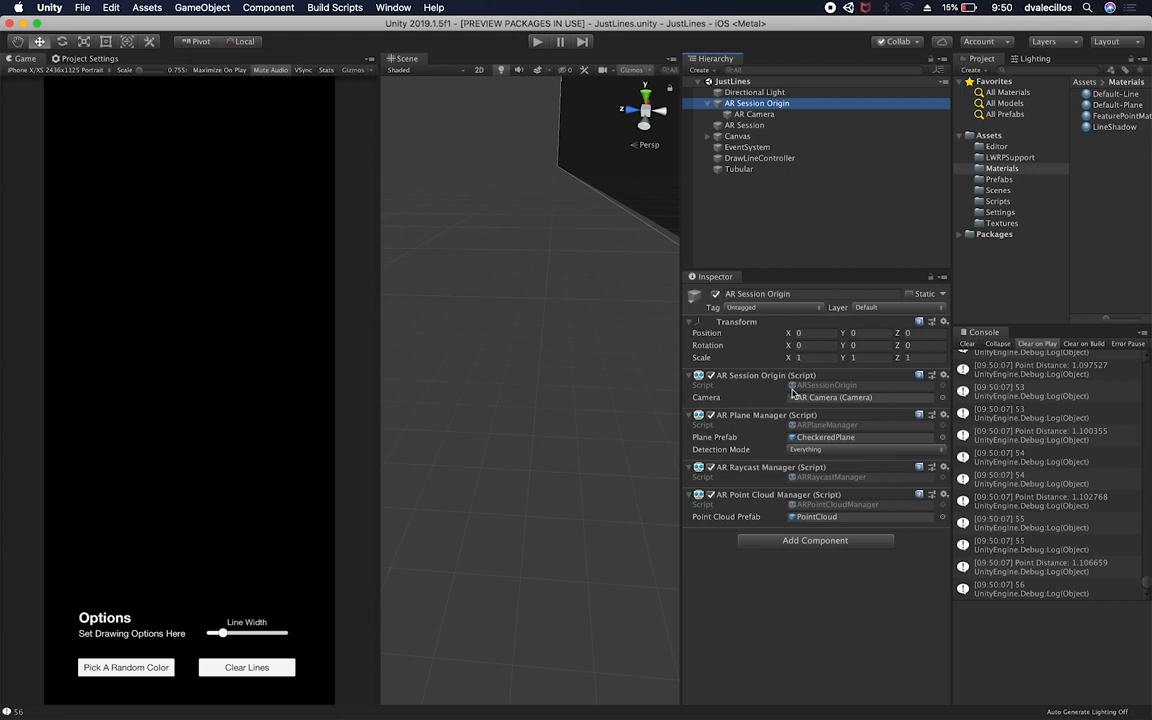
pyautogui.moveTo(747, 383)
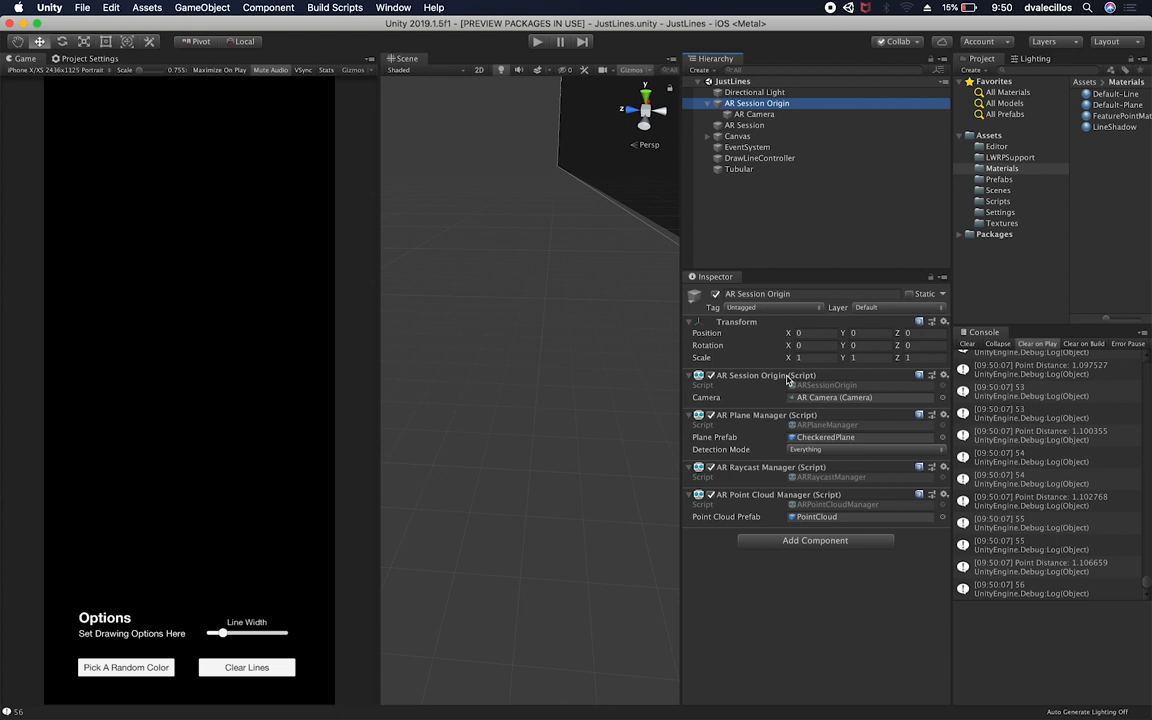
pyautogui.moveTo(731, 423)
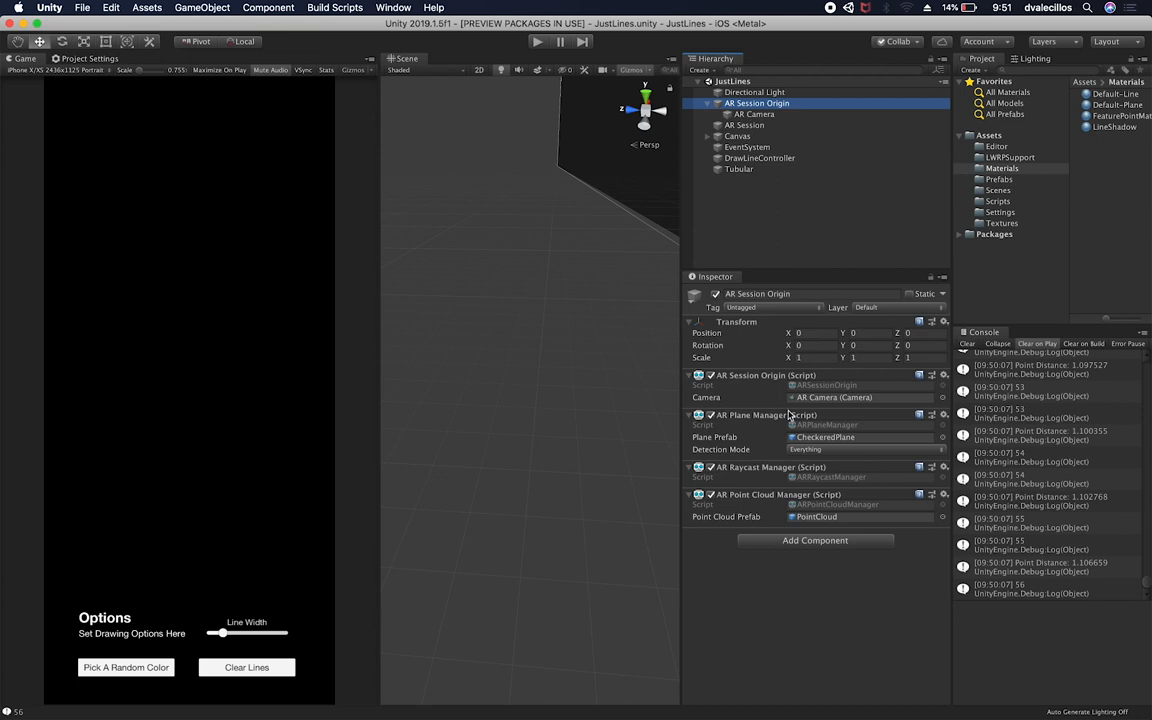
pyautogui.moveTo(735, 477)
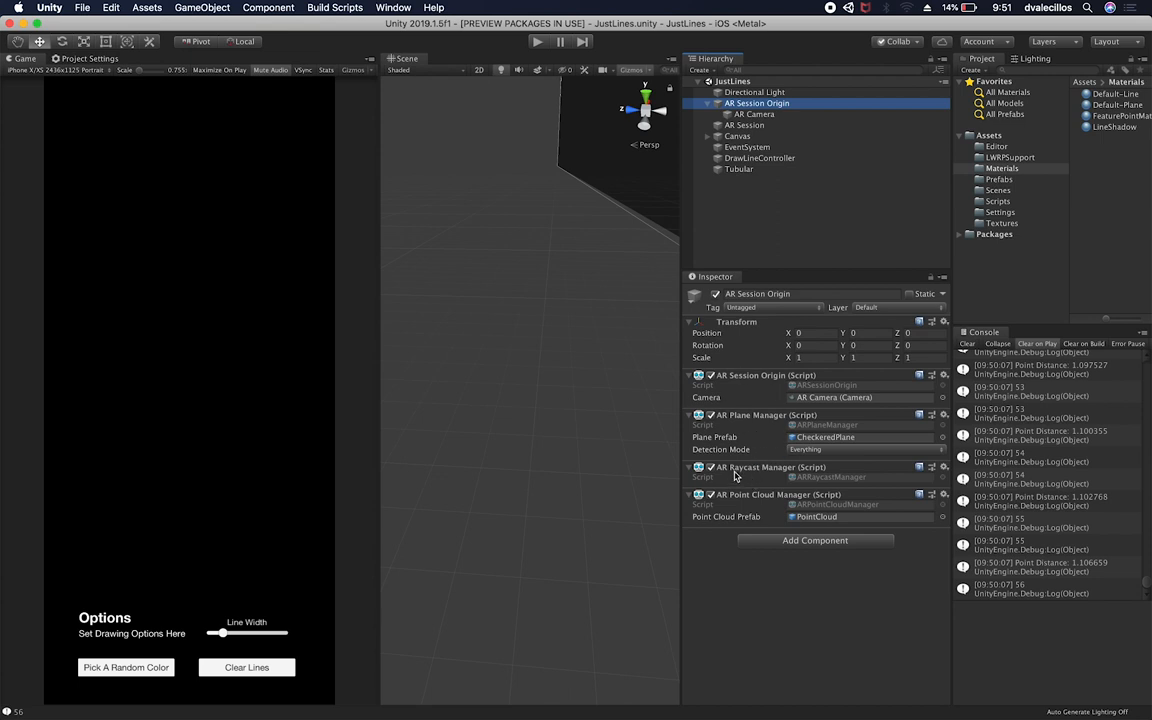
pyautogui.moveTo(772, 478)
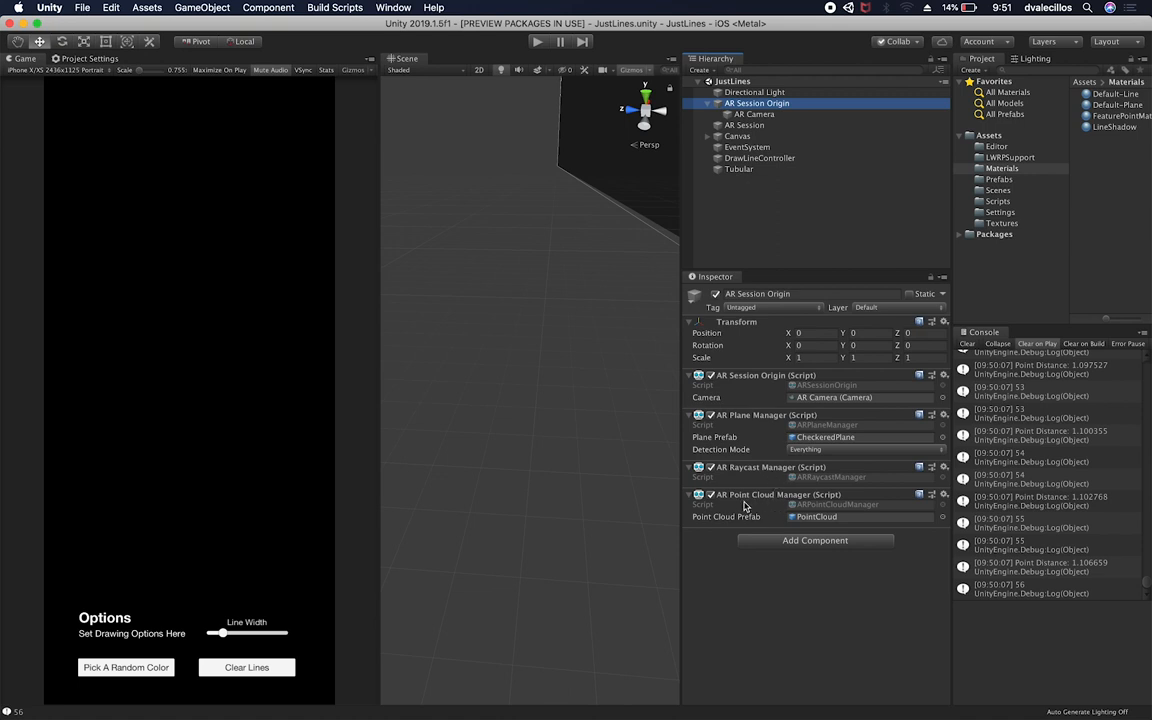
pyautogui.moveTo(778, 503)
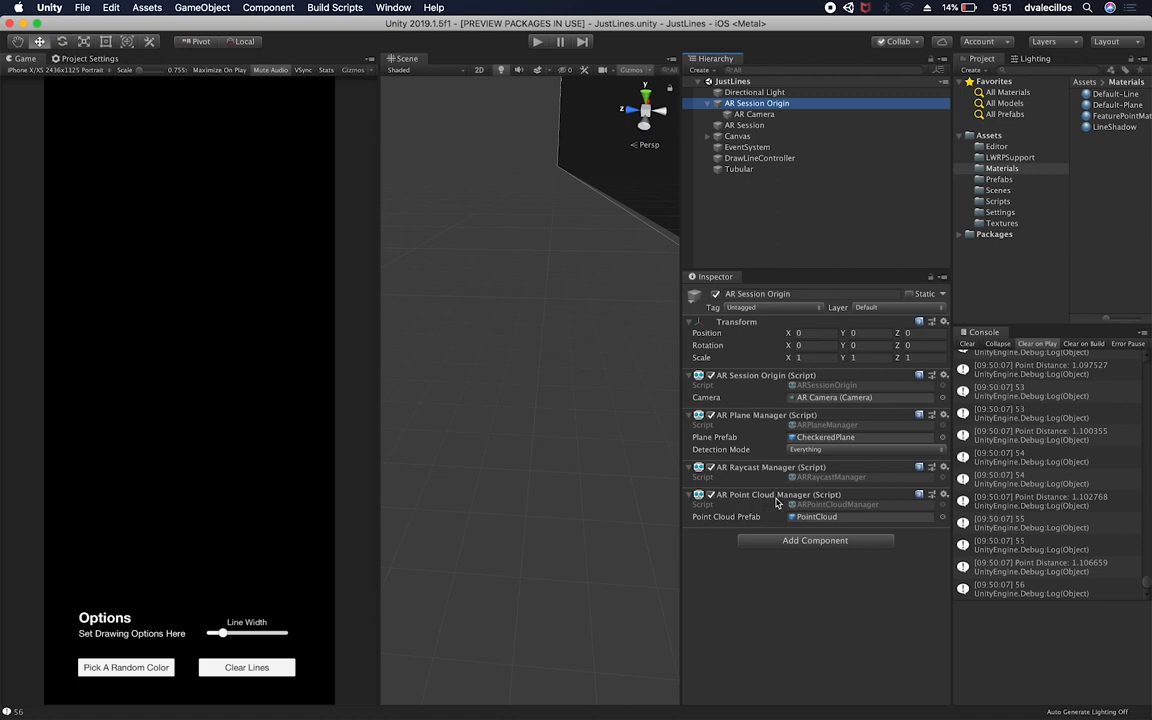
pyautogui.moveTo(807, 307)
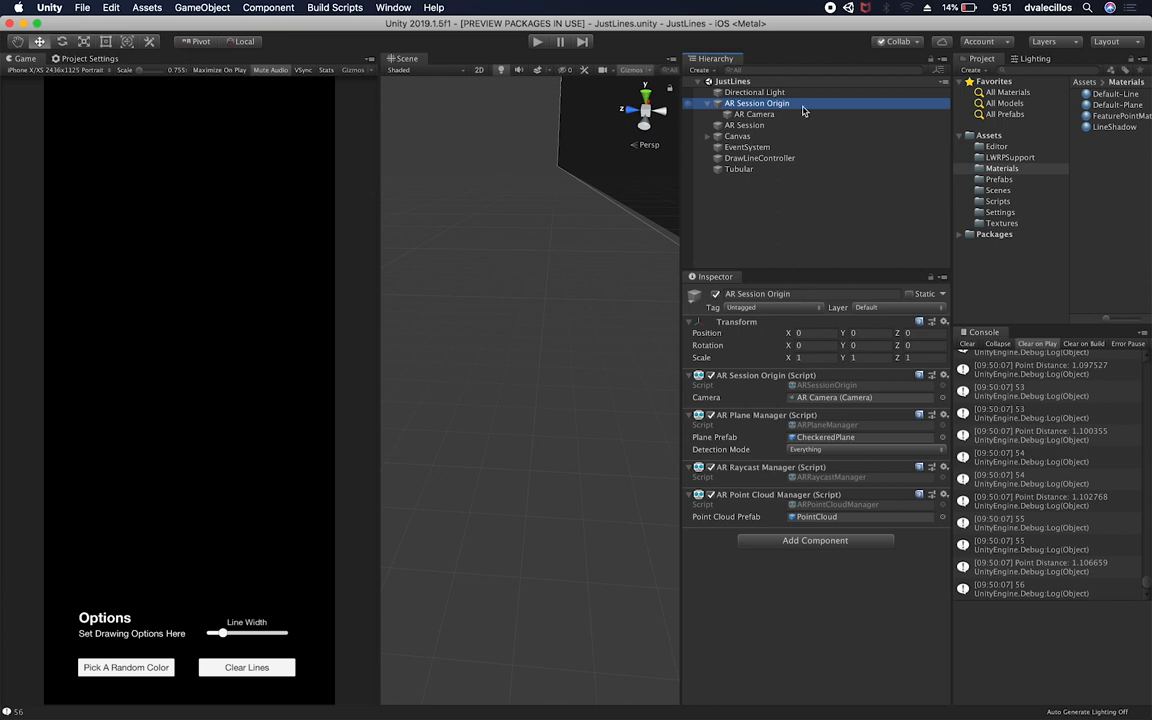
pyautogui.click(746, 125)
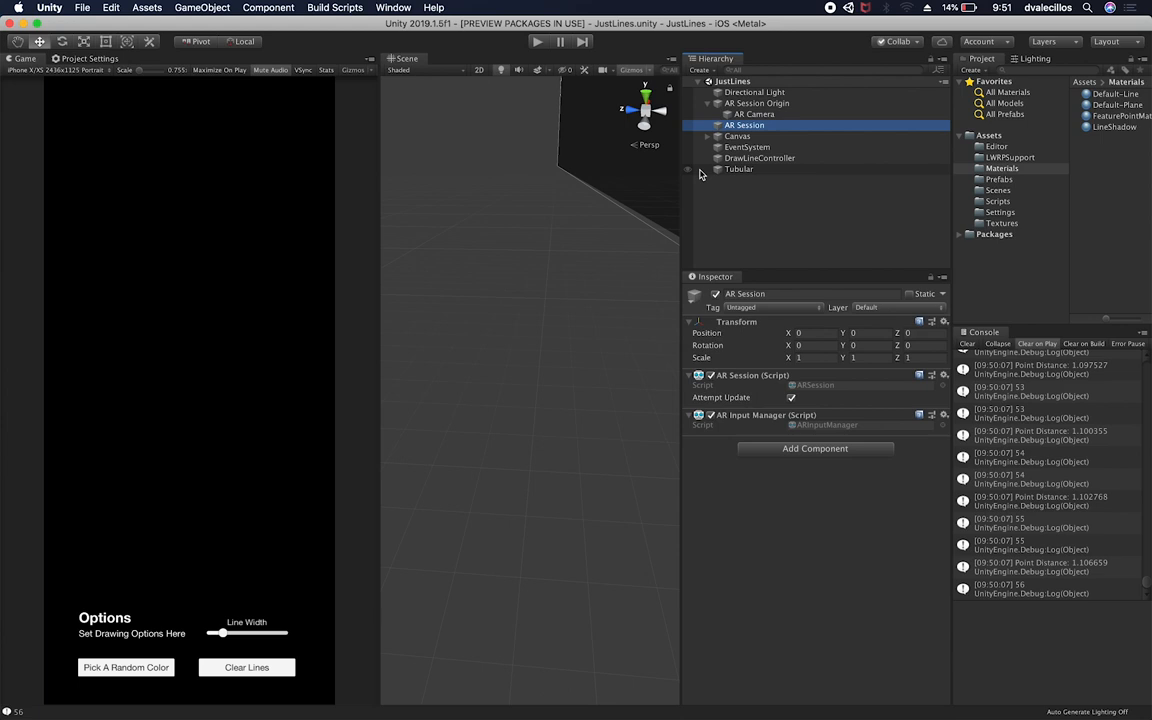
# Step: Expand Canvas, select DrawLineController, and open its DrawLineController.cs script
pyautogui.click(708, 136)
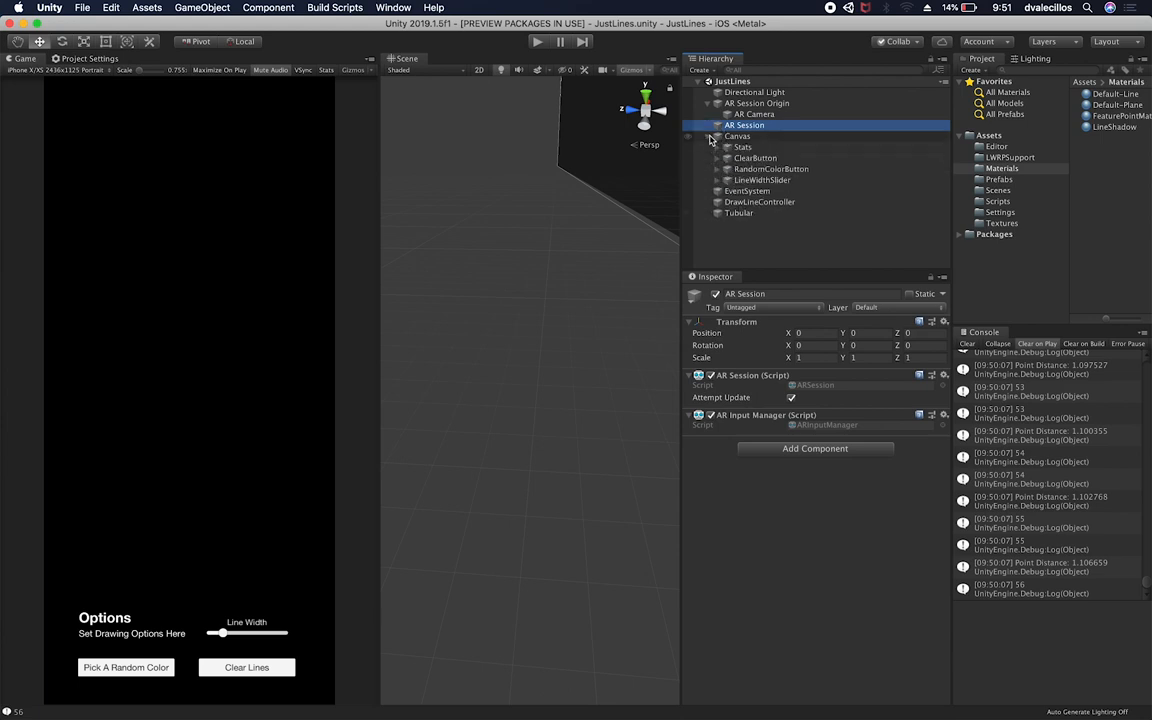
pyautogui.click(759, 201)
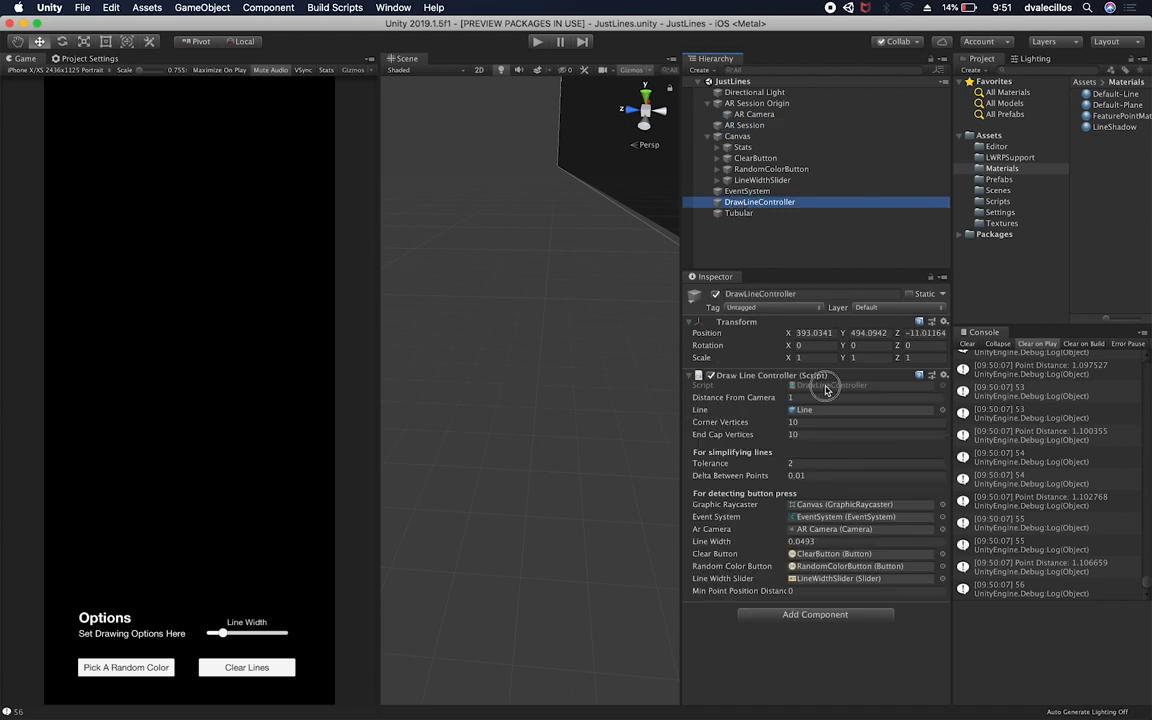
pyautogui.click(998, 201)
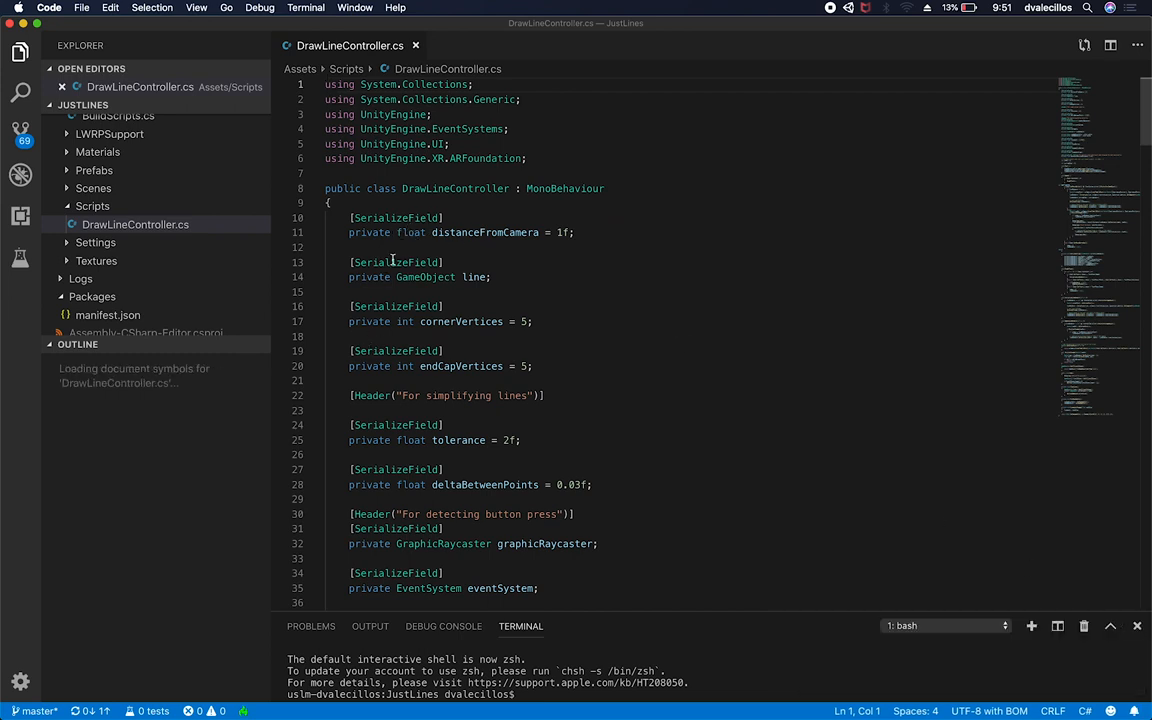
# Step: Highlight the line field's uses, scroll to PickRandomColor, and highlight randomEndColor
pyautogui.doubleClick(483, 262)
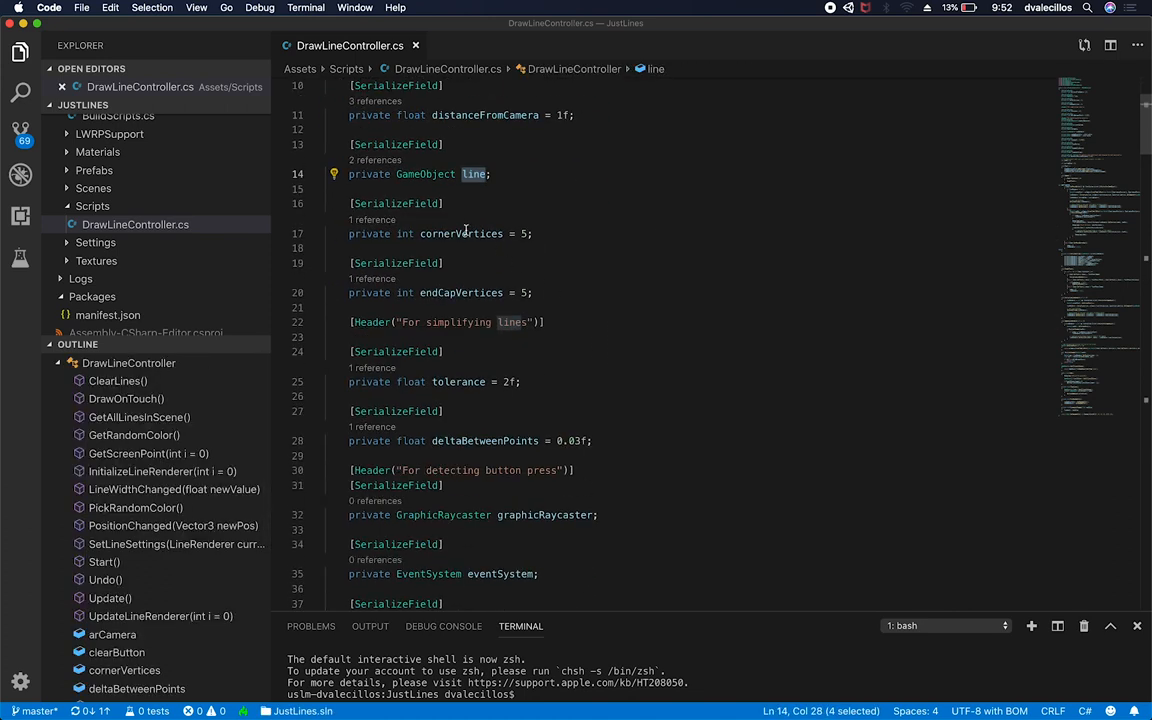
pyautogui.moveTo(454, 292)
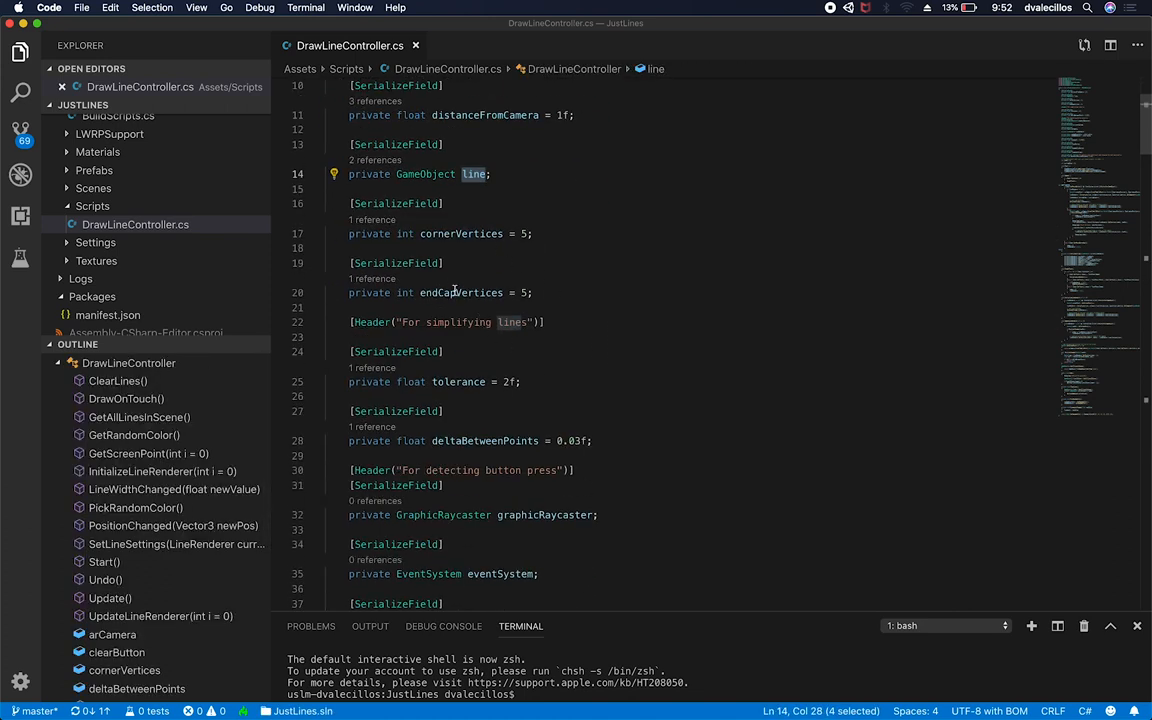
pyautogui.scroll(-3)
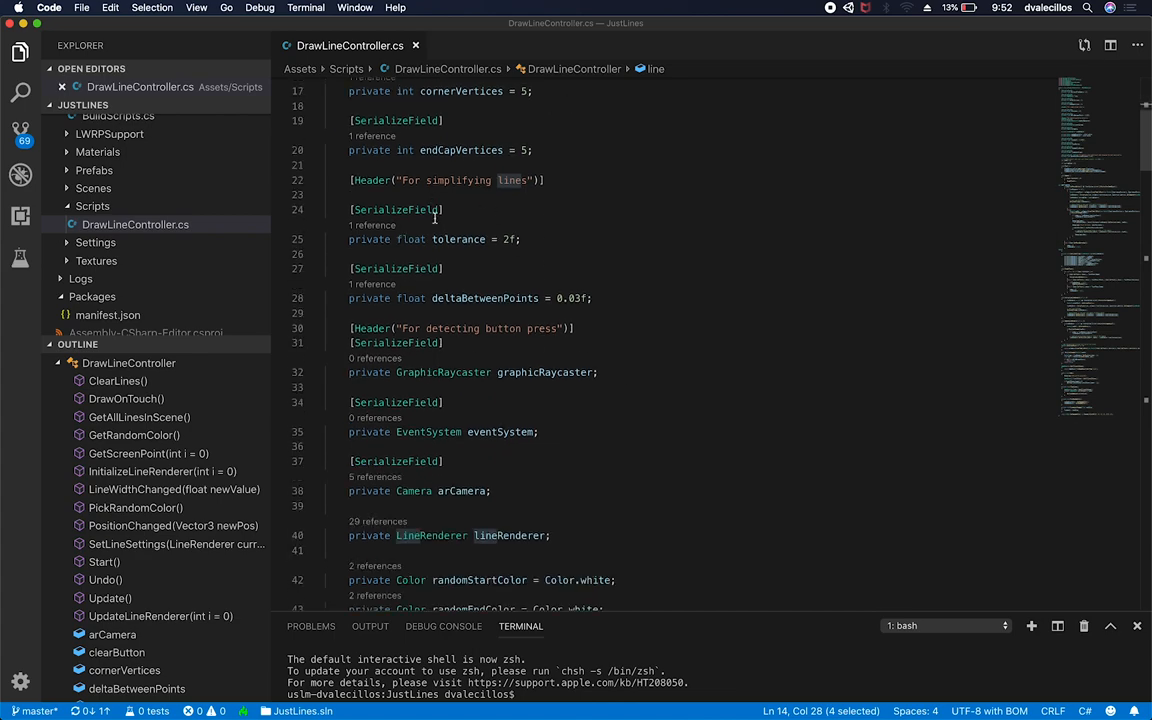
pyautogui.moveTo(691, 405)
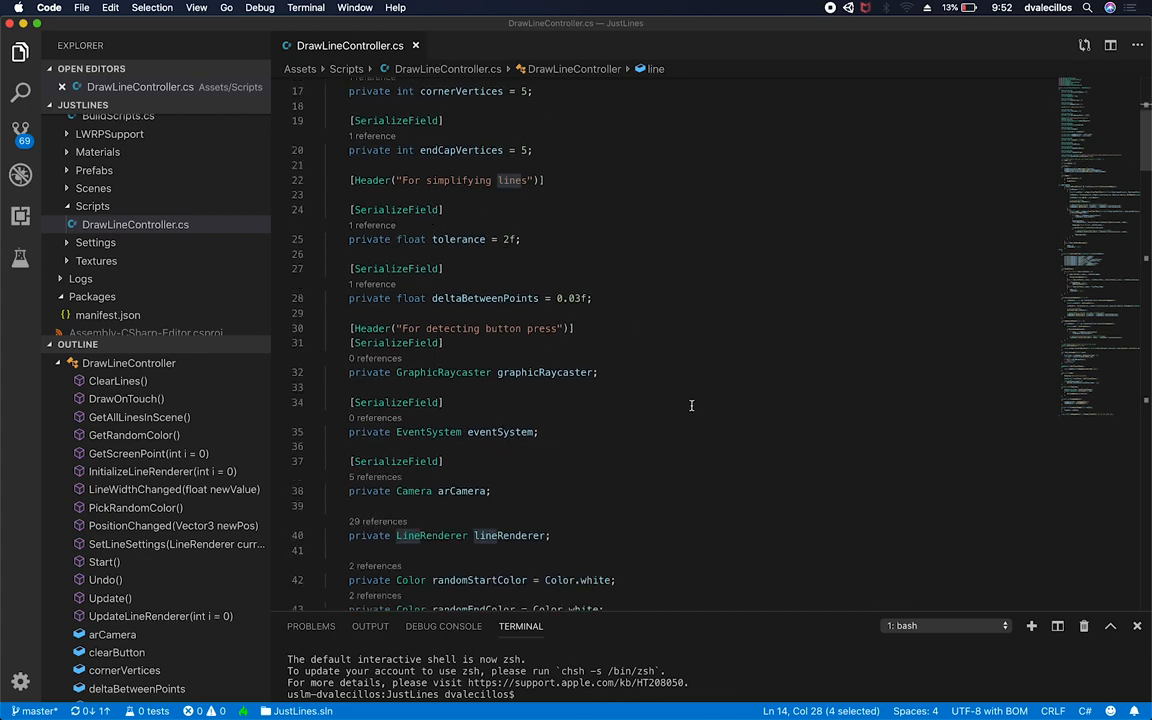
pyautogui.scroll(-3)
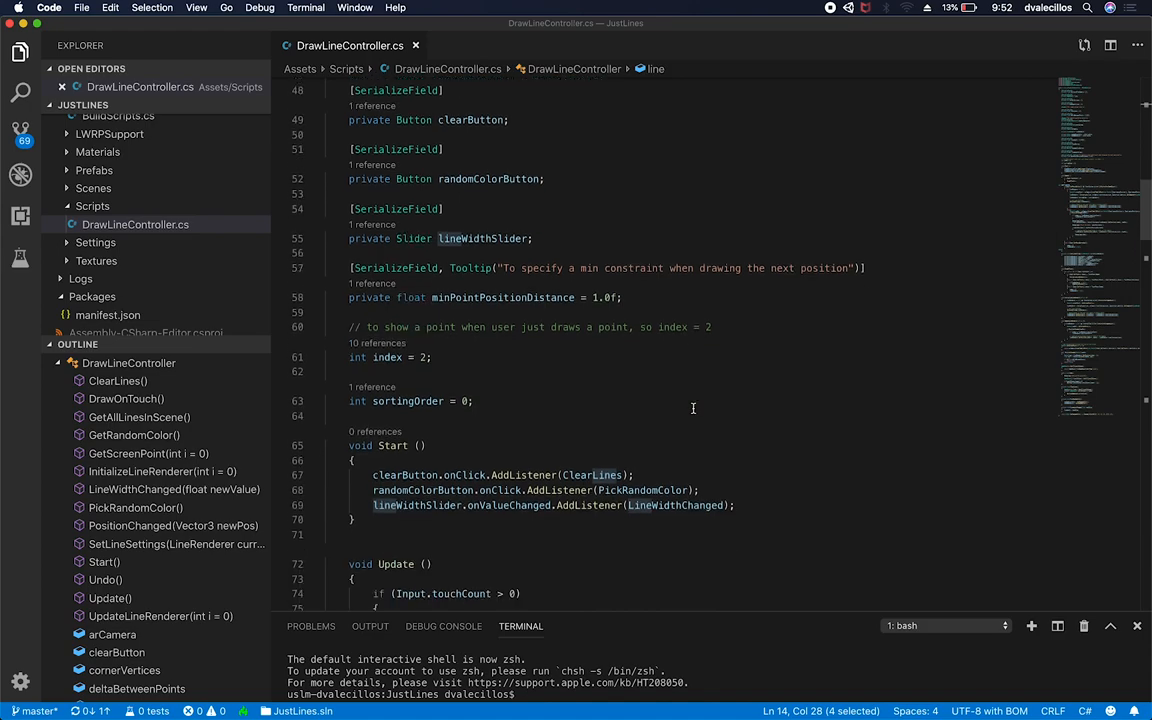
pyautogui.scroll(-3)
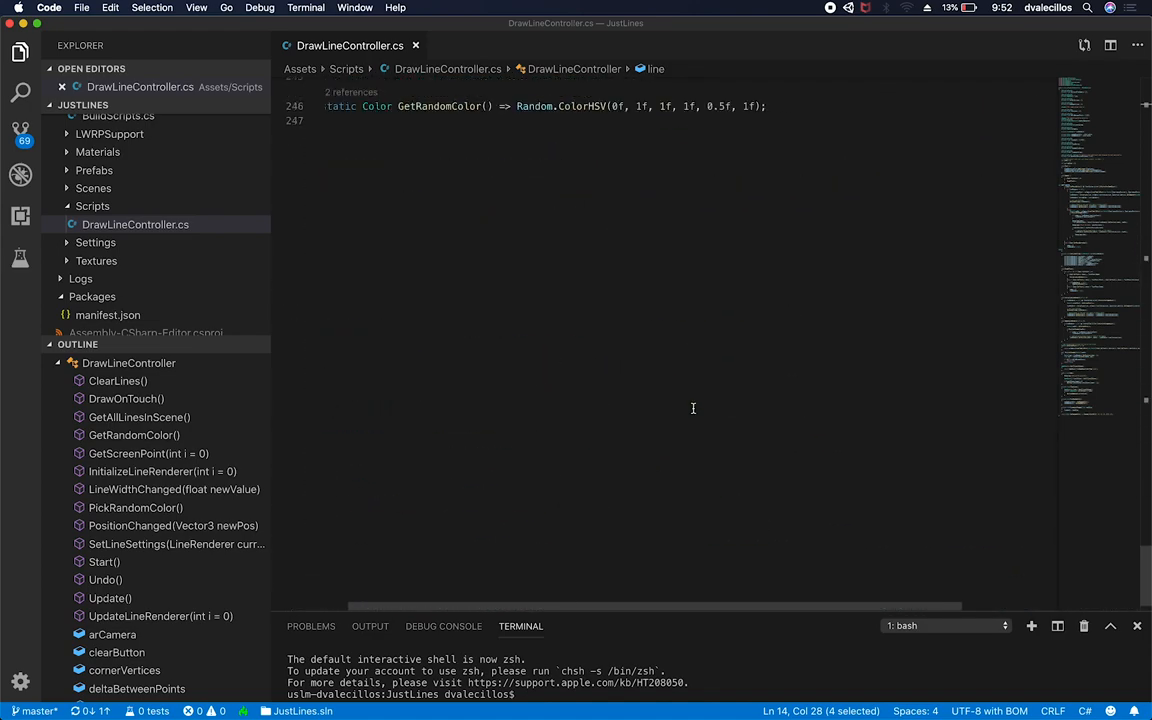
pyautogui.scroll(3)
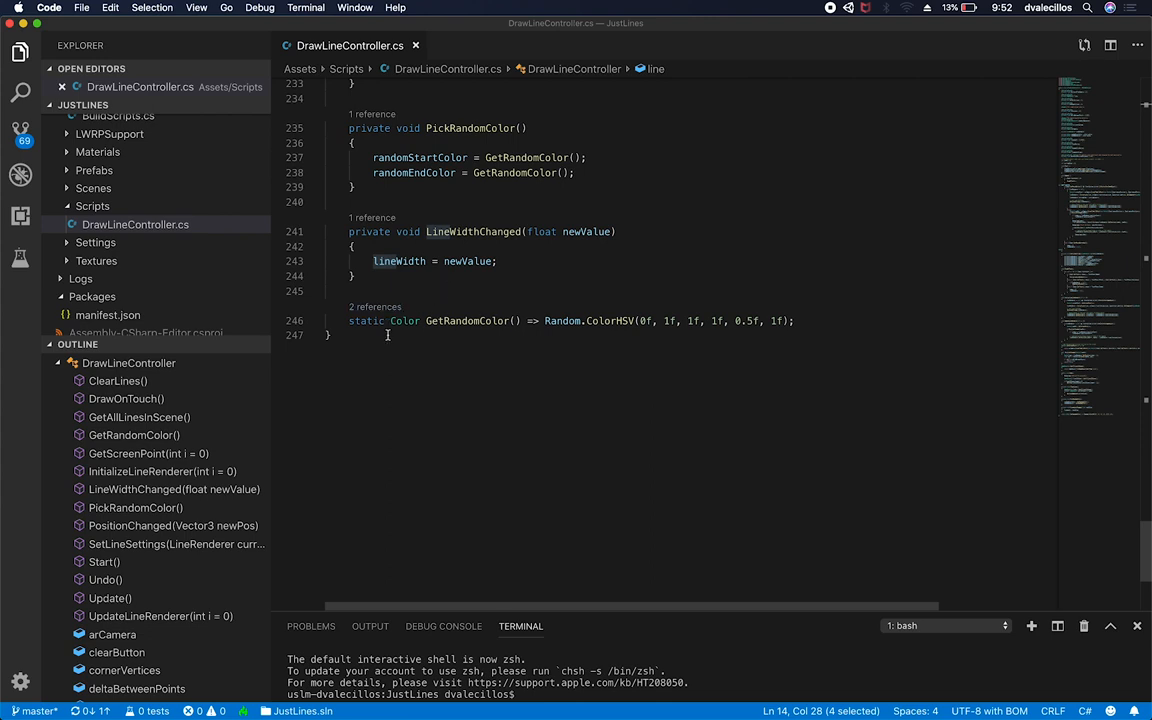
pyautogui.moveTo(438, 322)
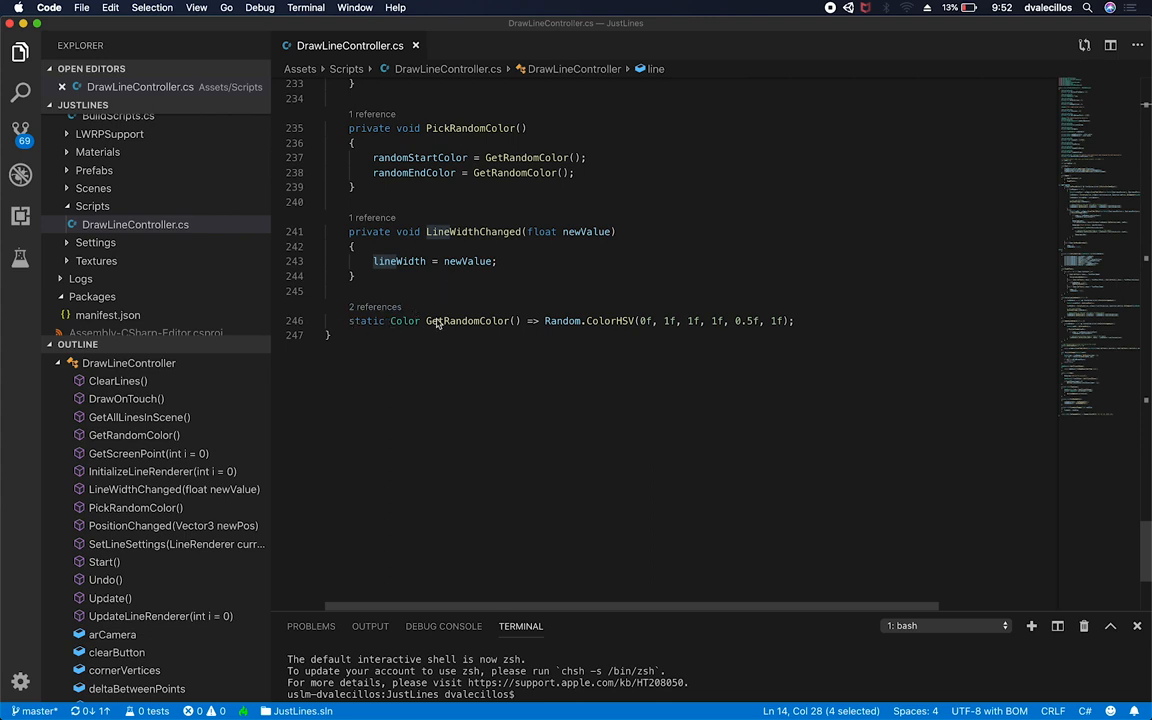
pyautogui.moveTo(563, 321)
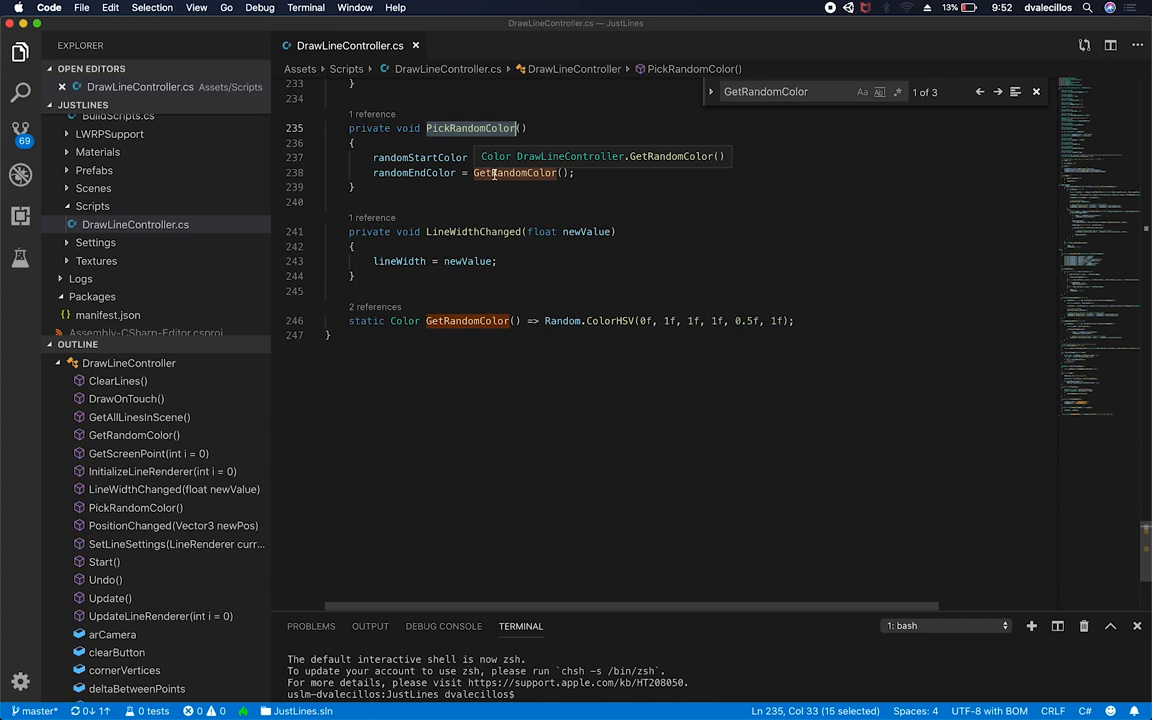
pyautogui.doubleClick(419, 157)
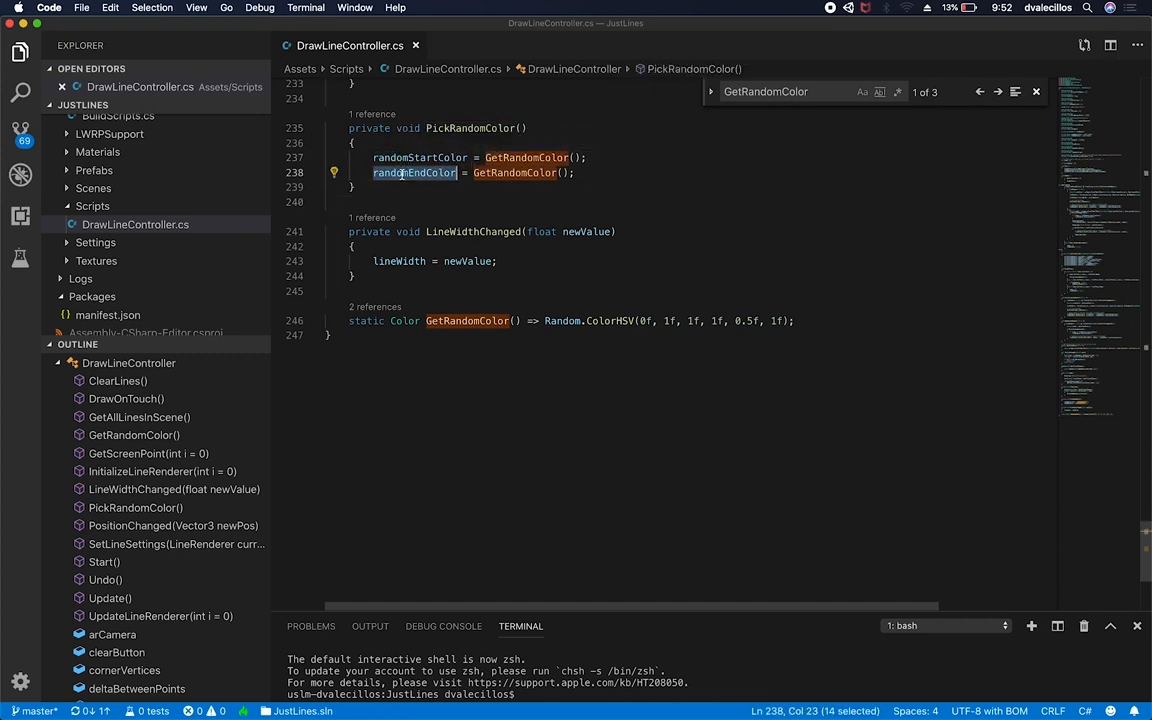
pyautogui.moveTo(460, 217)
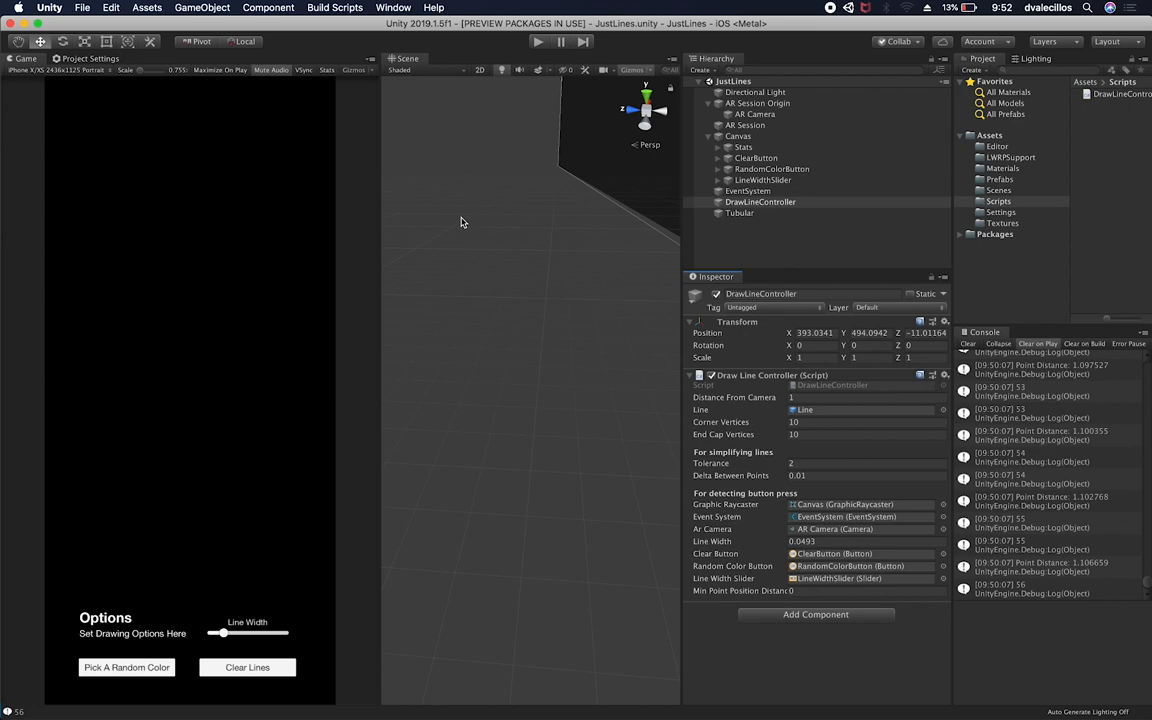
pyautogui.click(538, 41)
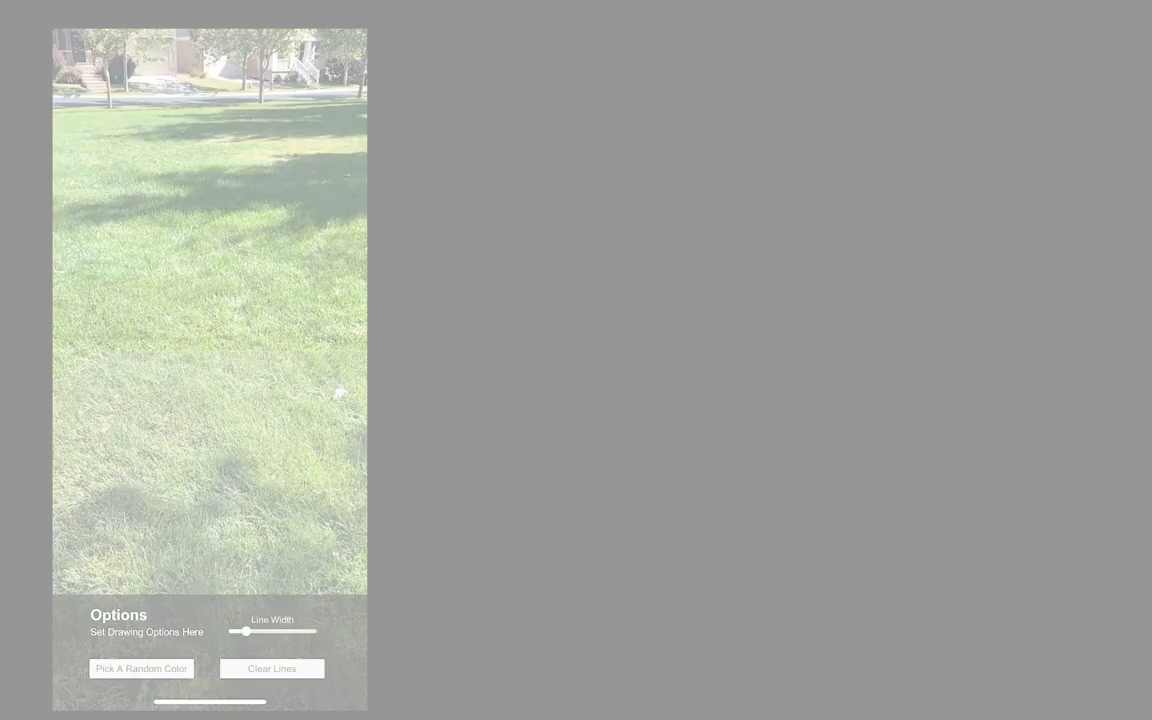